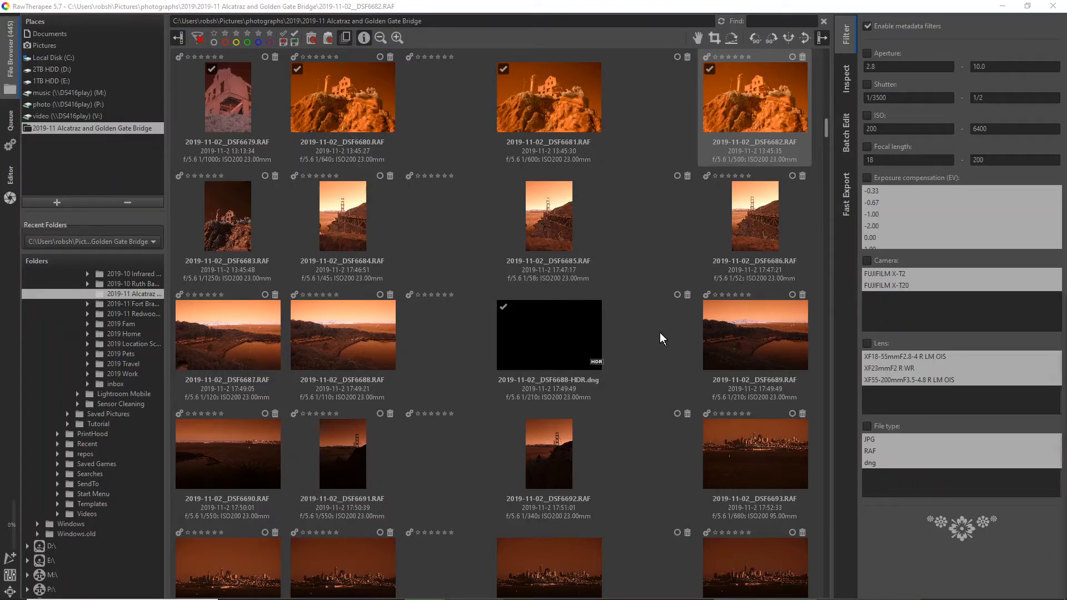
pyautogui.moveTo(660, 341)
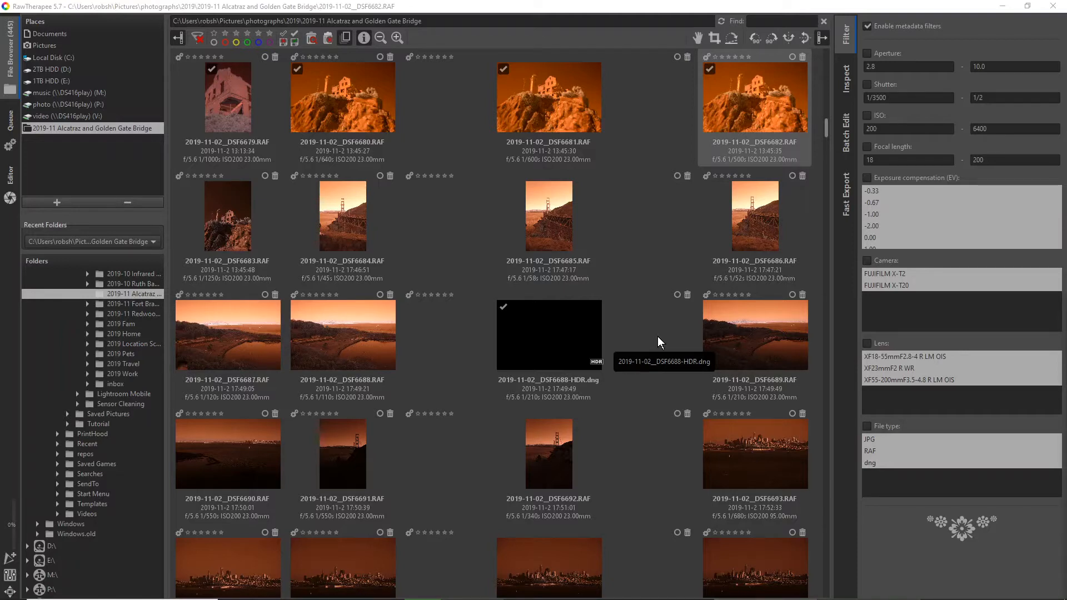
pyautogui.moveTo(549, 328)
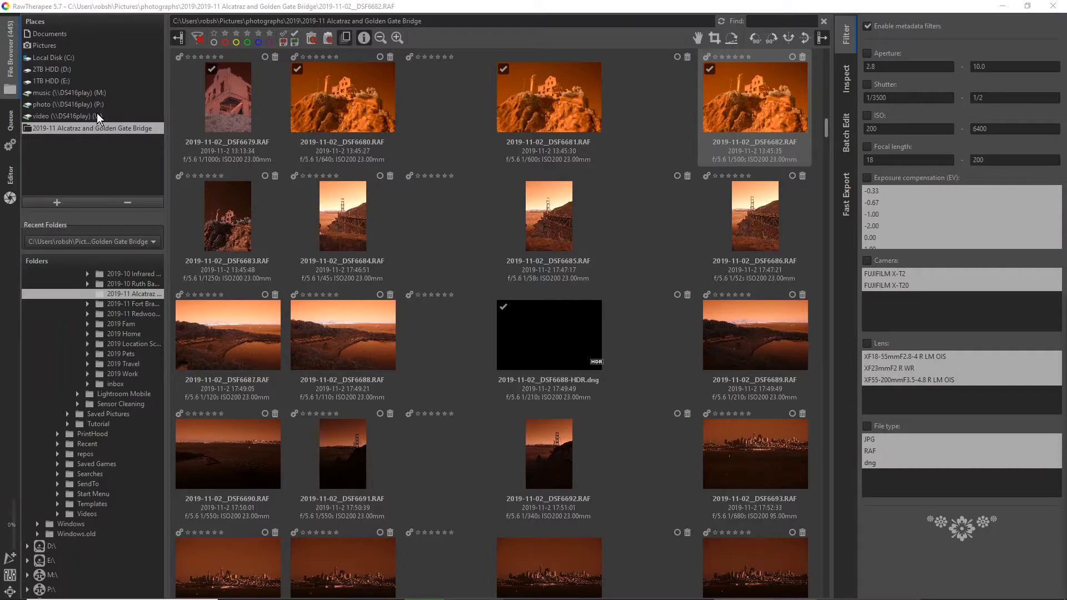
pyautogui.moveTo(8, 72)
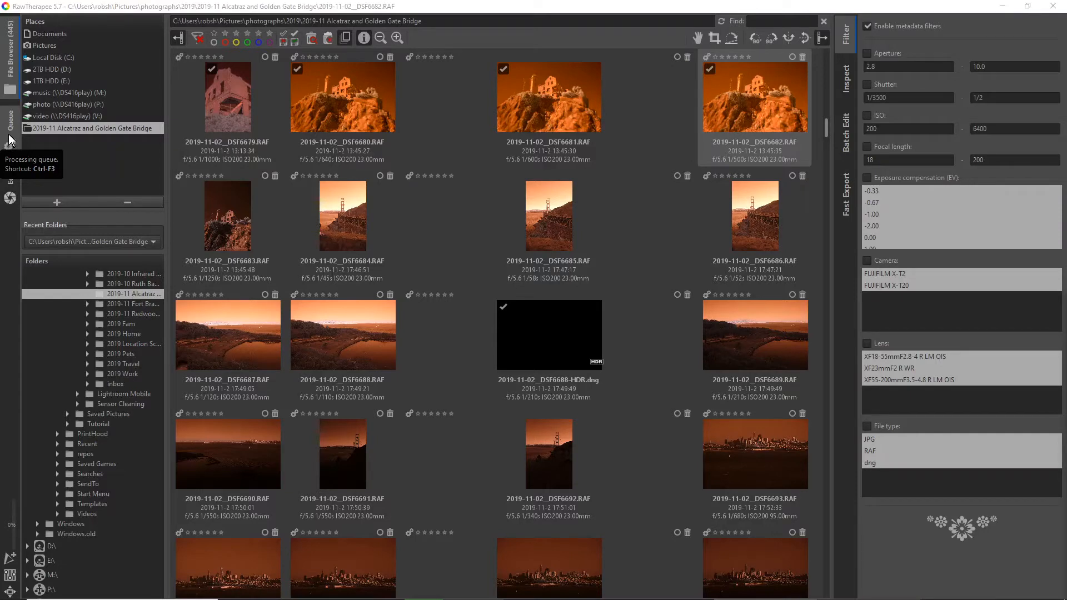
pyautogui.moveTo(8, 199)
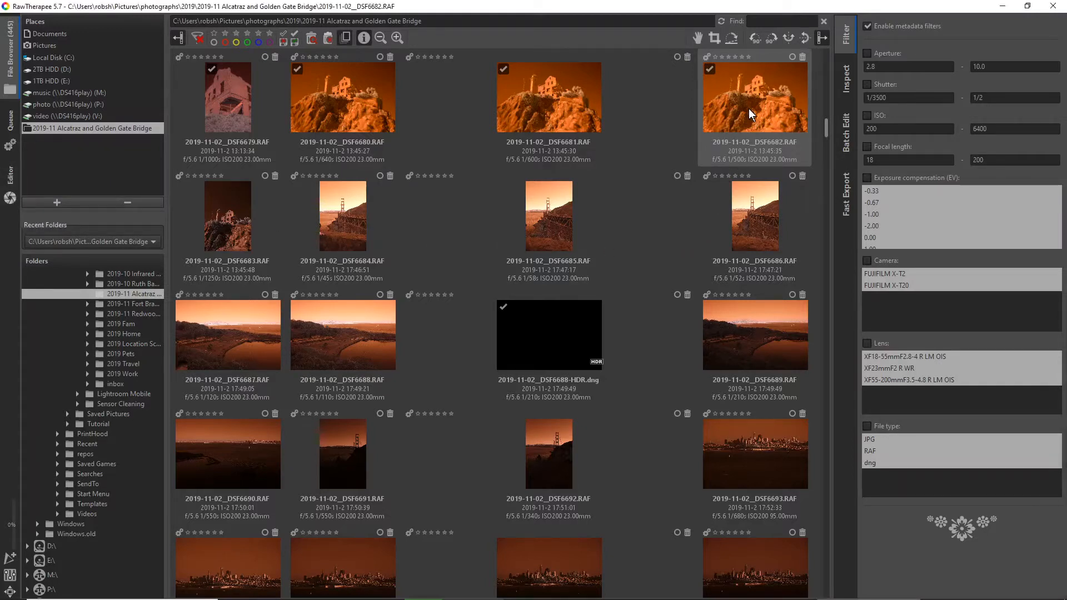
# - Open 2019-11-02_DSF6682.RAF for editing and show the colour adjustments
pyautogui.doubleClick(753, 97)
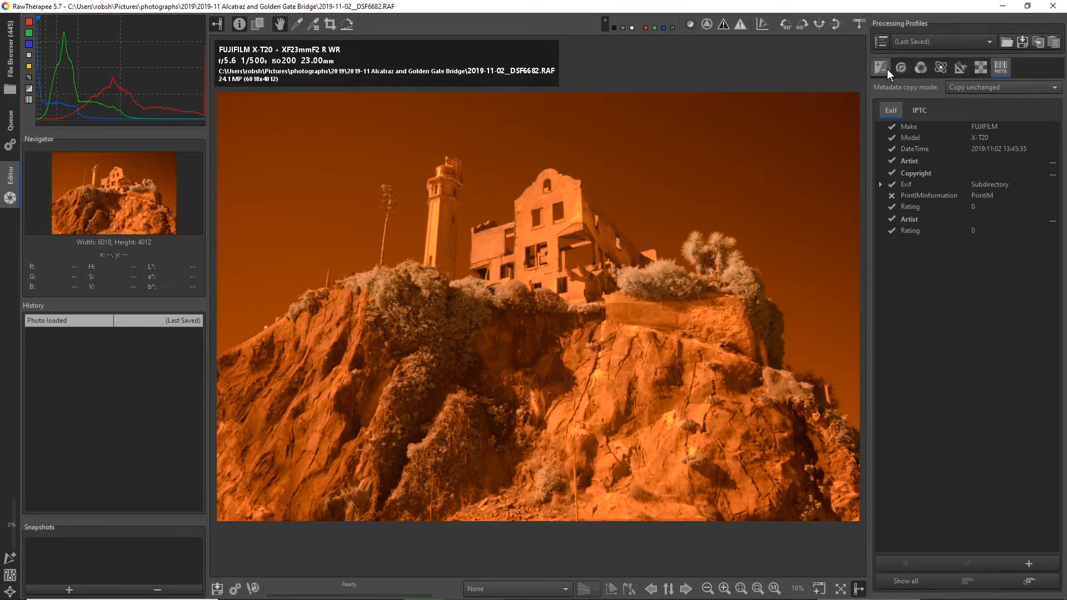
pyautogui.click(881, 67)
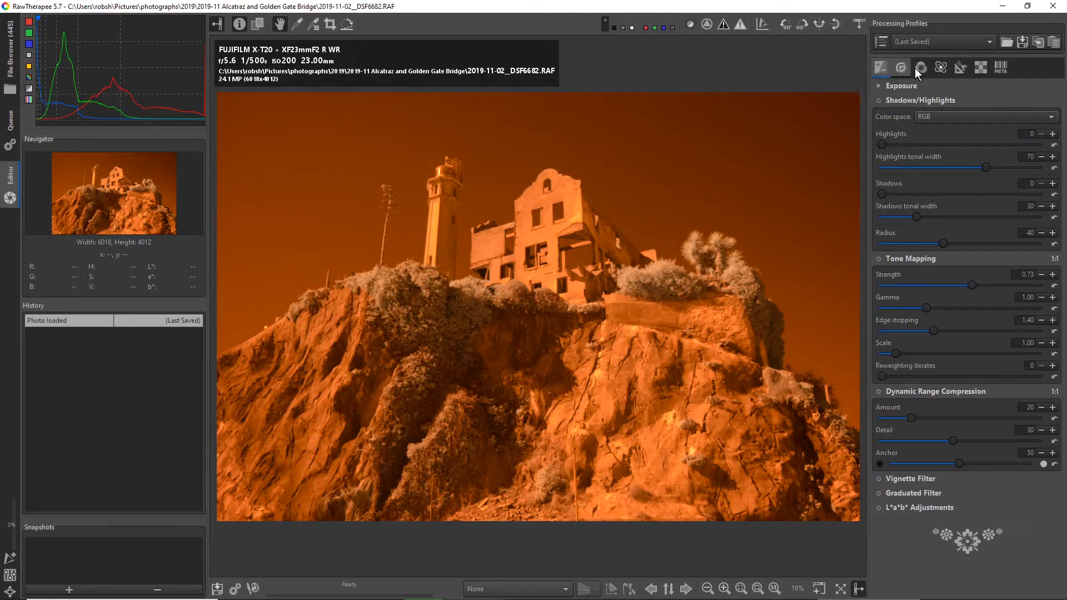
pyautogui.click(921, 67)
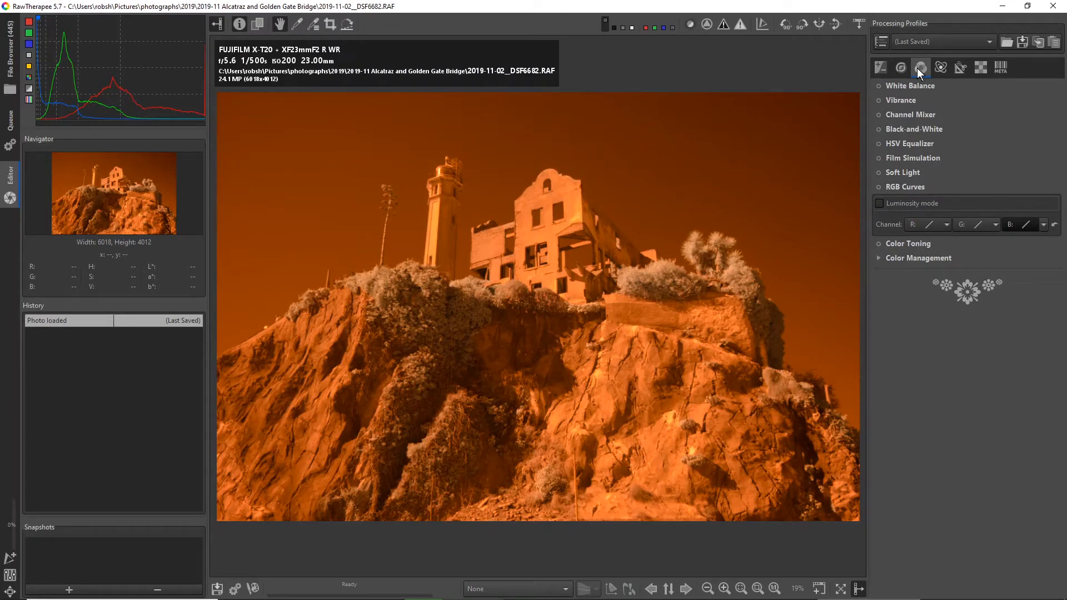
pyautogui.moveTo(920, 85)
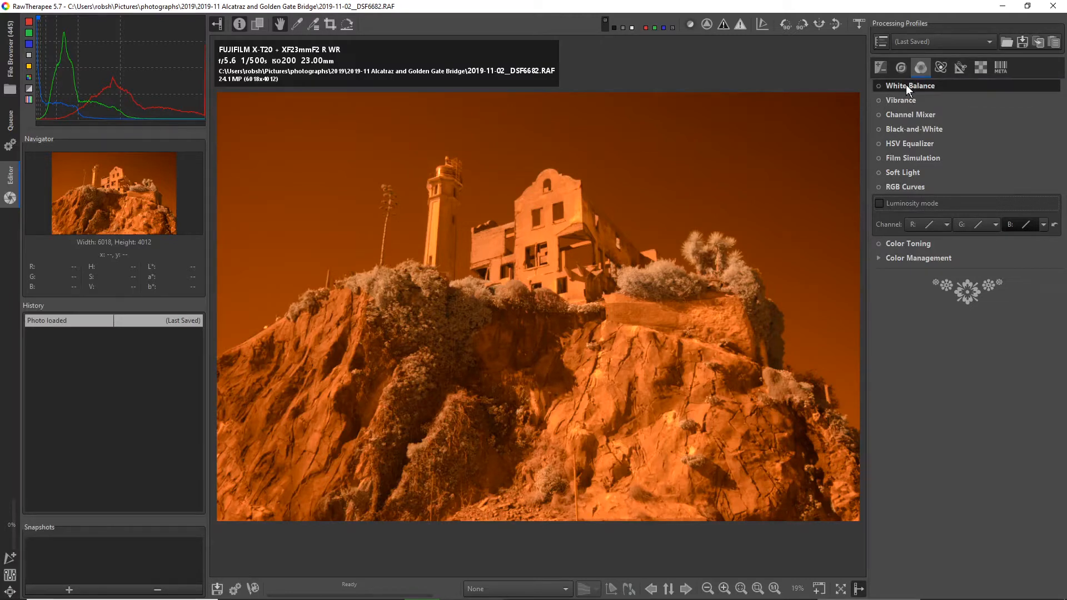
# - Expand White Balance and enable it, giving the photo a red cast
pyautogui.click(912, 85)
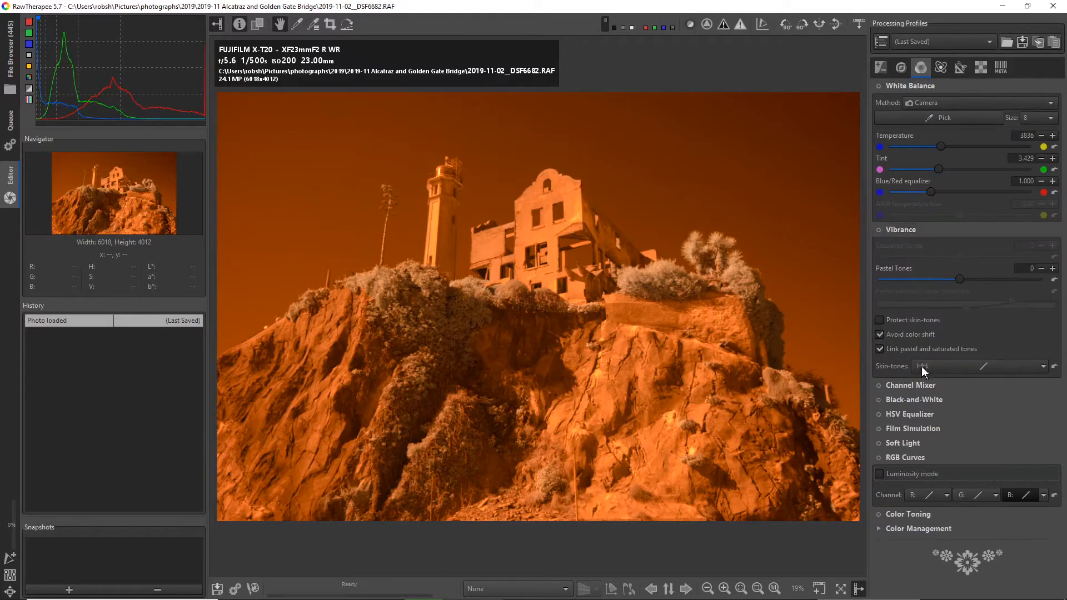
pyautogui.click(911, 386)
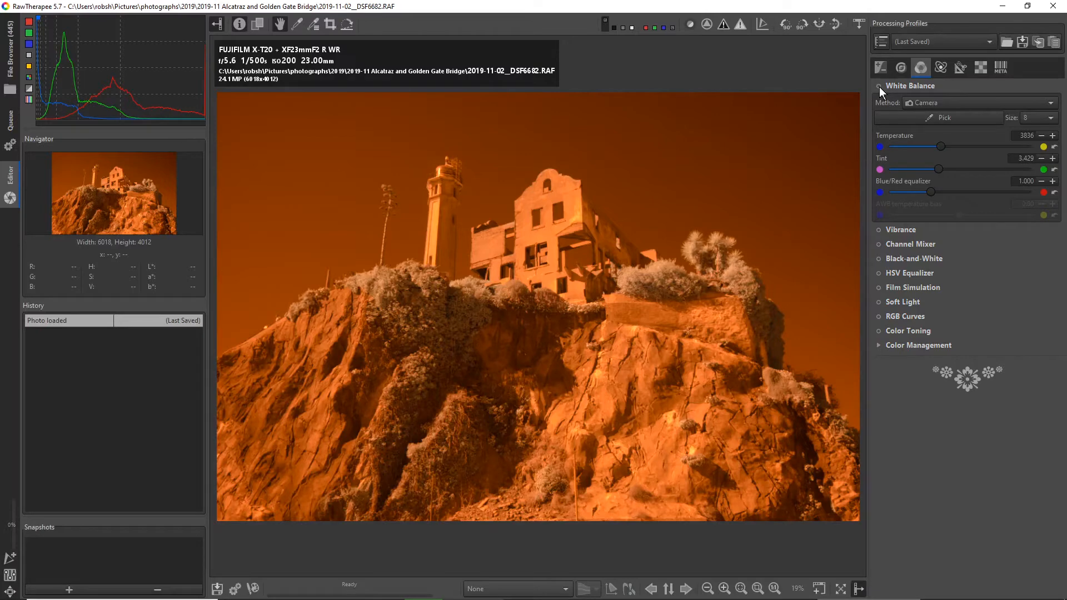
pyautogui.click(878, 86)
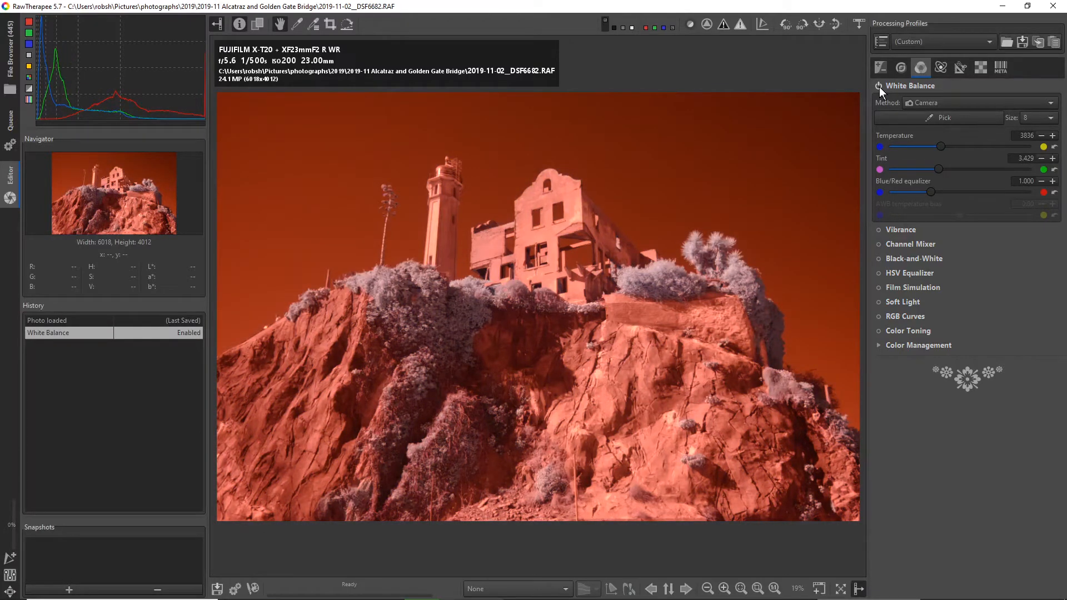
pyautogui.moveTo(900, 104)
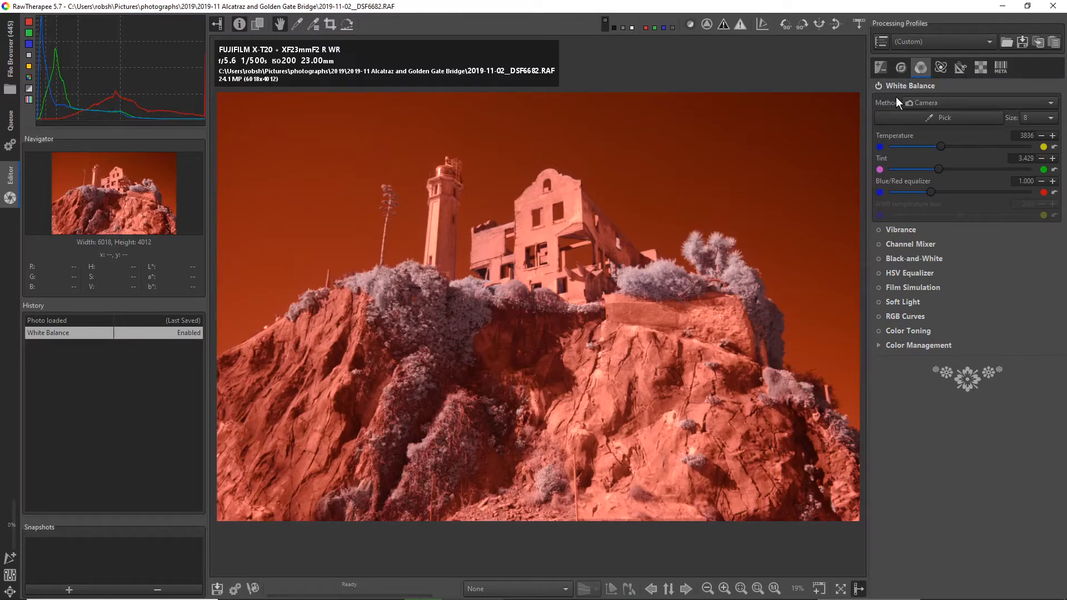
pyautogui.click(878, 86)
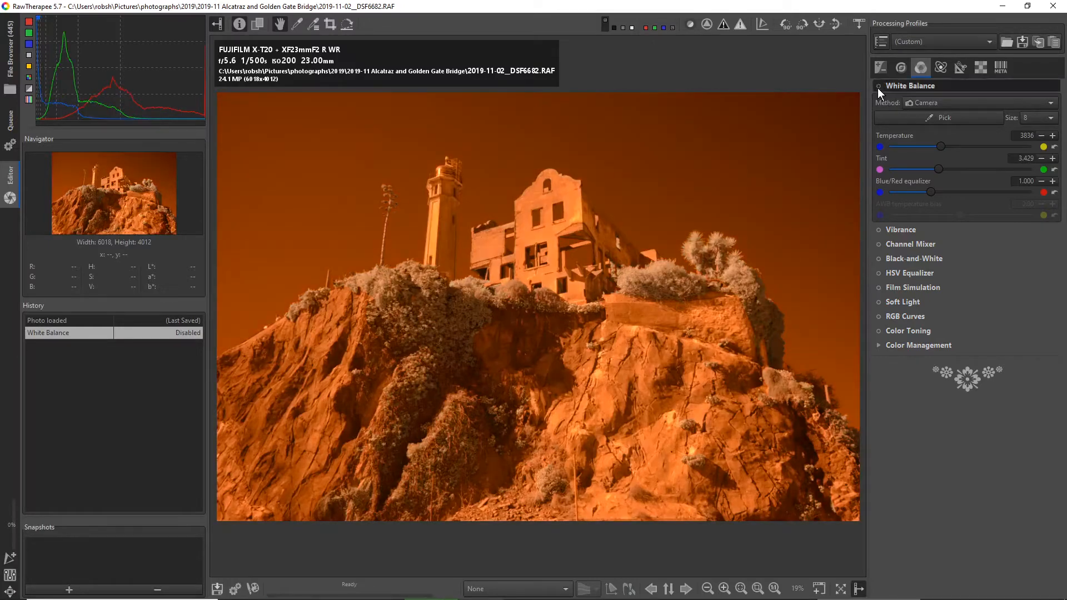
pyautogui.click(877, 85)
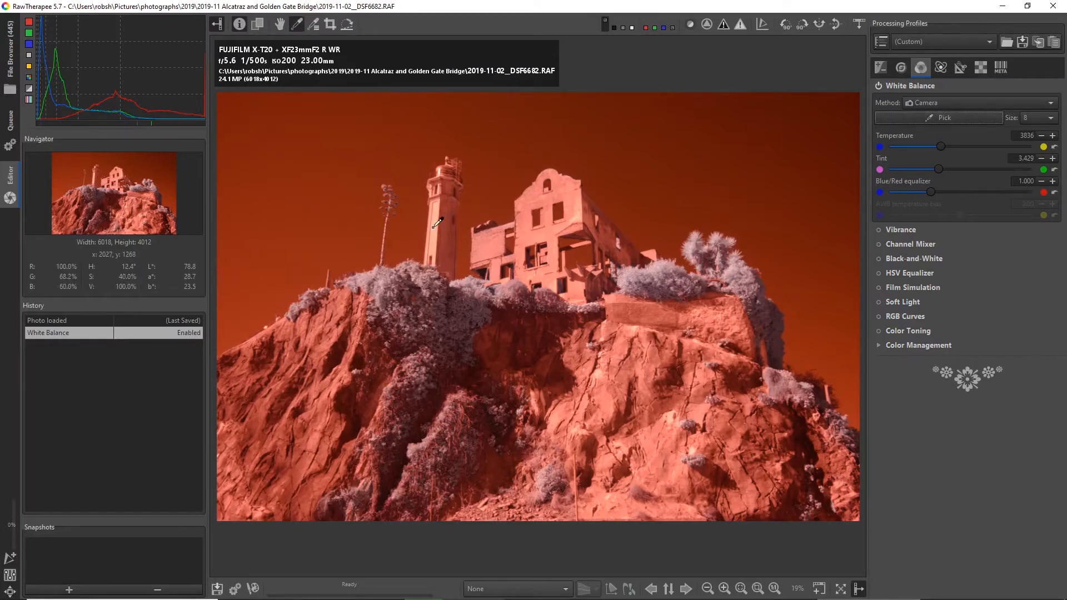
# - Spot-pick white balance, try Camera and Auto, then re-pick for temperature 2646, tint 10
pyautogui.click(568, 219)
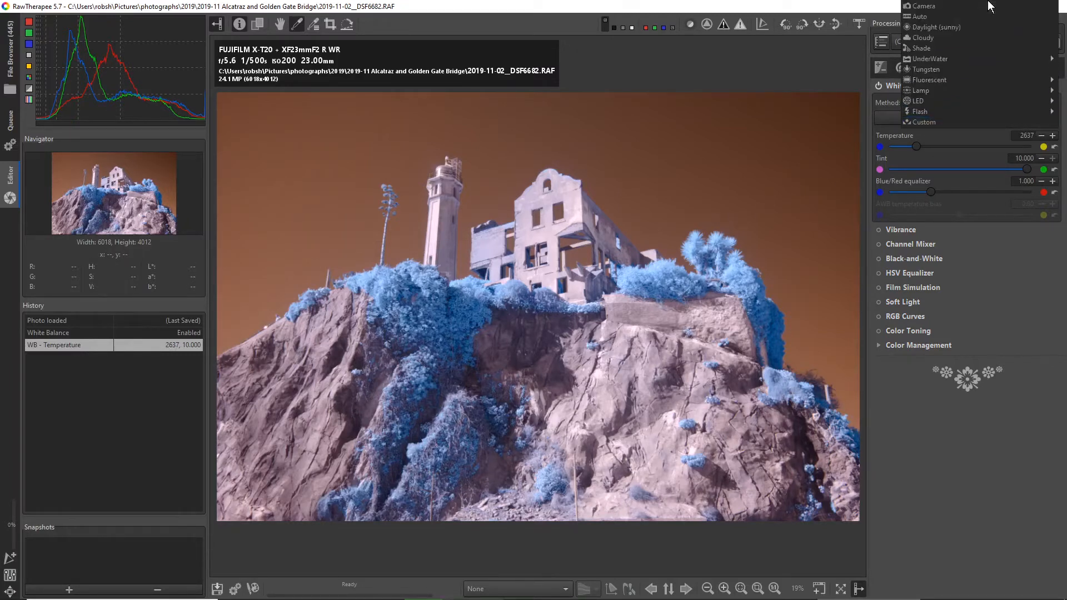
pyautogui.moveTo(929, 6)
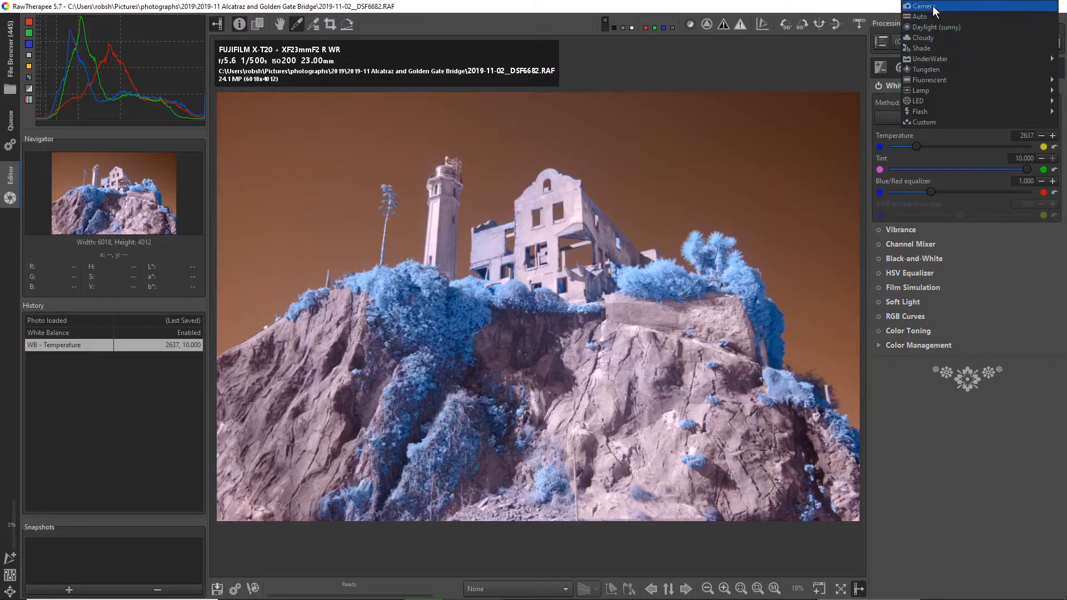
pyautogui.click(923, 6)
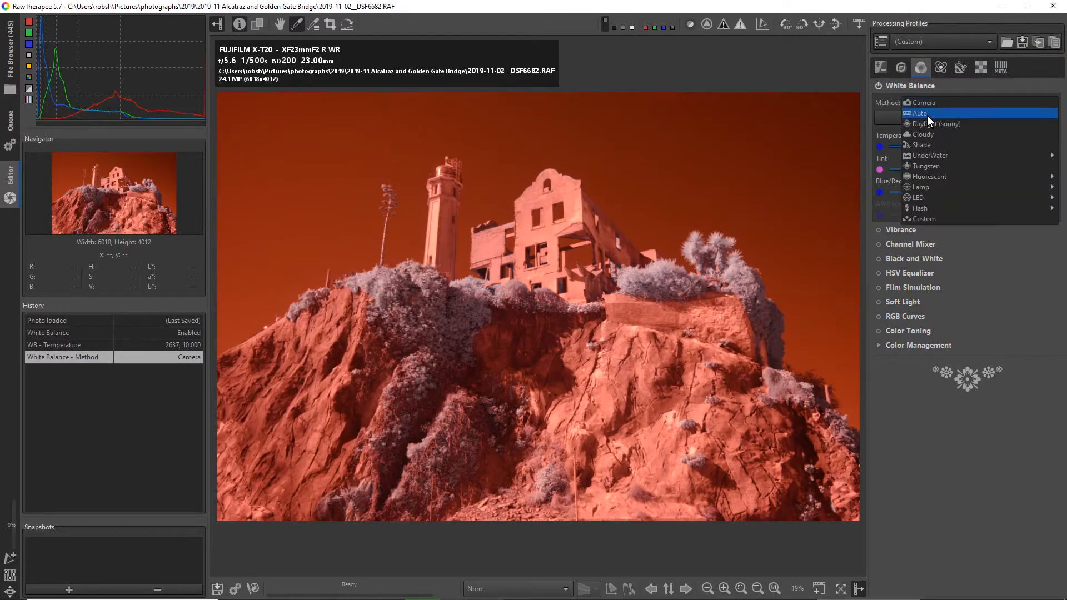
pyautogui.click(920, 114)
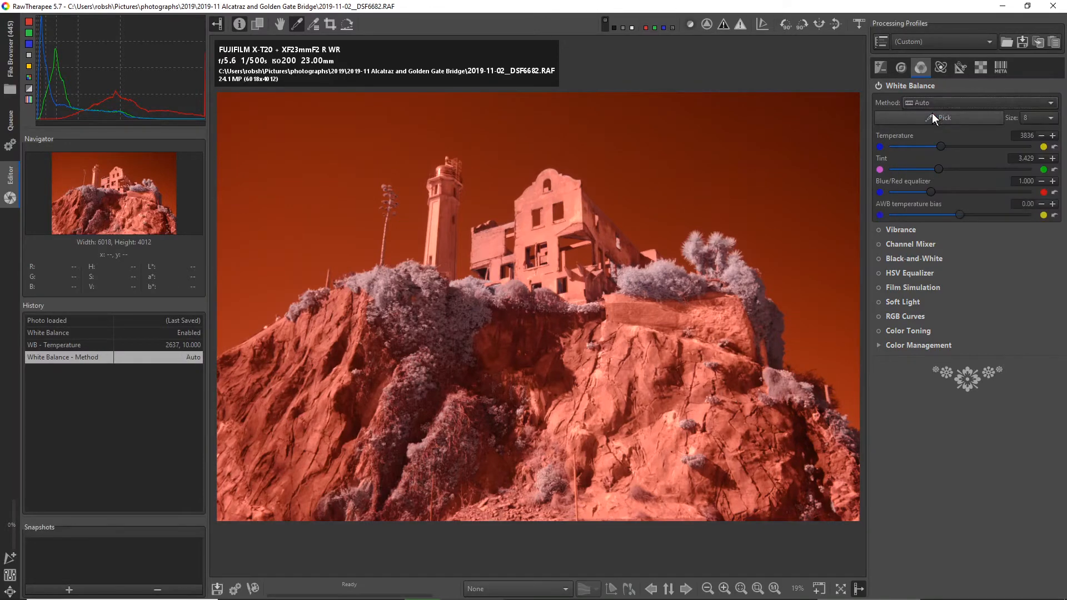
pyautogui.click(938, 117)
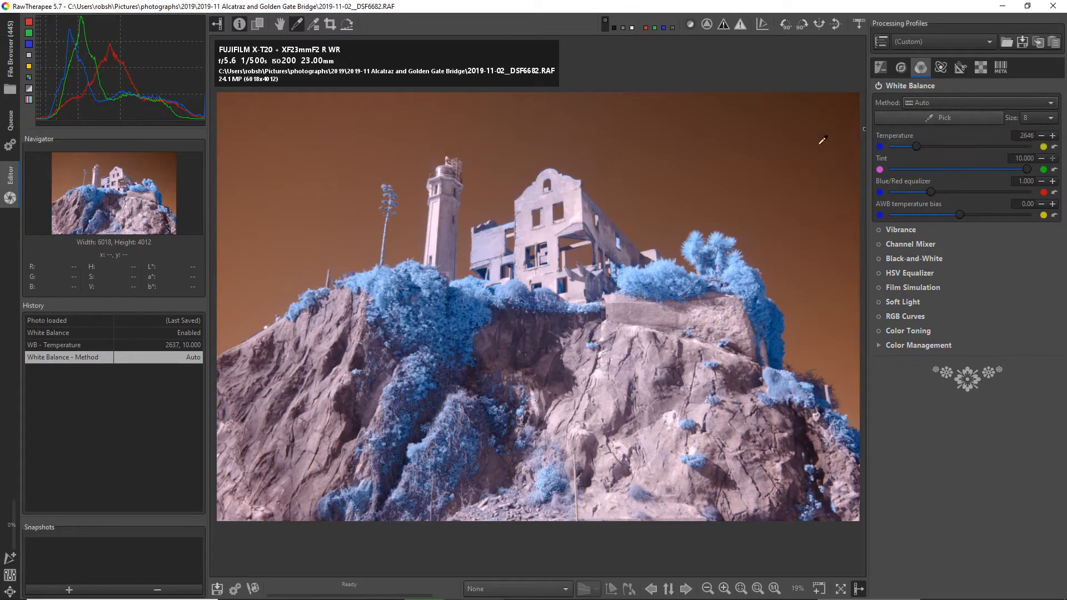
pyautogui.moveTo(767, 182)
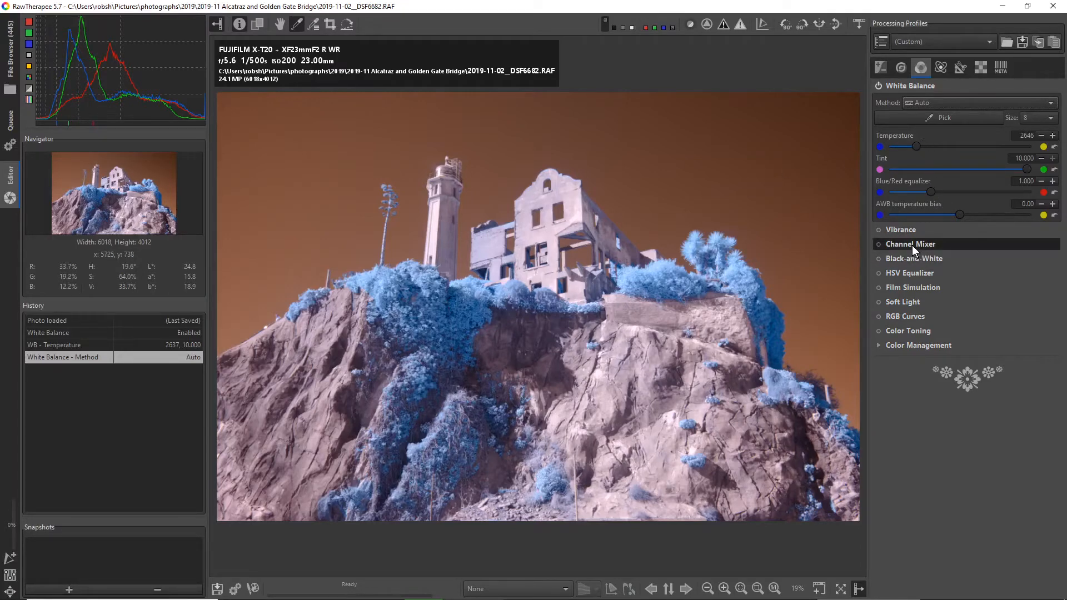
# - Enable the Channel Mixer with Red 0/0/100 and Blue 100/0/0 swapped
pyautogui.click(910, 244)
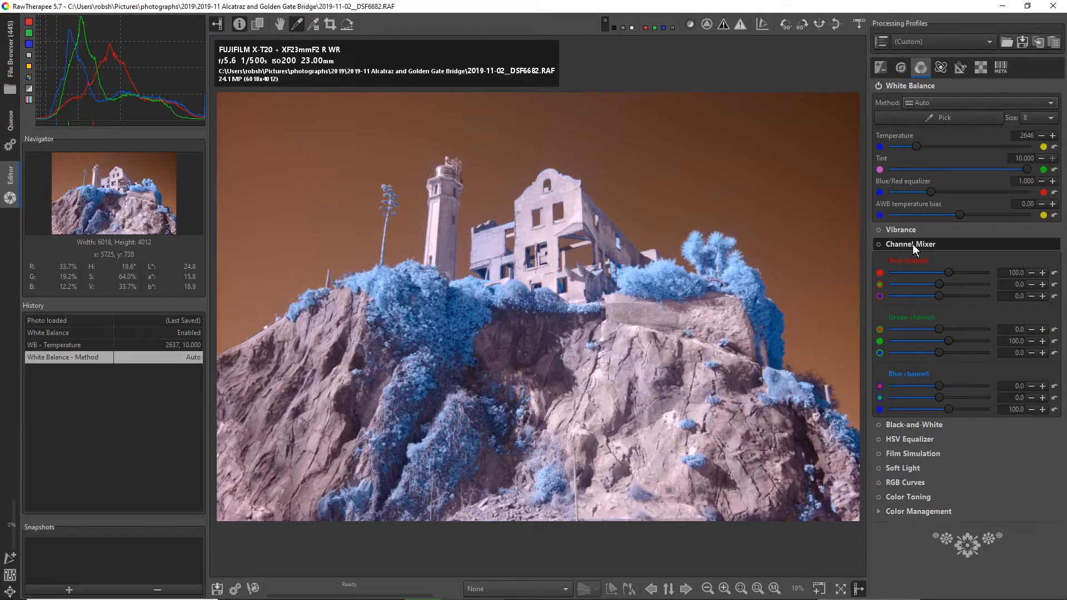
pyautogui.click(911, 85)
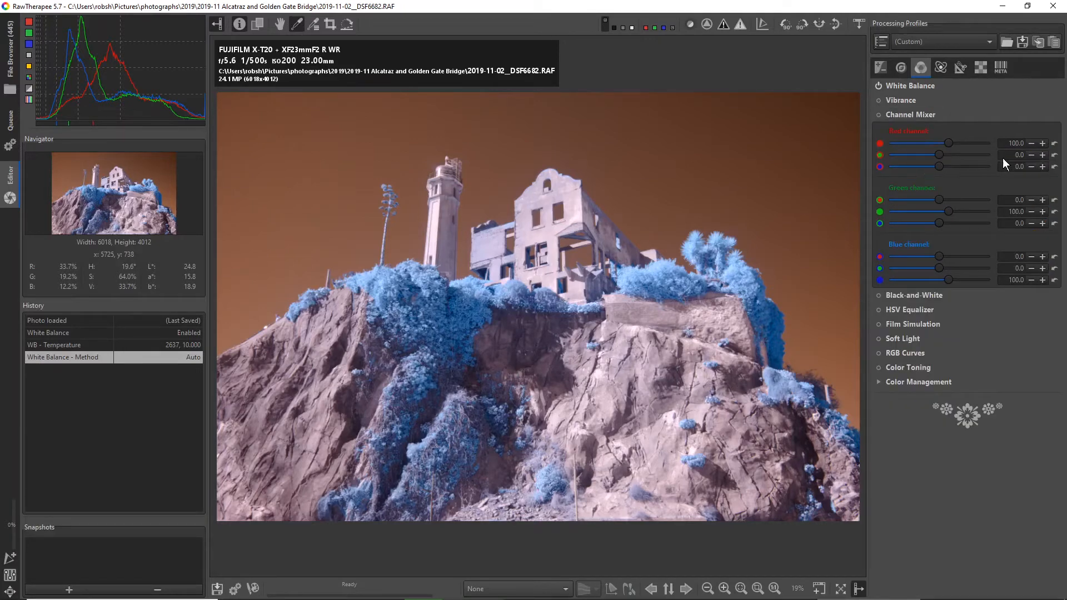
pyautogui.moveTo(1029, 159)
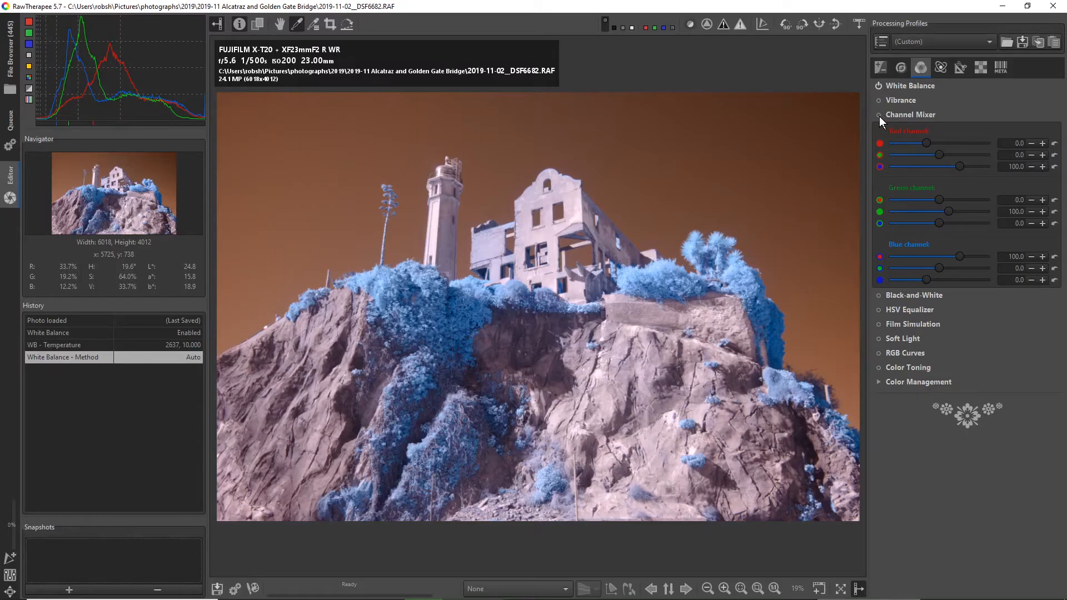
pyautogui.click(878, 115)
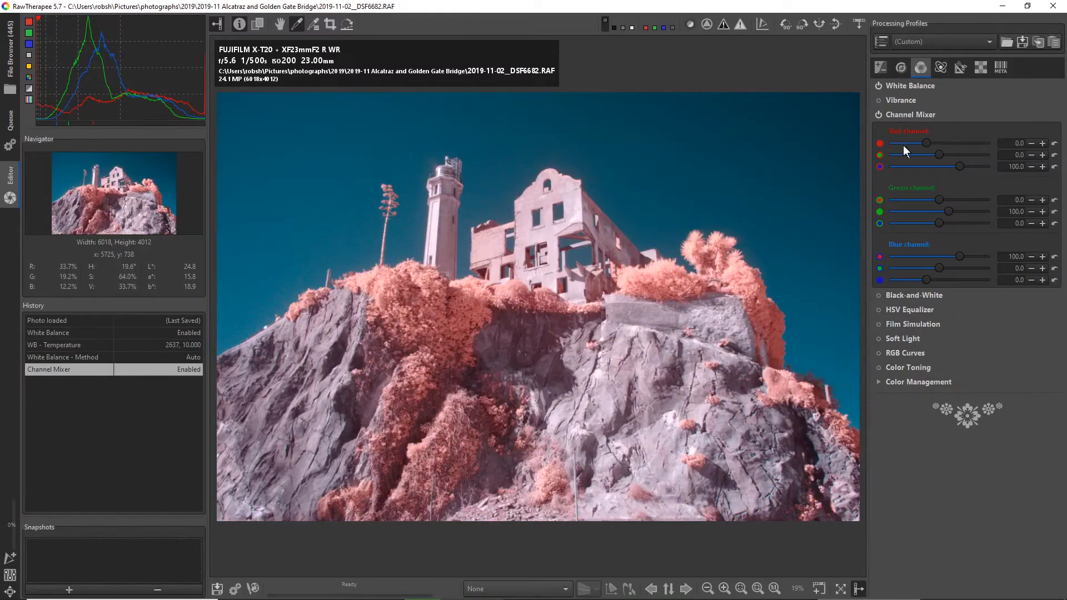
pyautogui.moveTo(958, 205)
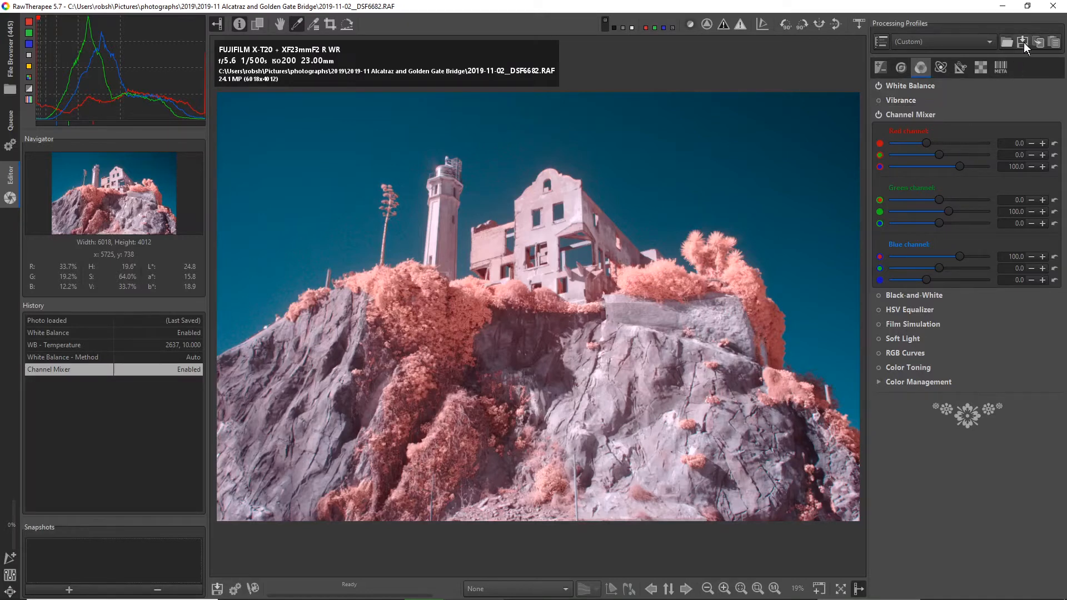
pyautogui.moveTo(884, 33)
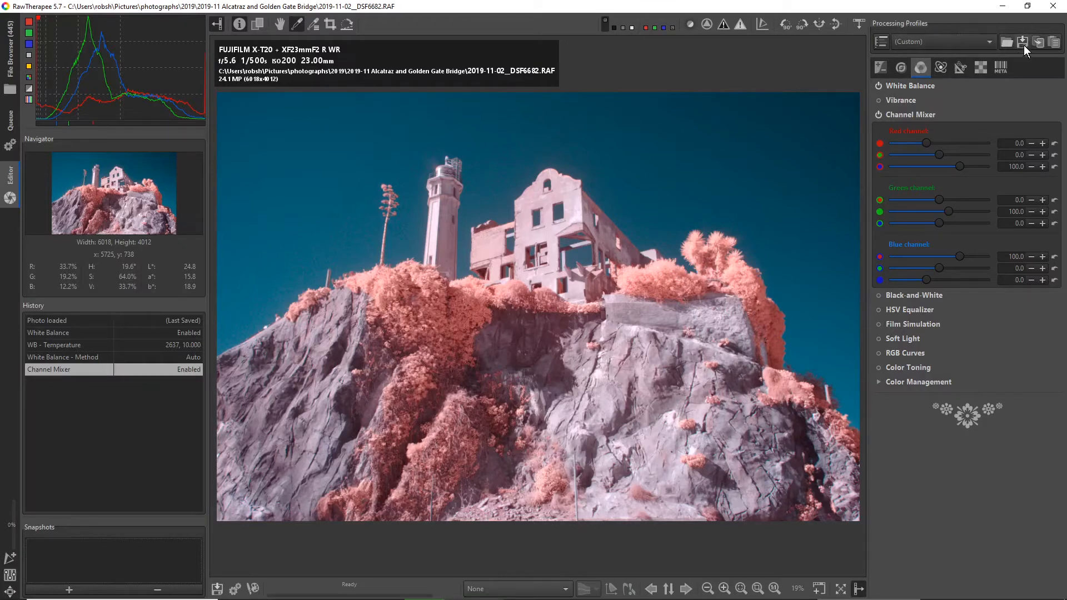
pyautogui.moveTo(1022, 42)
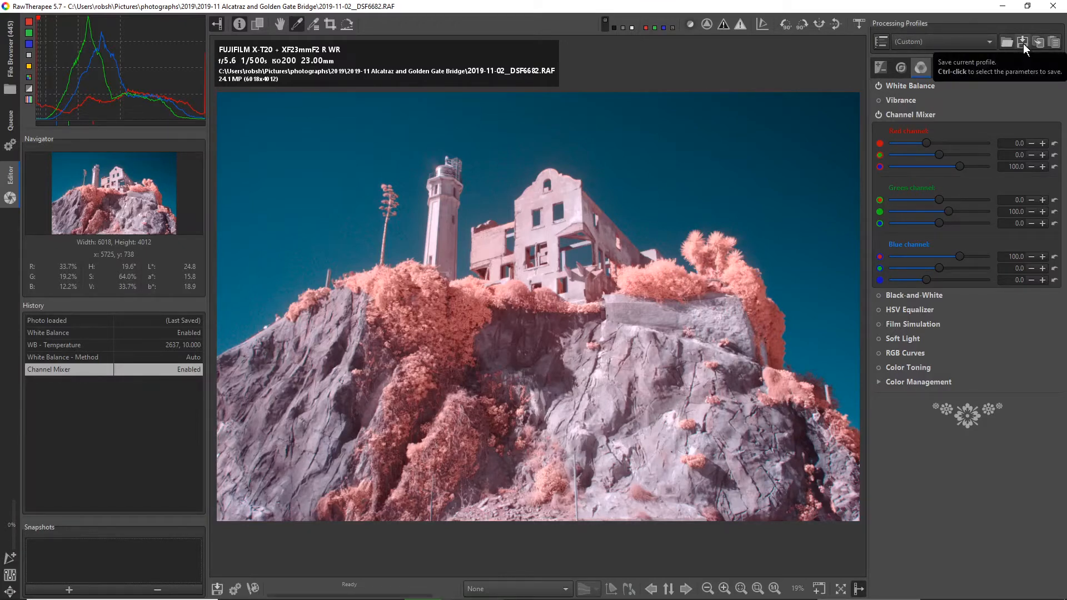
# - Open the save-processing-parameters dialog showing the IR Channel Swap profile, then cancel it
pyautogui.click(1021, 42)
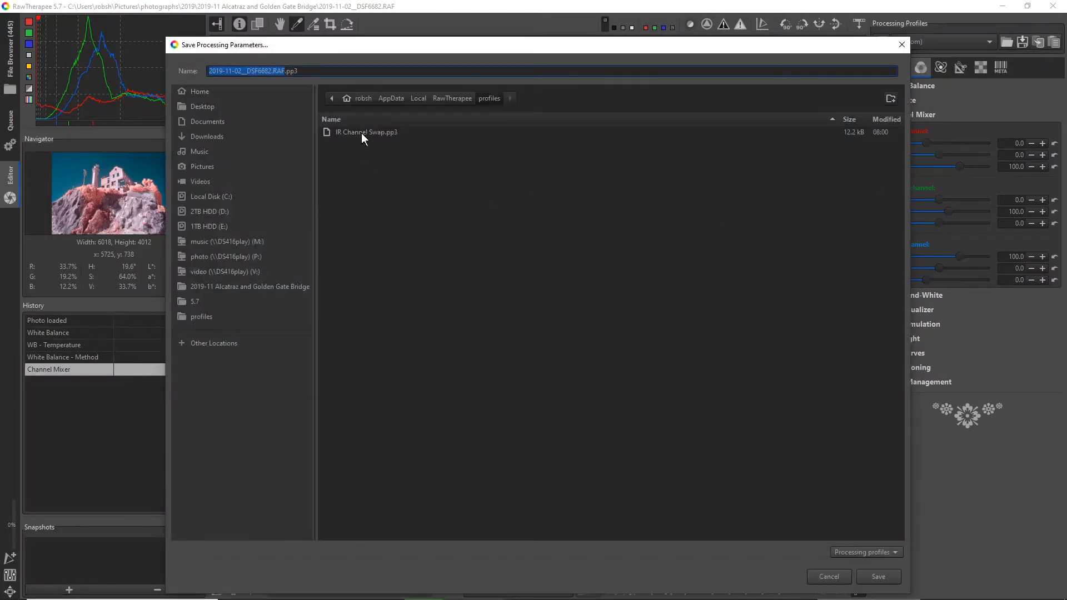
pyautogui.moveTo(835, 426)
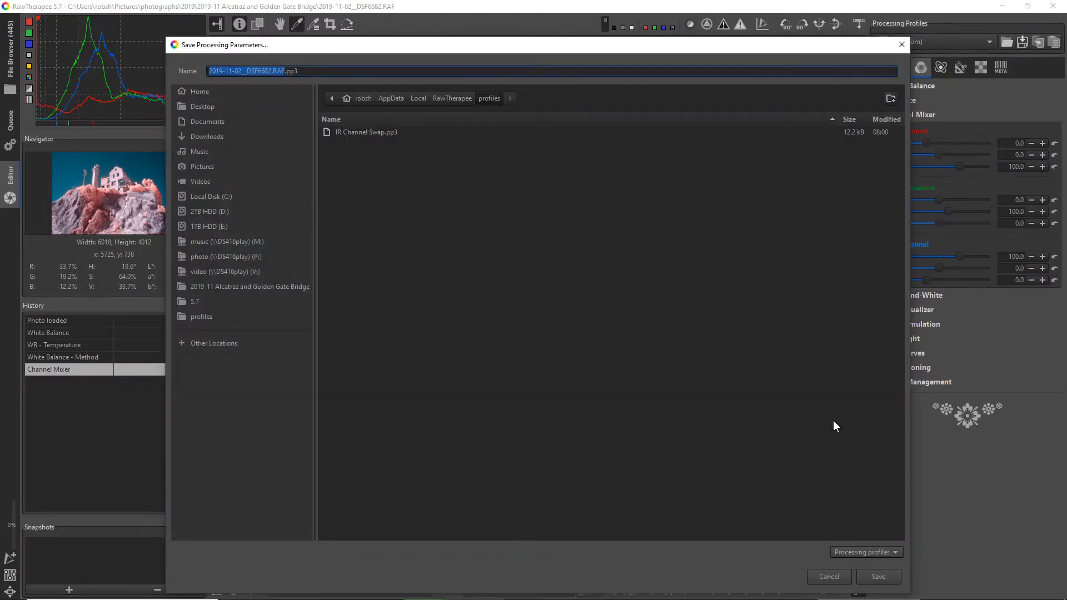
pyautogui.click(879, 577)
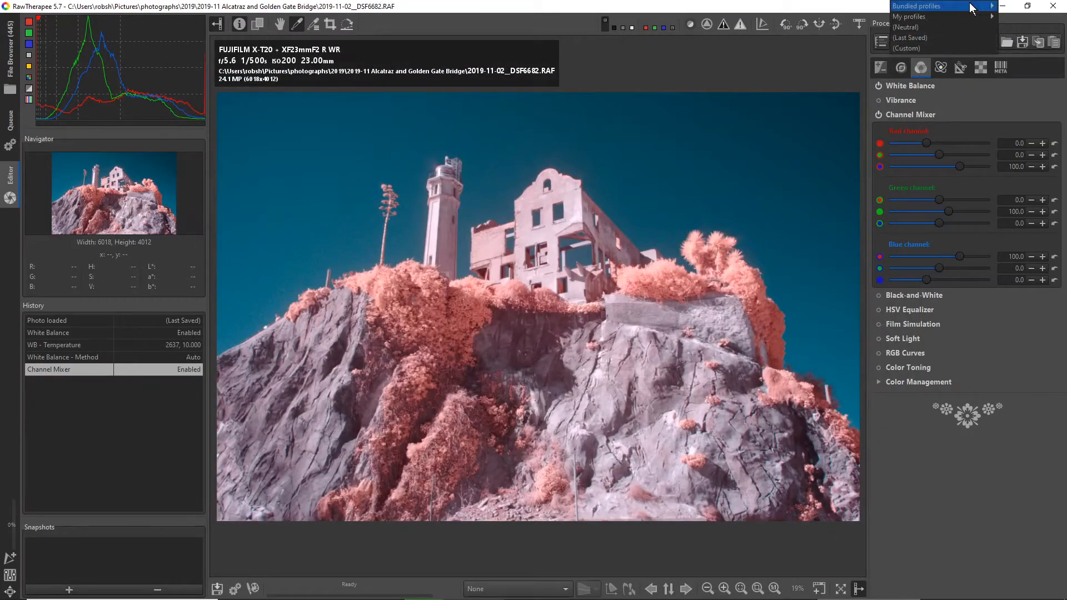
pyautogui.moveTo(932, 16)
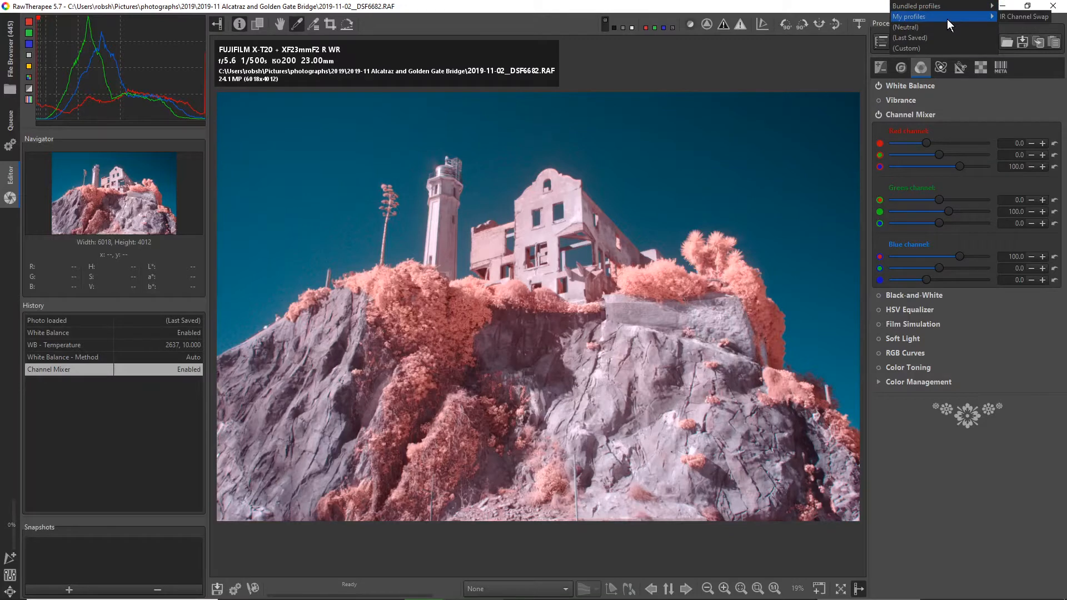
pyautogui.moveTo(947, 19)
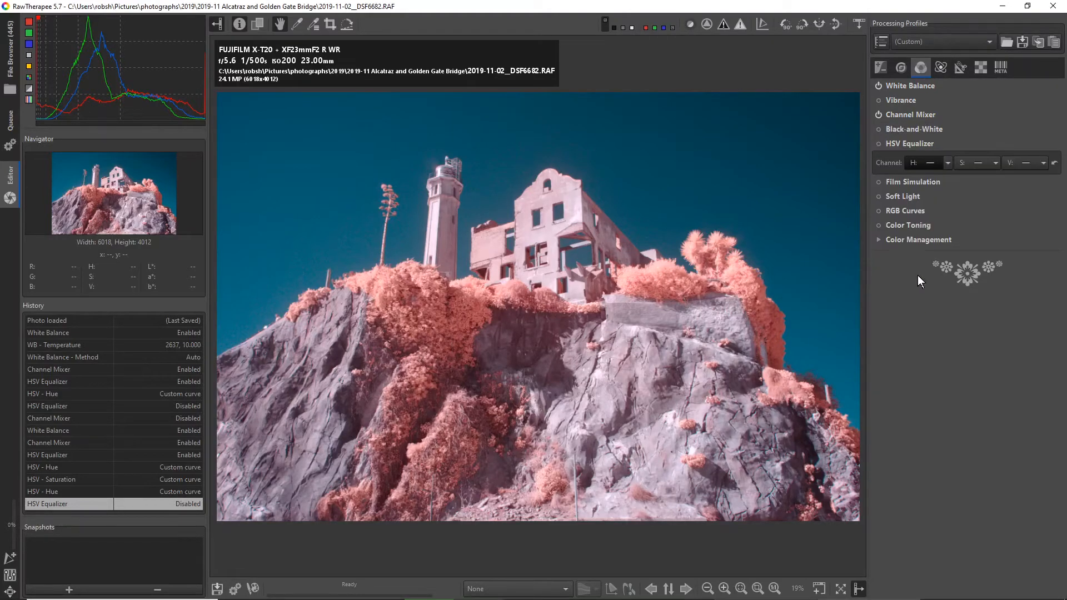
# - Enable HSV Equalizer with an Equalizer hue curve, adjusting the blue point to deepen the sky
pyautogui.click(877, 143)
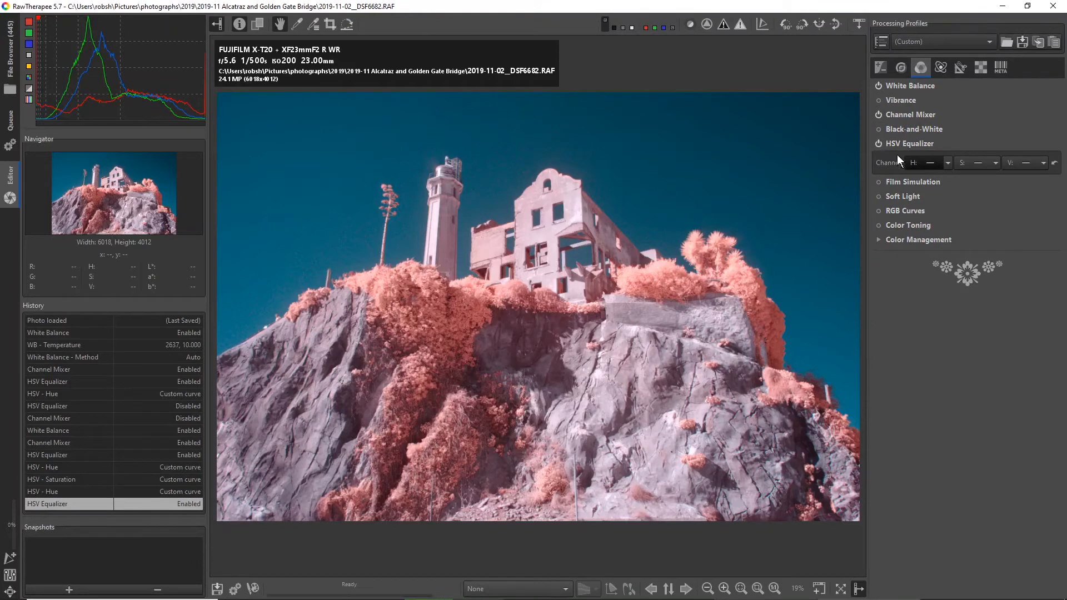
pyautogui.moveTo(917, 168)
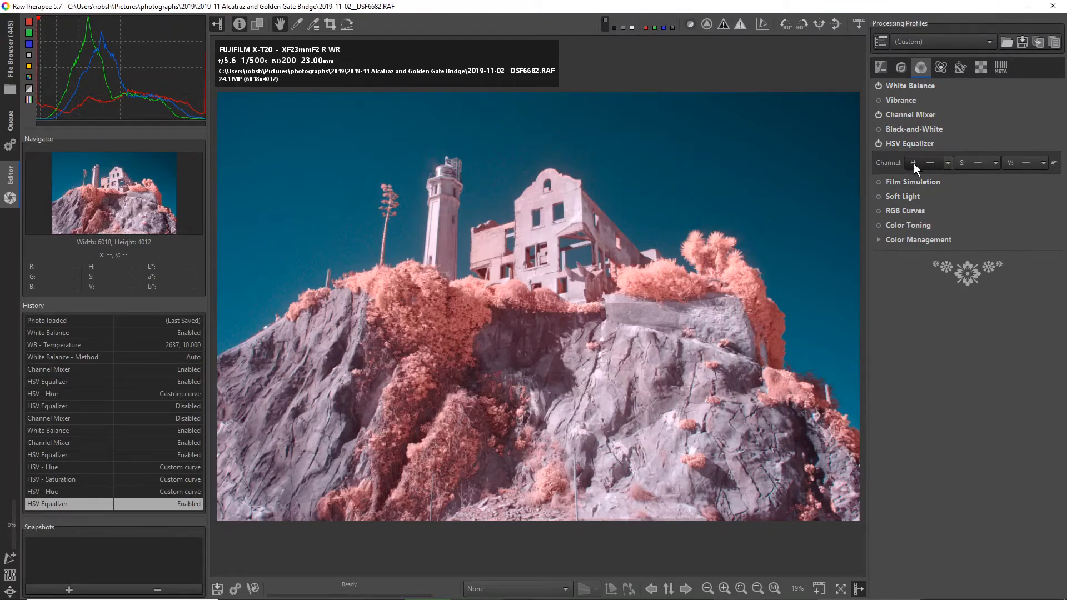
pyautogui.moveTo(924, 167)
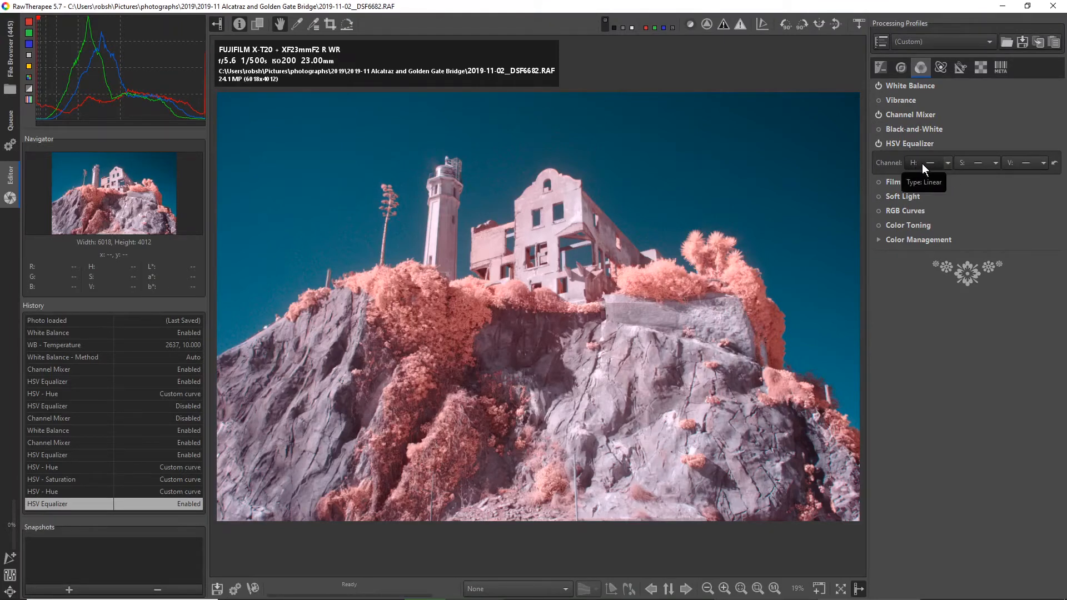
pyautogui.moveTo(1023, 169)
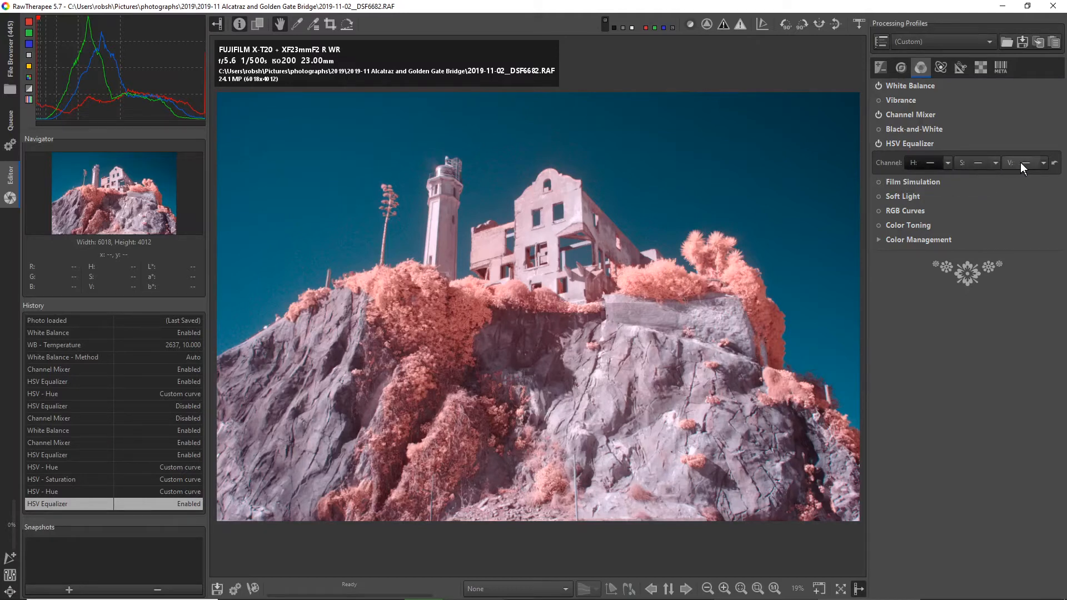
pyautogui.click(948, 163)
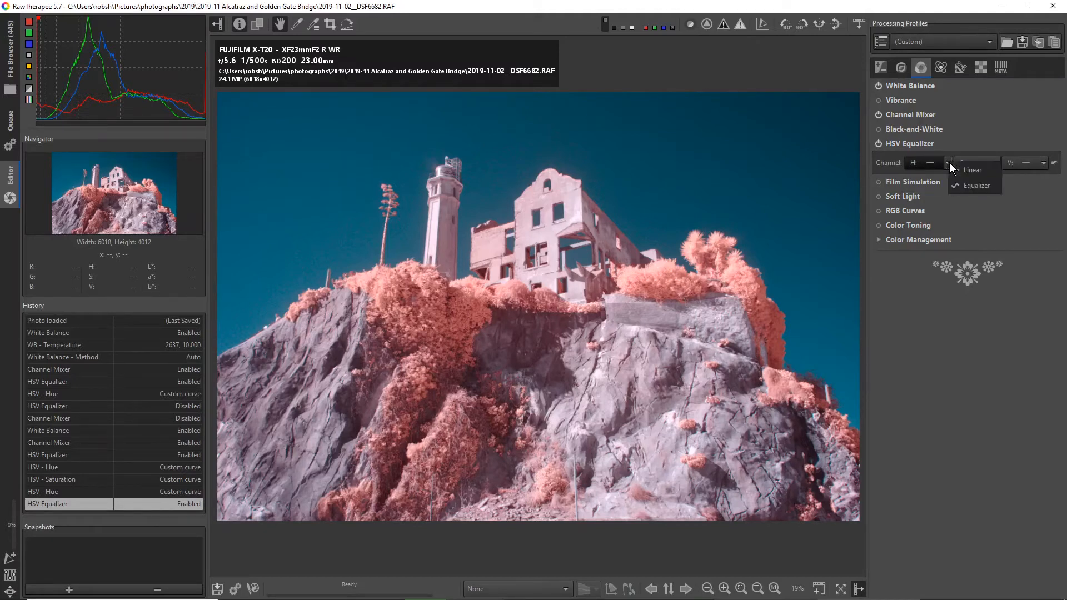
pyautogui.moveTo(978, 186)
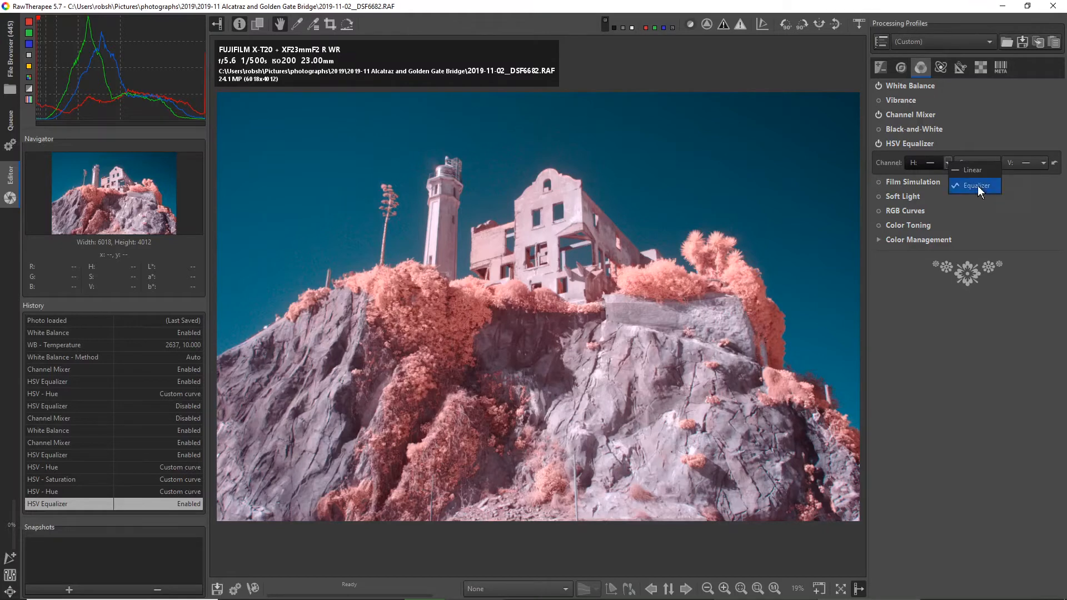
pyautogui.click(977, 185)
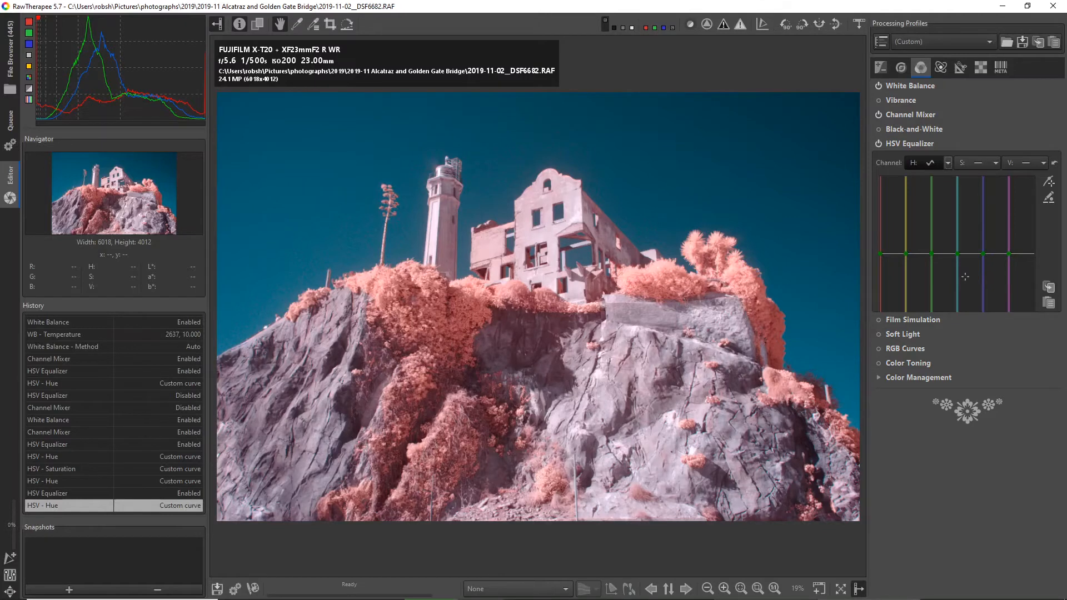
pyautogui.click(940, 254)
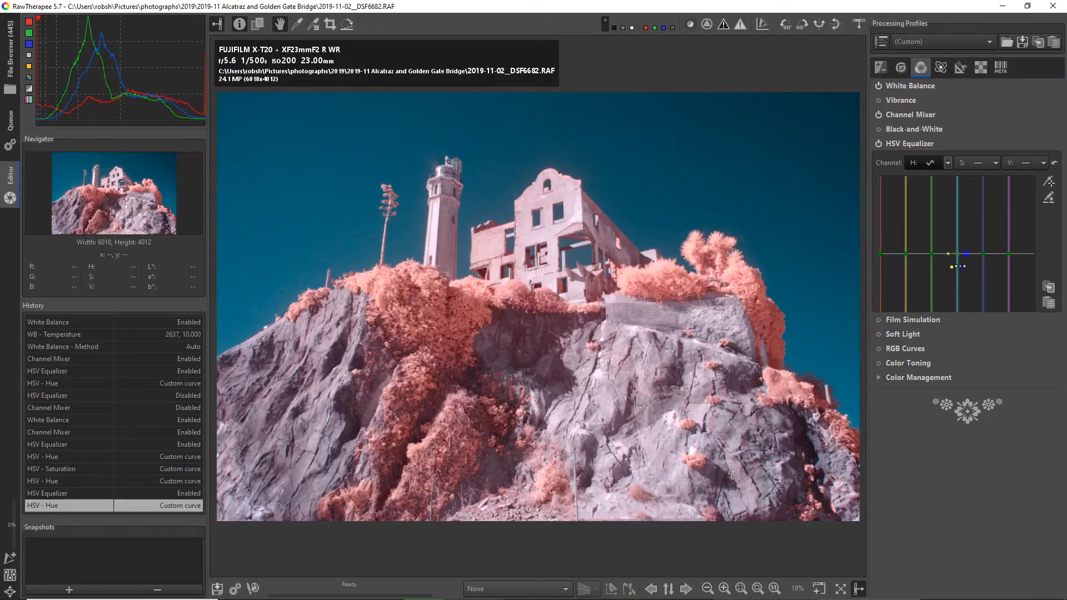
pyautogui.moveTo(807, 217)
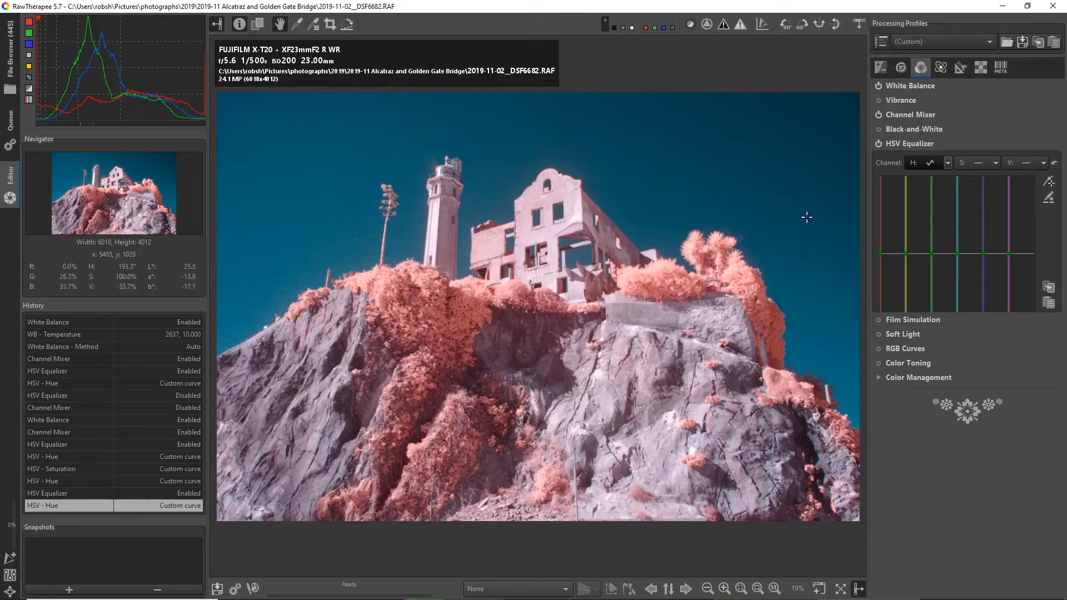
pyautogui.moveTo(881, 231)
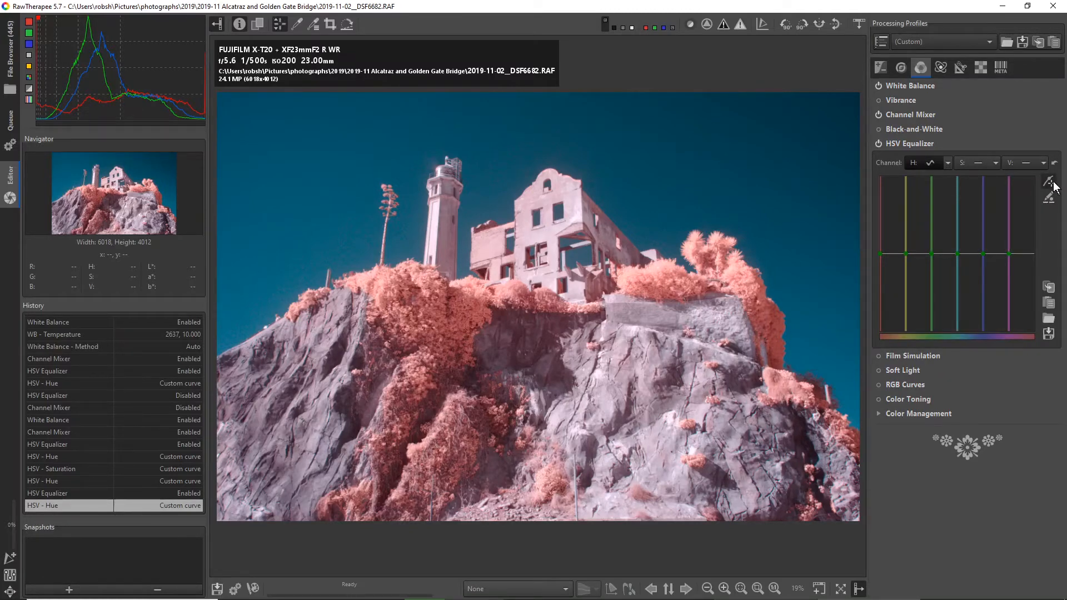
pyautogui.moveTo(1049, 183)
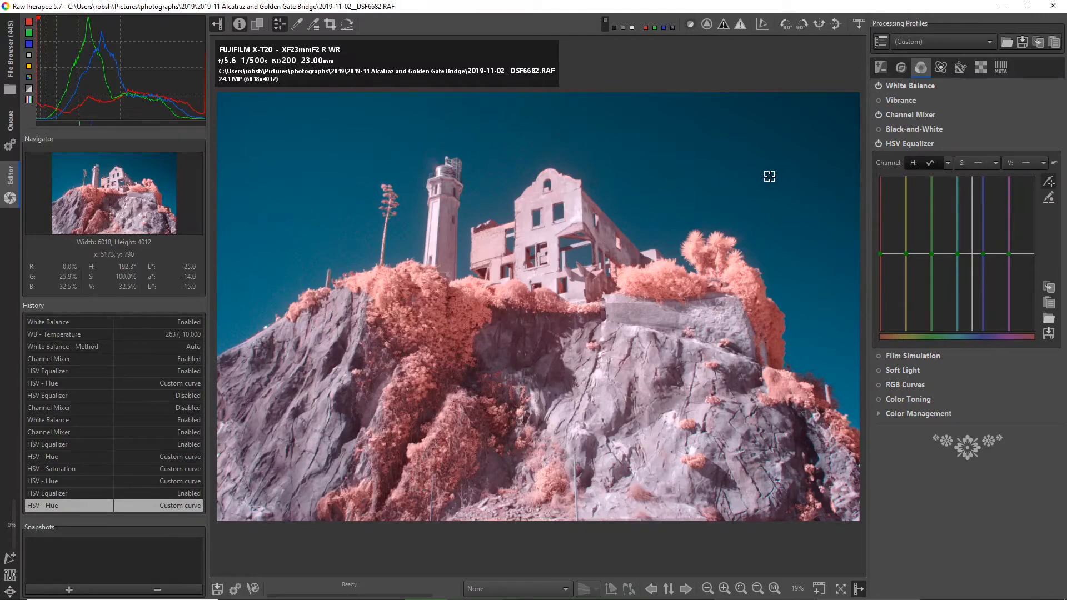
pyautogui.moveTo(754, 175)
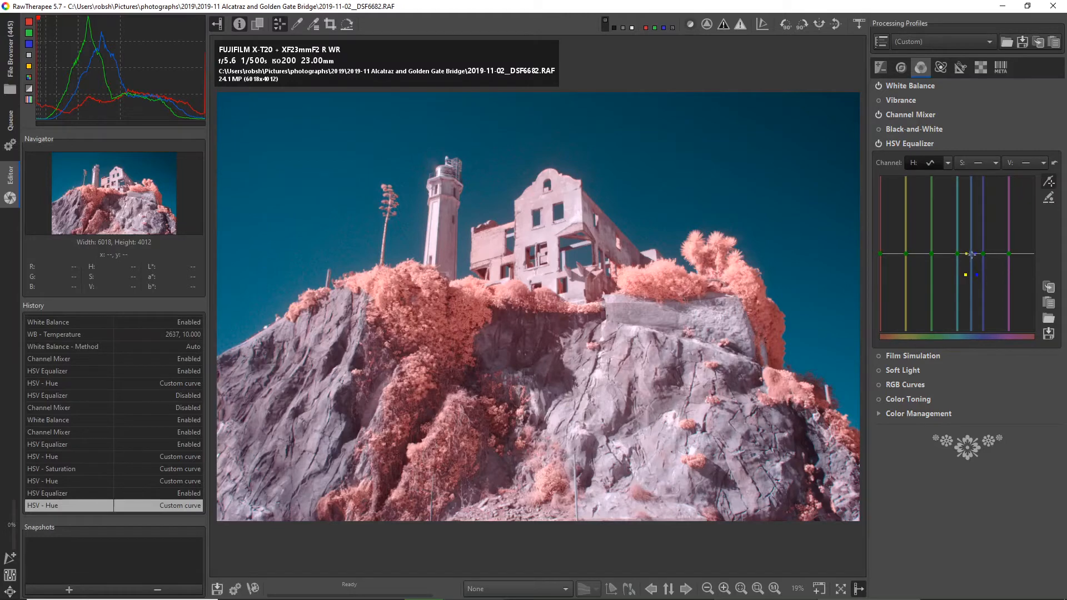
pyautogui.moveTo(973, 254)
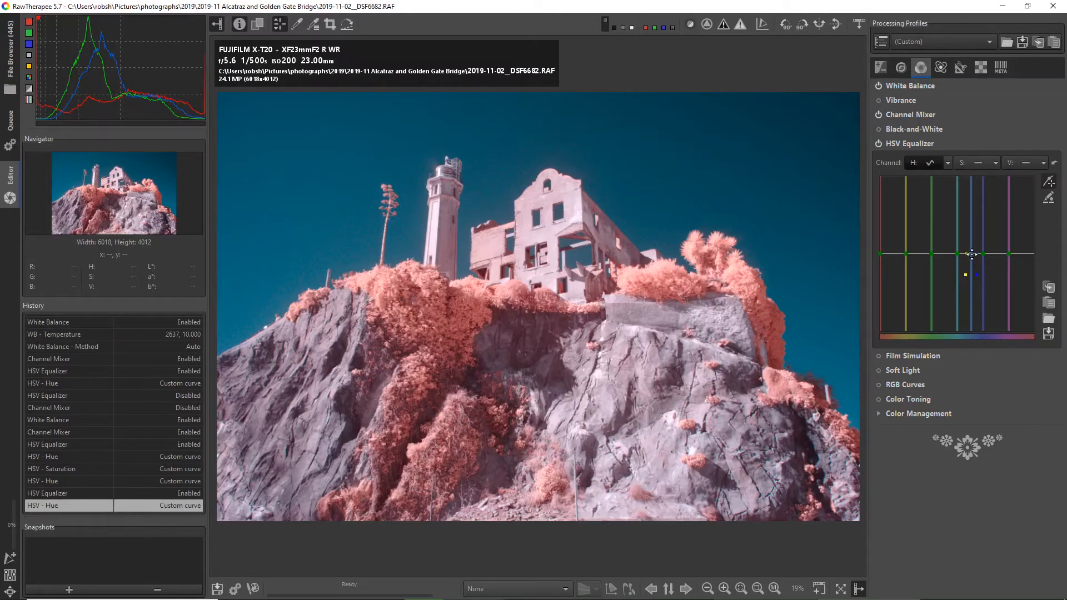
pyautogui.moveTo(972, 254); pyautogui.dragTo(972, 244)
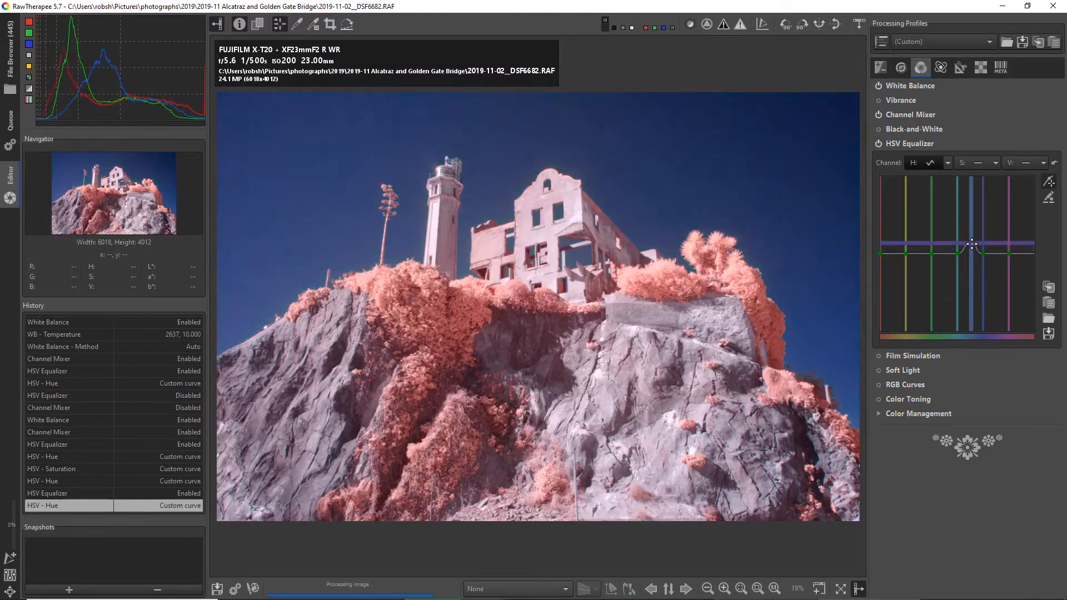
pyautogui.moveTo(972, 245); pyautogui.dragTo(972, 257)
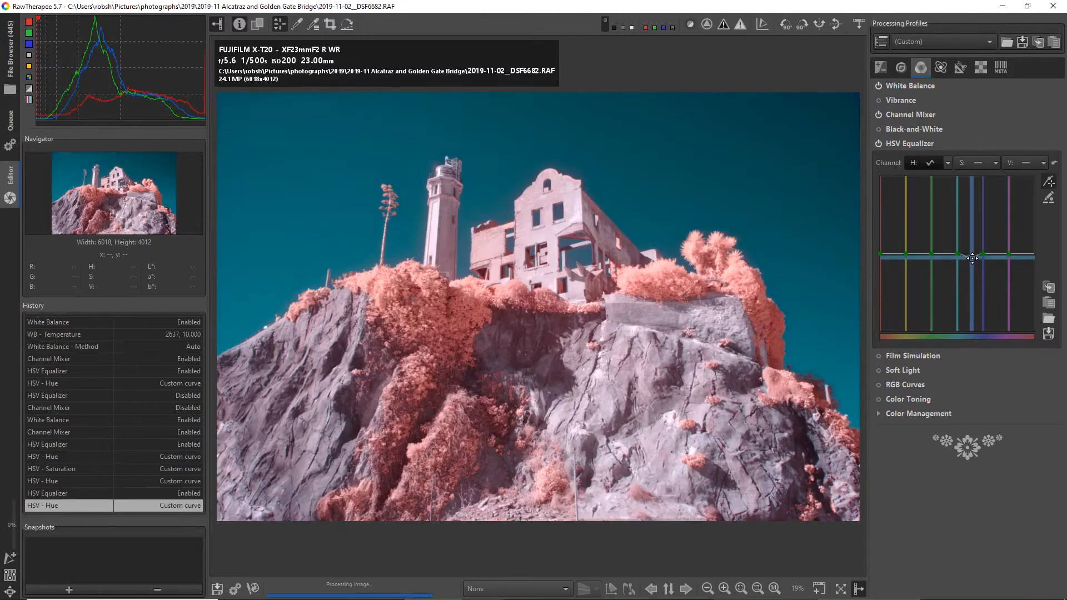
pyautogui.moveTo(973, 257); pyautogui.dragTo(974, 249)
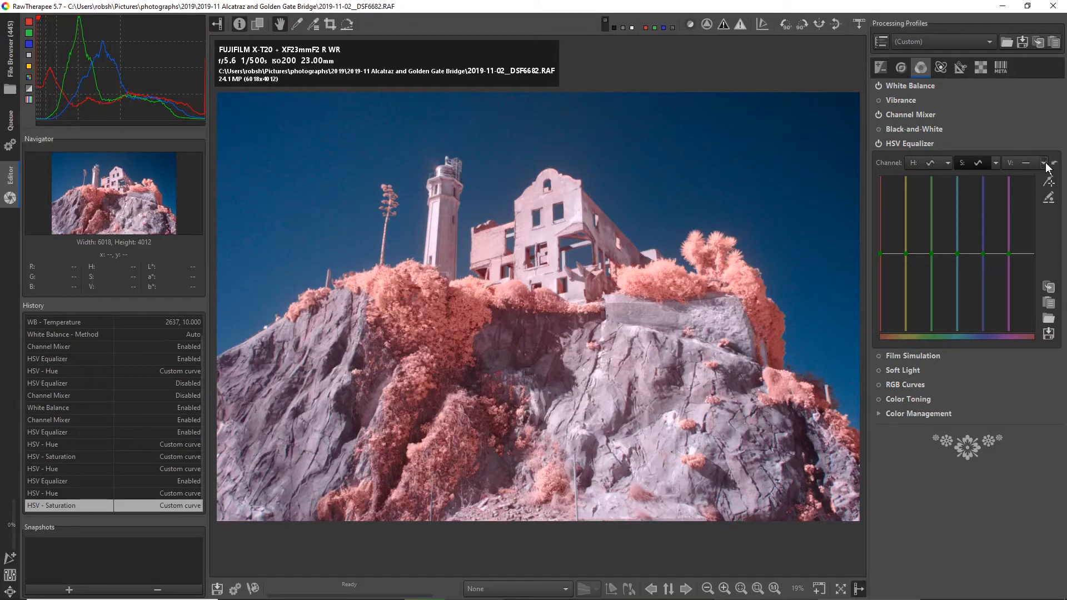
# - Give the HSV value curve an Equalizer type and drag the blue point down
pyautogui.click(1035, 162)
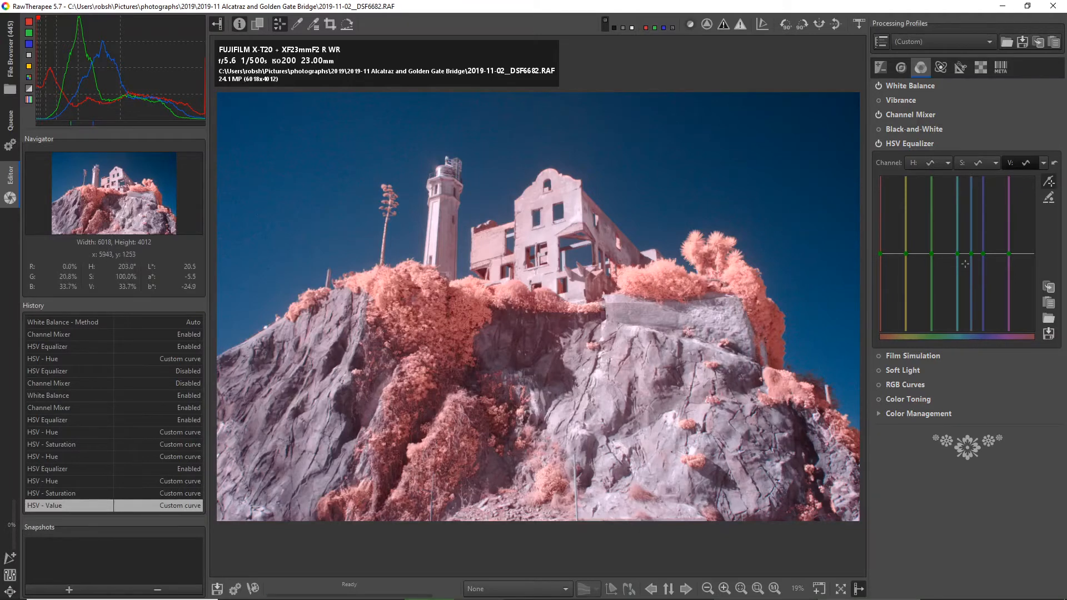
pyautogui.moveTo(965, 264); pyautogui.dragTo(971, 273)
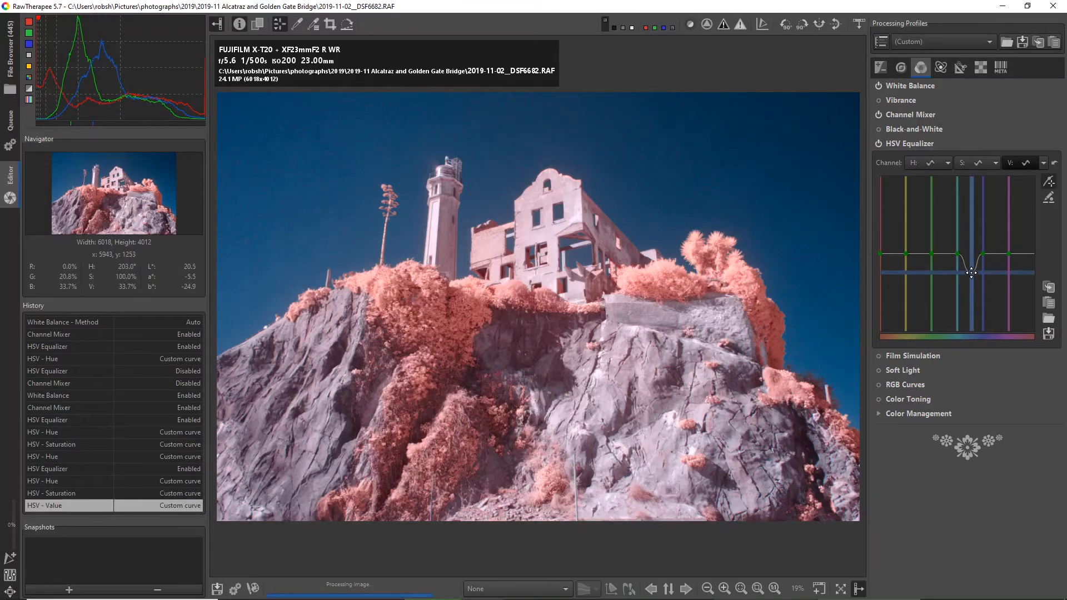
pyautogui.moveTo(972, 273); pyautogui.dragTo(972, 297)
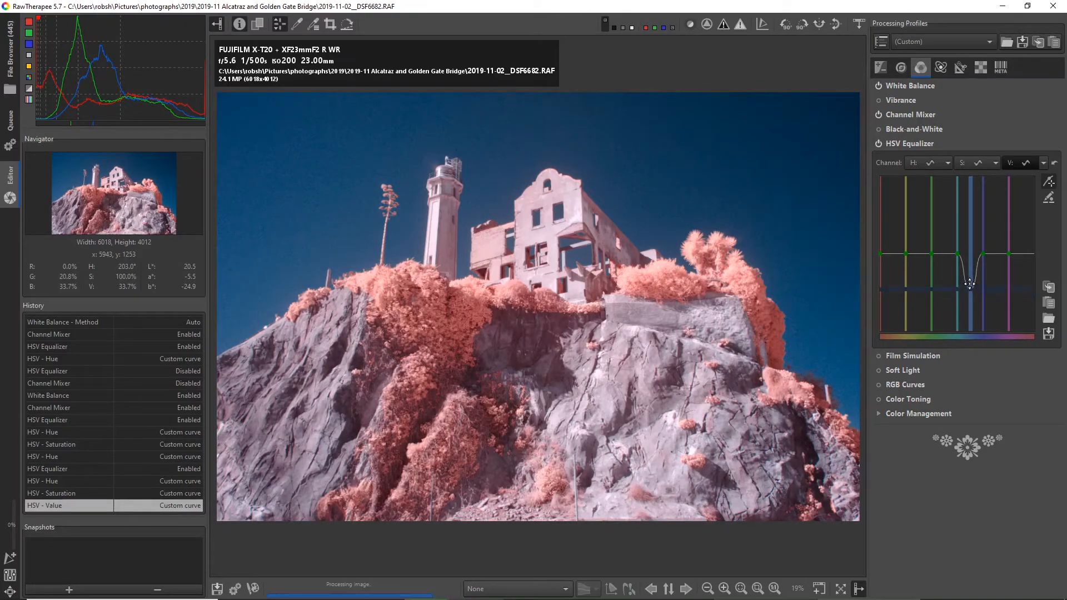
pyautogui.moveTo(970, 284); pyautogui.dragTo(971, 310)
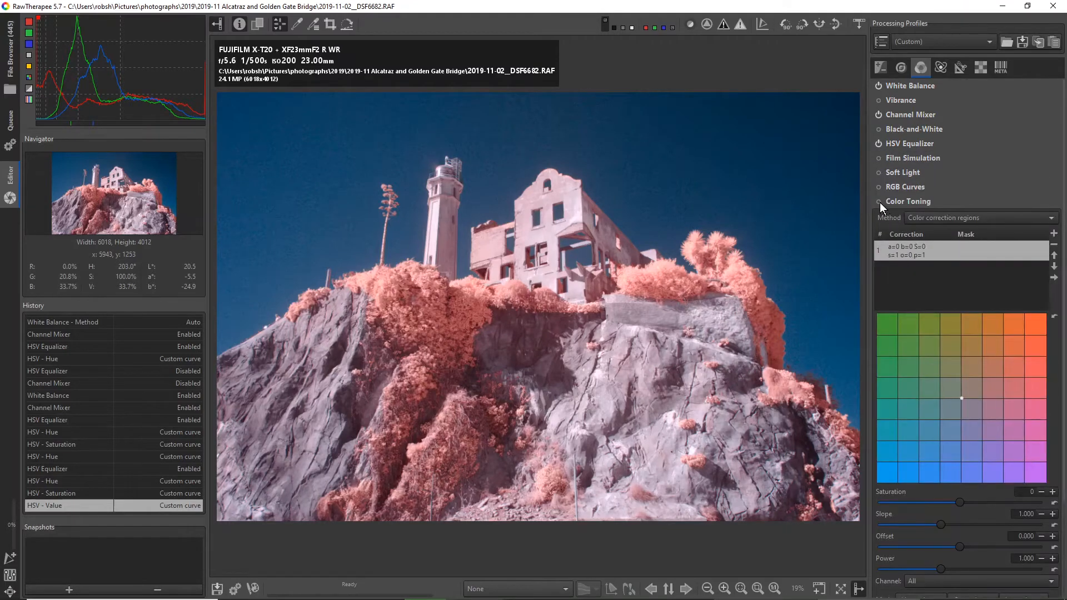
# - Enable Color Toning, trying L*a*b* blending before settling on RGB - Curves
pyautogui.click(877, 201)
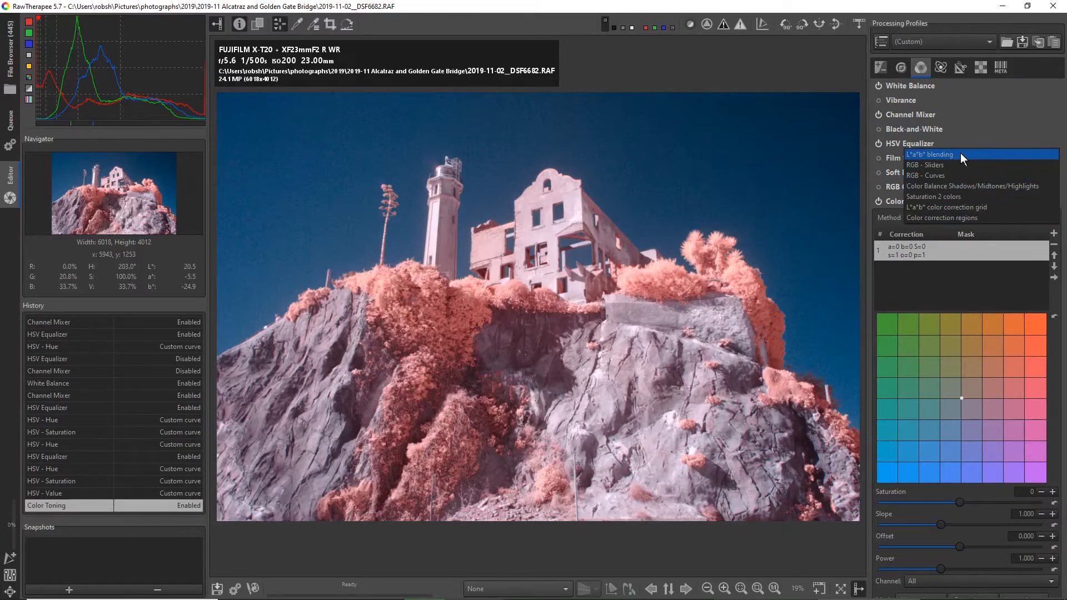
pyautogui.click(930, 155)
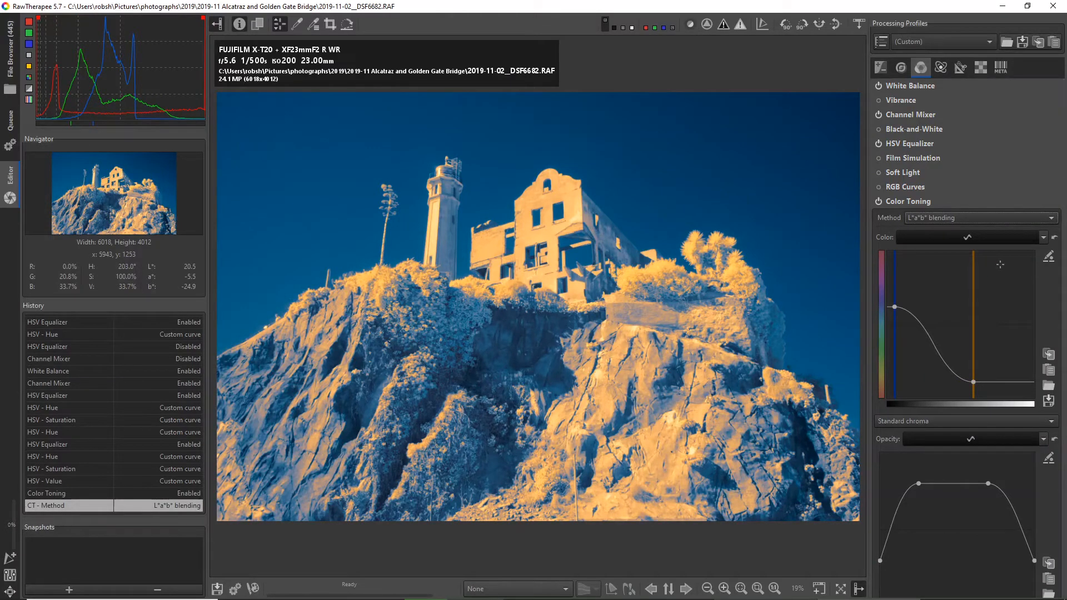
pyautogui.moveTo(987, 295)
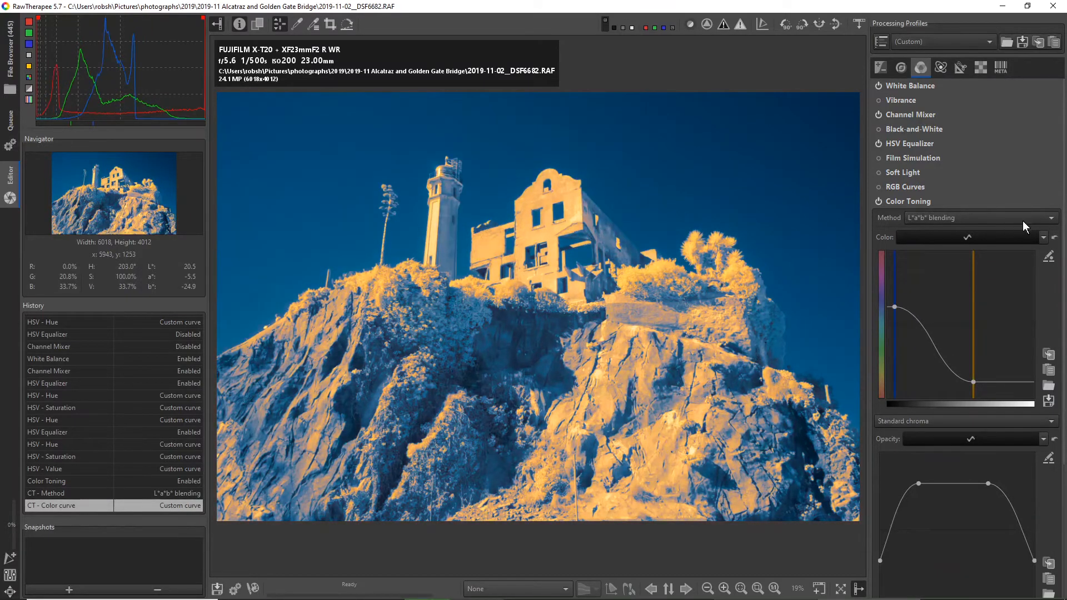
pyautogui.click(982, 217)
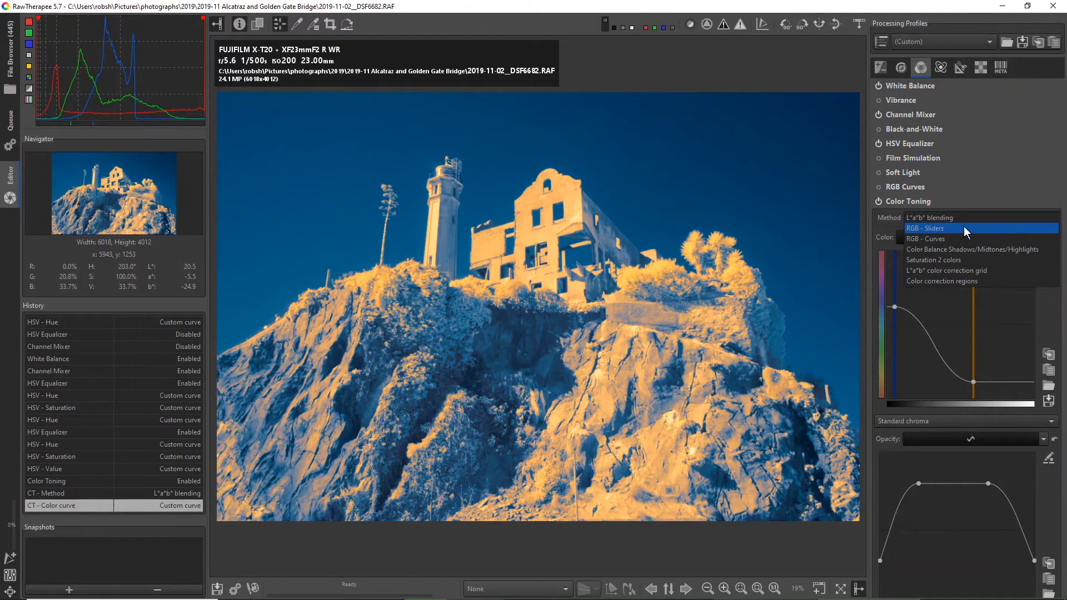
pyautogui.click(925, 228)
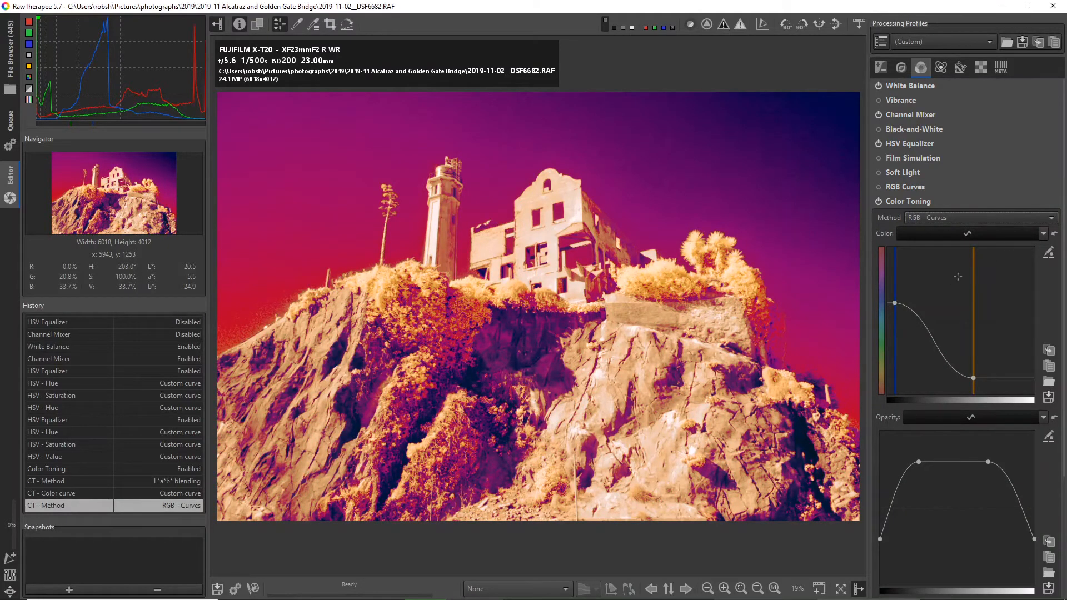
pyautogui.click(980, 217)
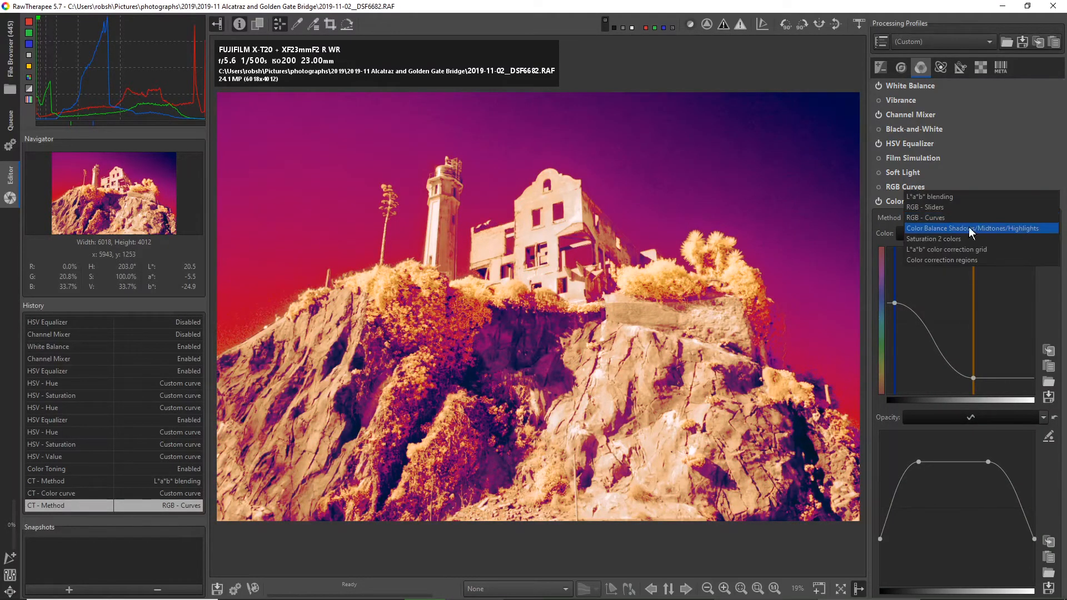
# - Switch to Shadows/Midtones/Highlights balance and set Shadows red 19, green 12, blue -16
pyautogui.click(972, 228)
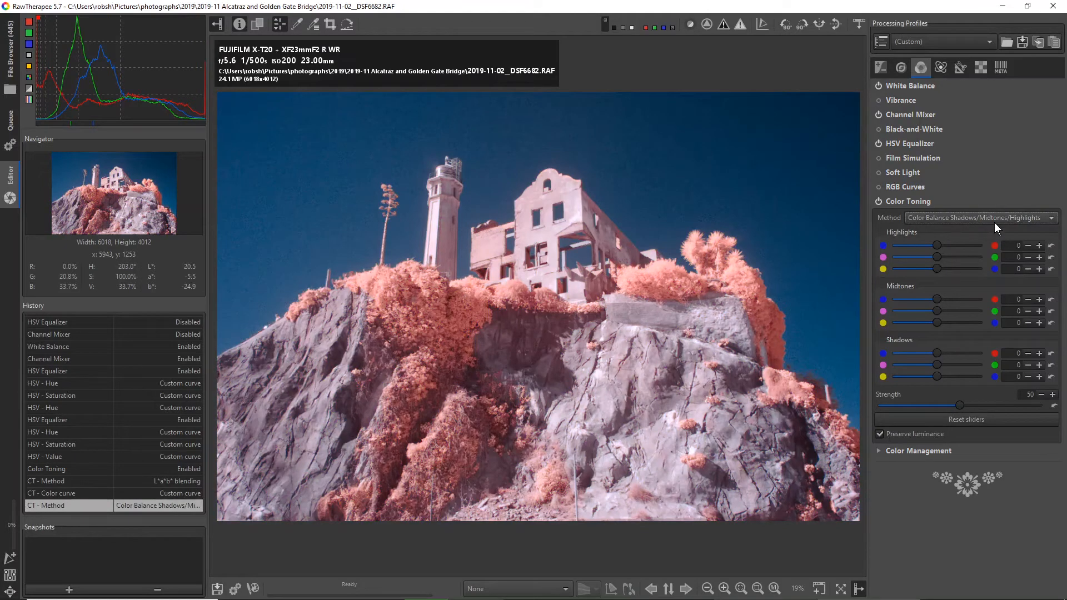
pyautogui.moveTo(970, 238)
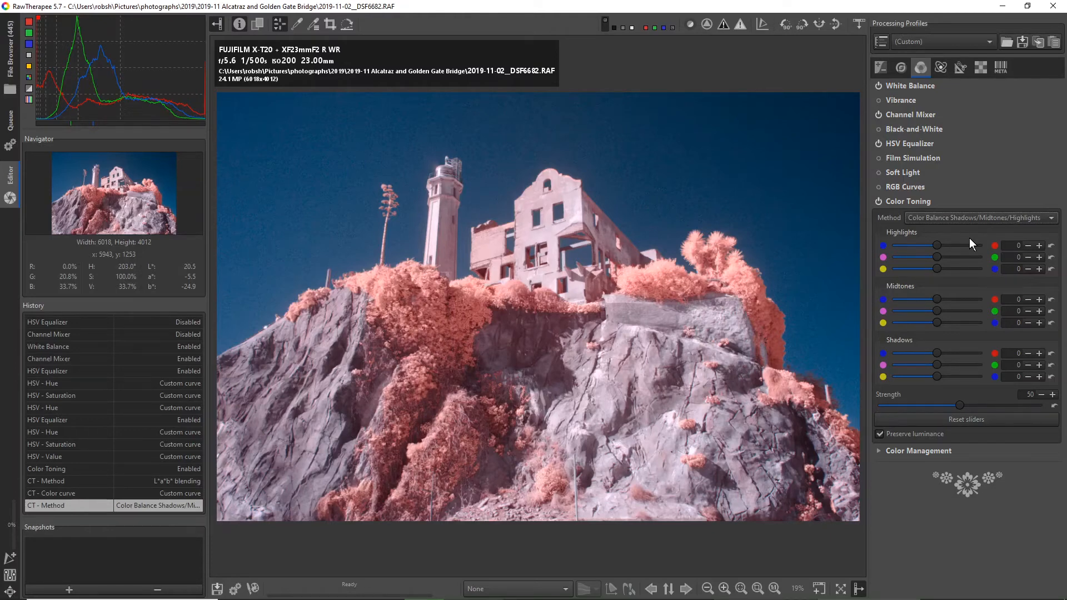
pyautogui.moveTo(958, 294)
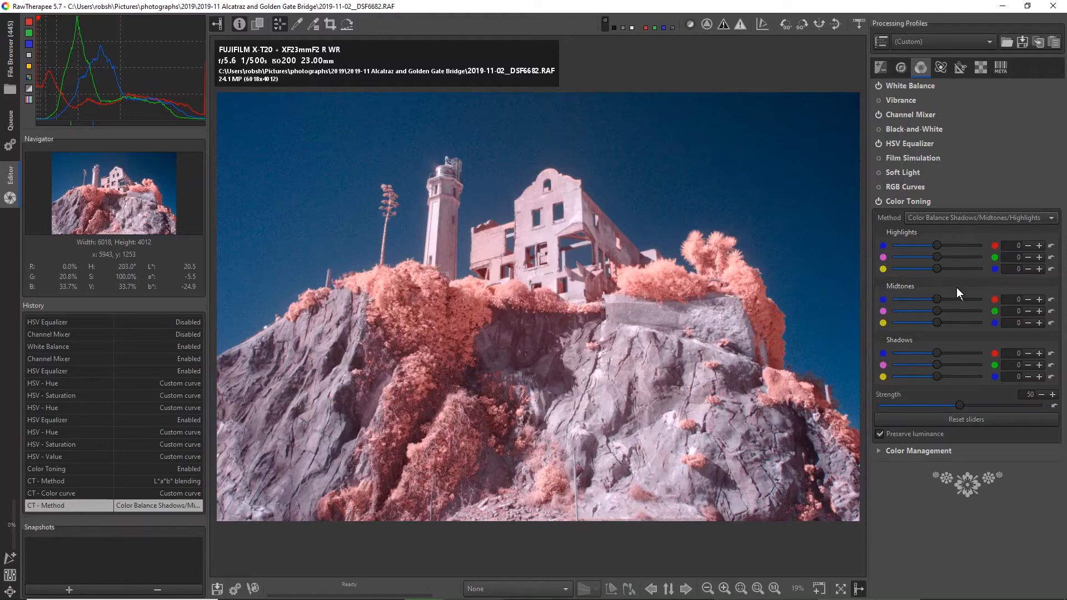
pyautogui.moveTo(918, 254)
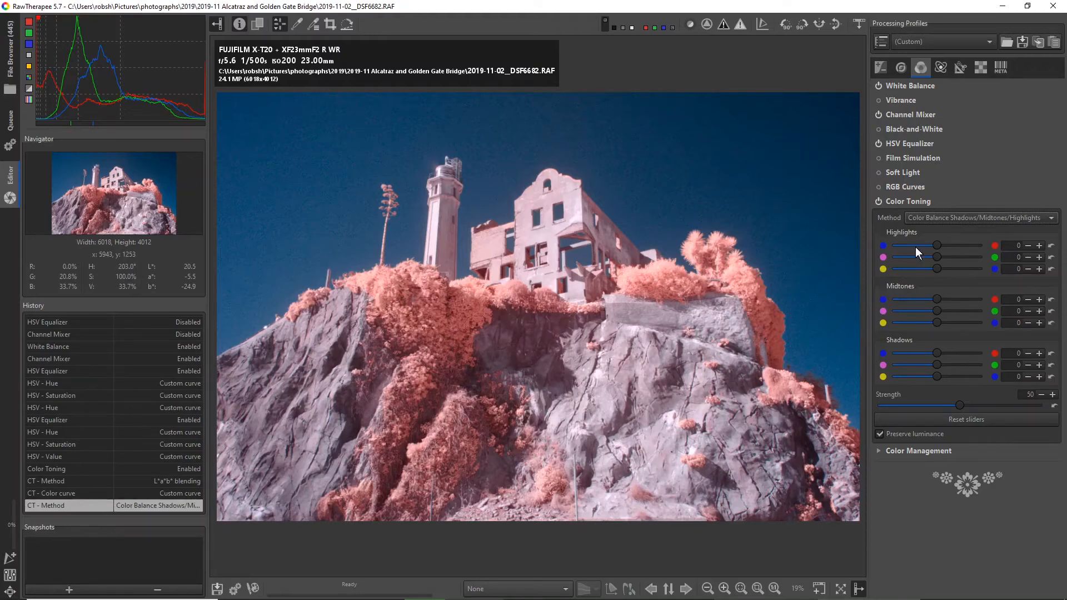
pyautogui.moveTo(960, 405)
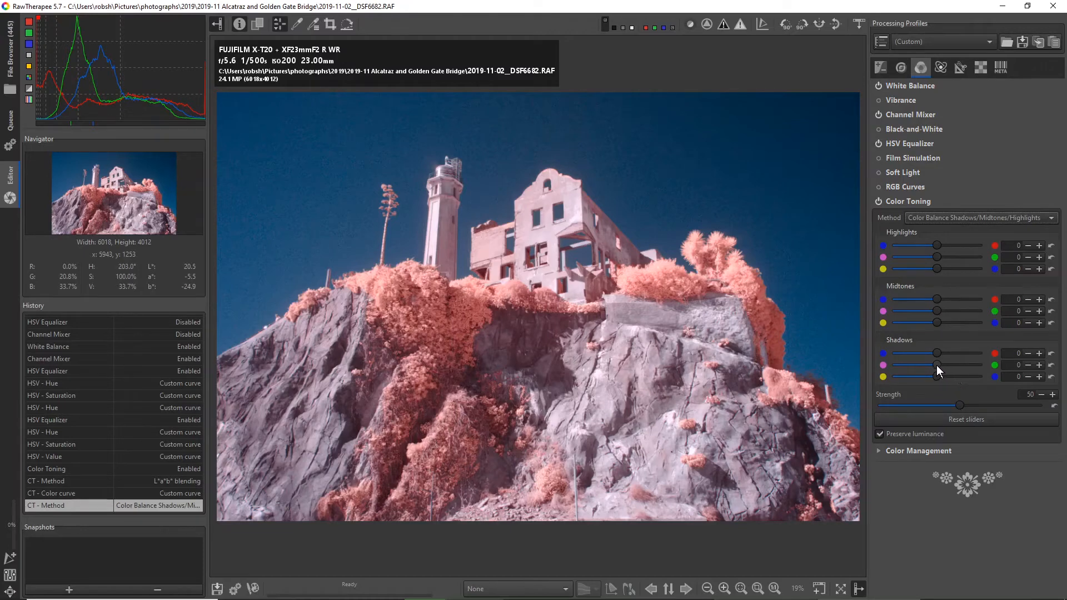
pyautogui.moveTo(938, 366); pyautogui.dragTo(945, 366)
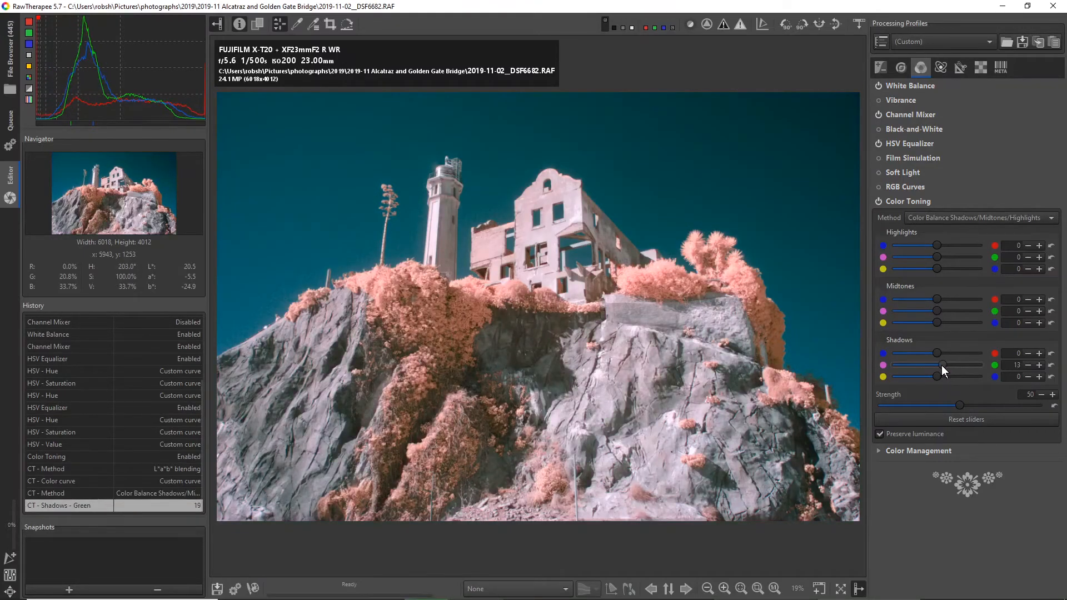
pyautogui.moveTo(943, 366); pyautogui.dragTo(939, 366)
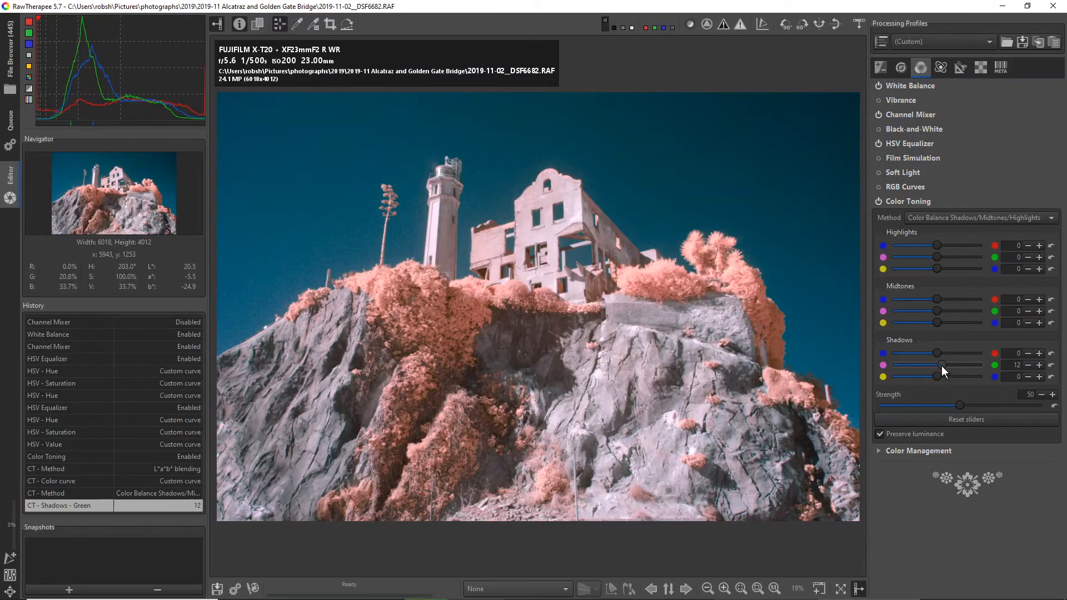
pyautogui.moveTo(943, 377); pyautogui.dragTo(925, 377)
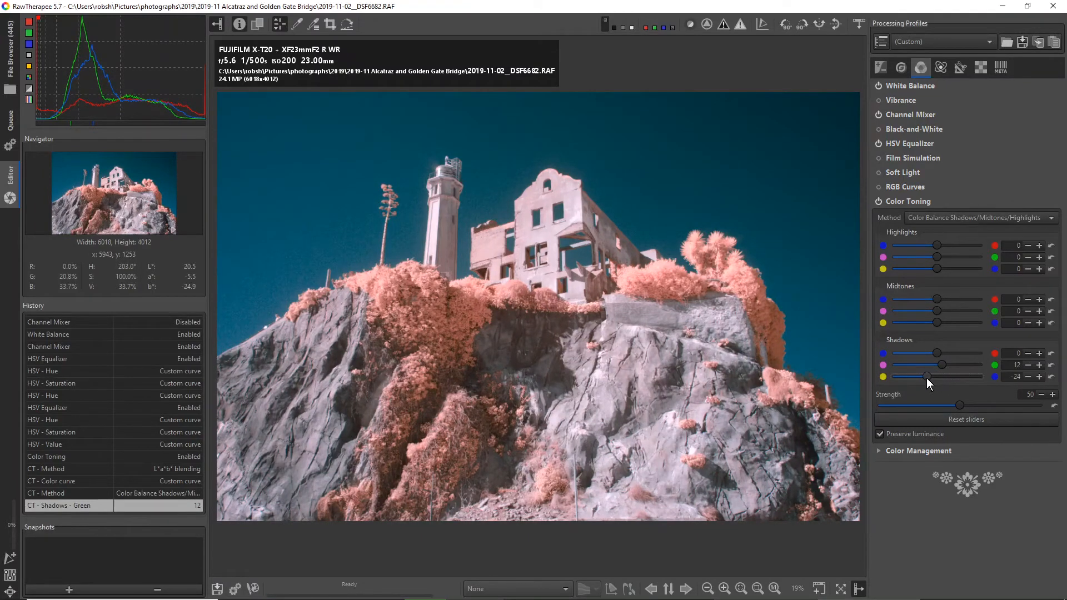
pyautogui.moveTo(931, 377); pyautogui.dragTo(943, 376)
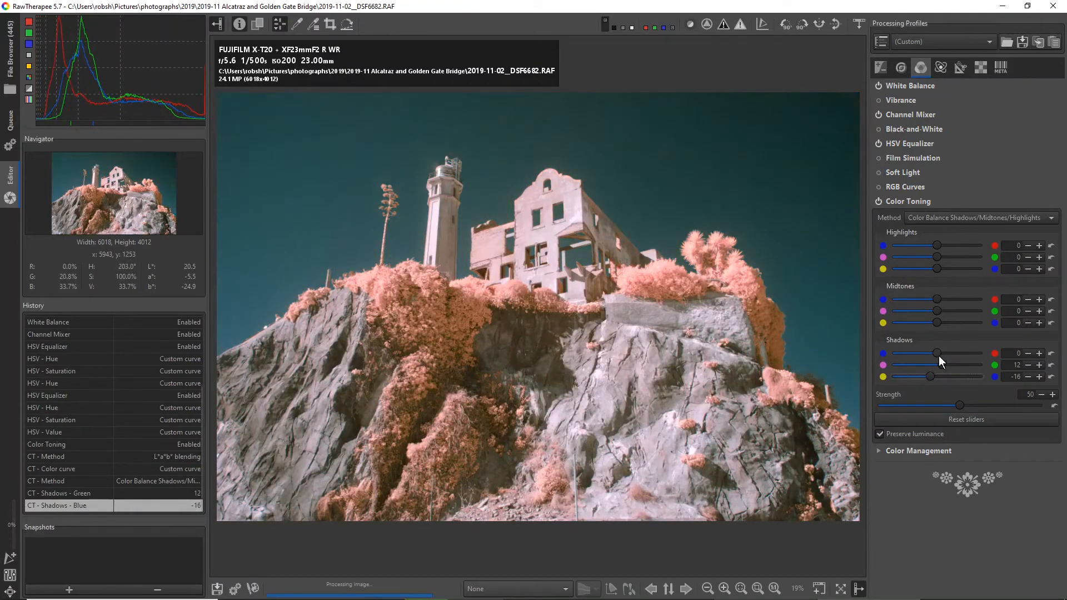
pyautogui.moveTo(915, 353); pyautogui.dragTo(963, 354)
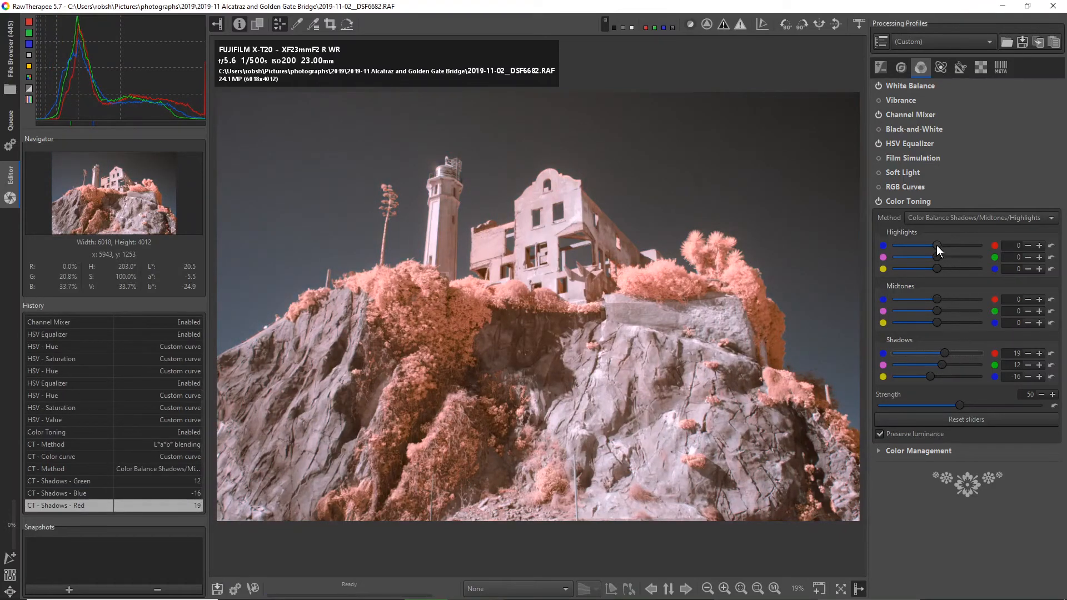
# - Set the Highlights balance to red -27, green 27, blue -9
pyautogui.moveTo(938, 246); pyautogui.dragTo(922, 246)
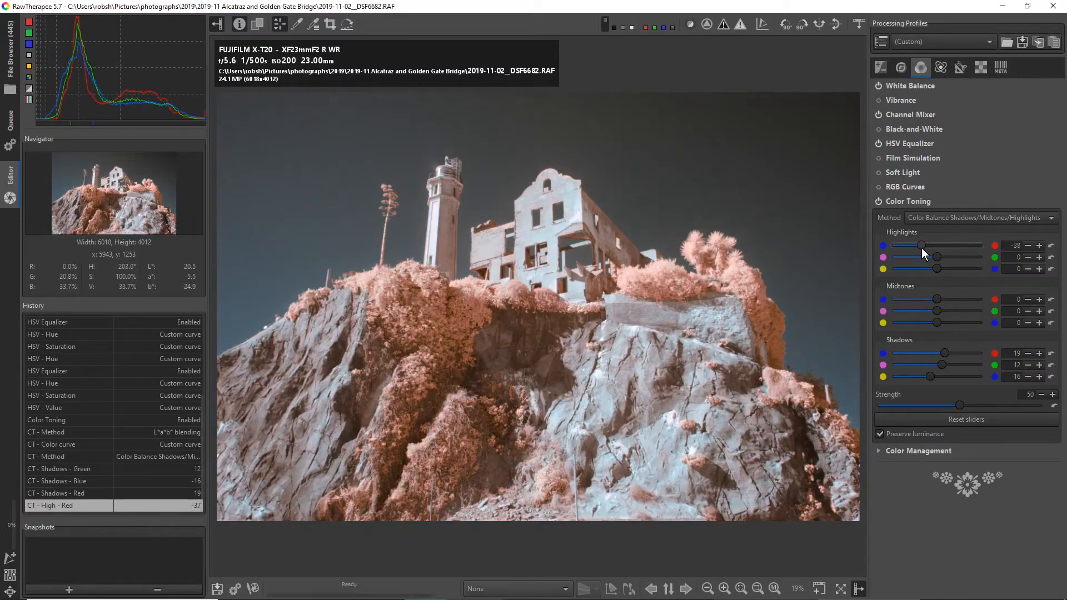
pyautogui.moveTo(923, 245); pyautogui.dragTo(945, 246)
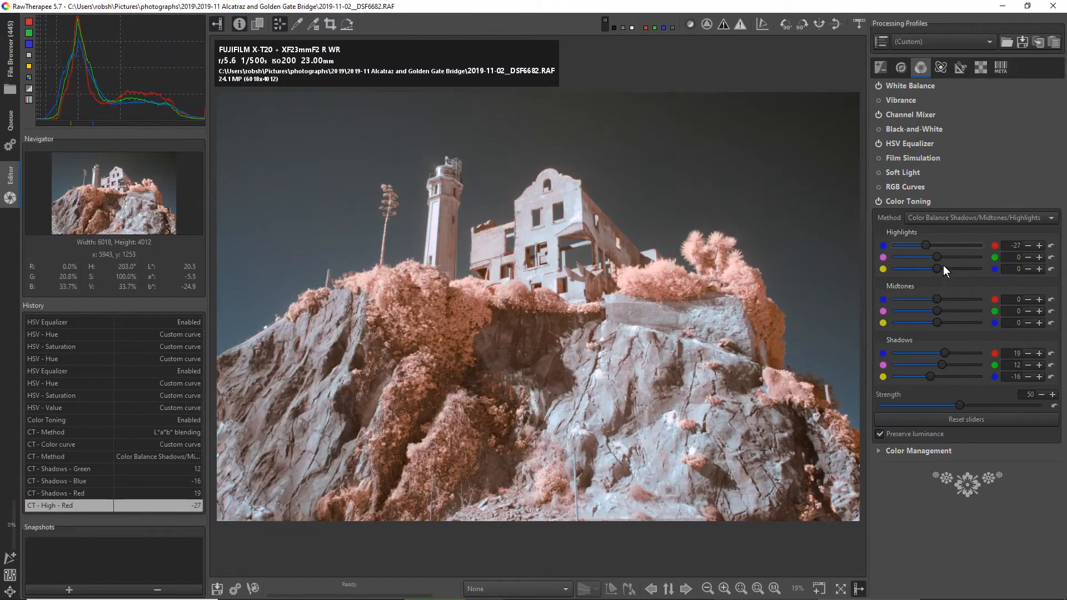
pyautogui.moveTo(938, 257); pyautogui.dragTo(960, 257)
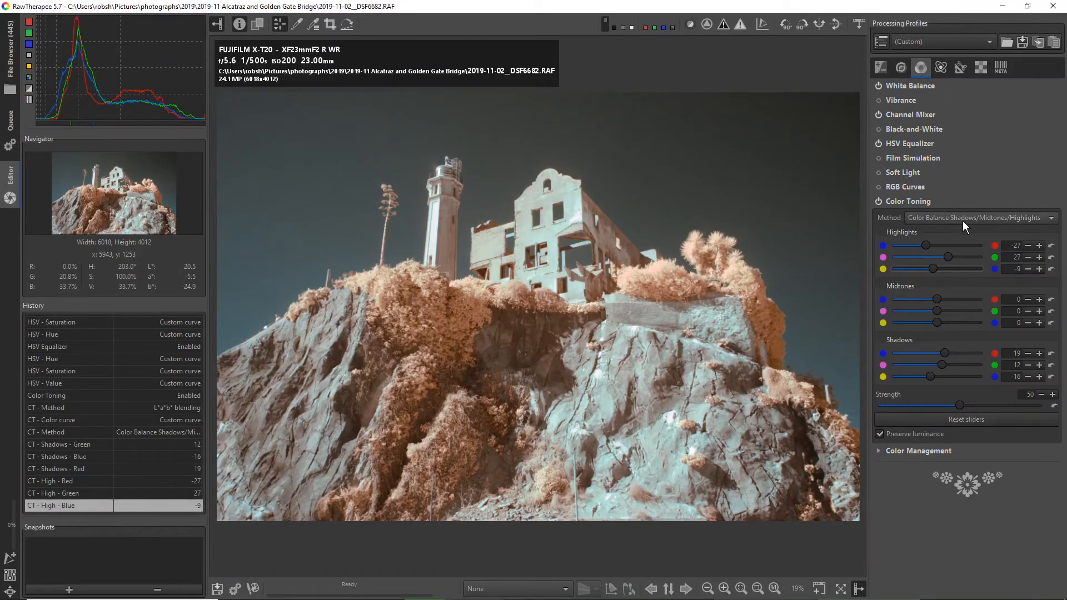
pyautogui.click(980, 217)
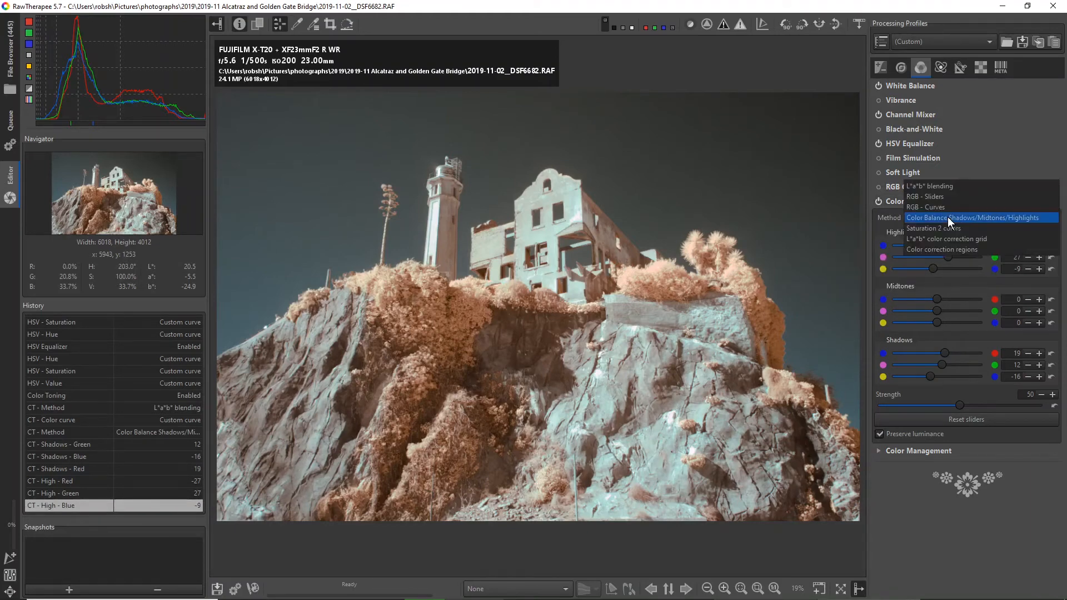
# - Try Saturation 2 colors, then the L*a*b* correction grid, tinting toward orange then blue
pyautogui.click(934, 228)
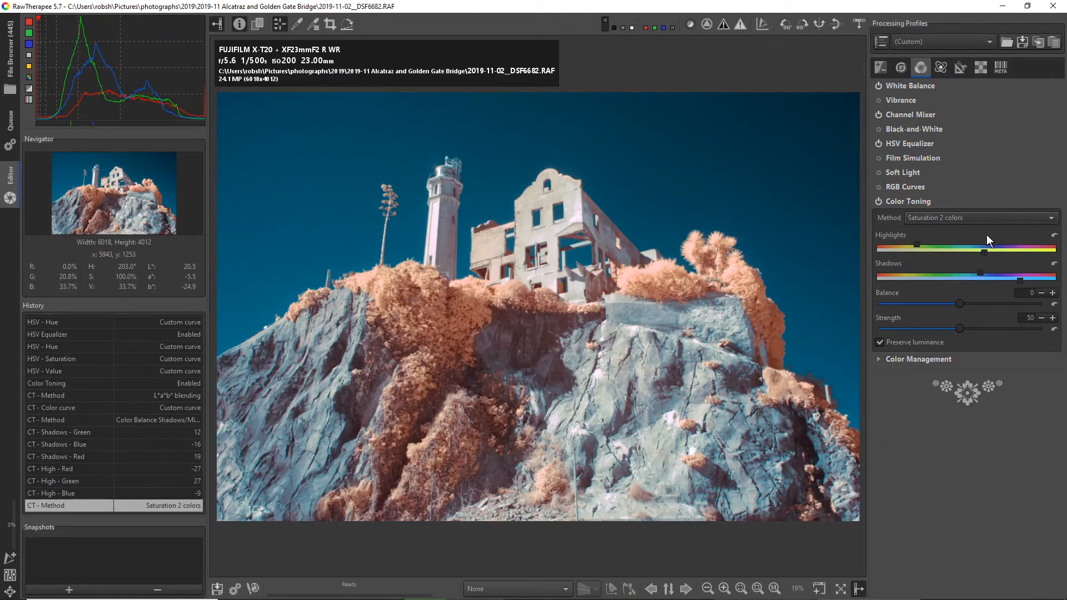
pyautogui.click(982, 217)
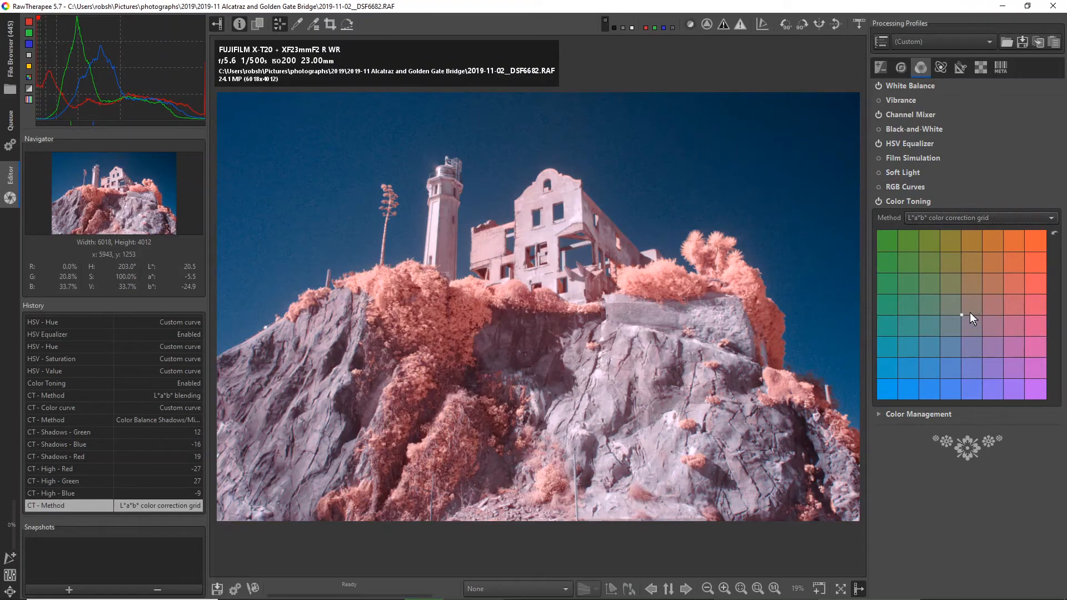
pyautogui.moveTo(962, 315); pyautogui.dragTo(996, 283)
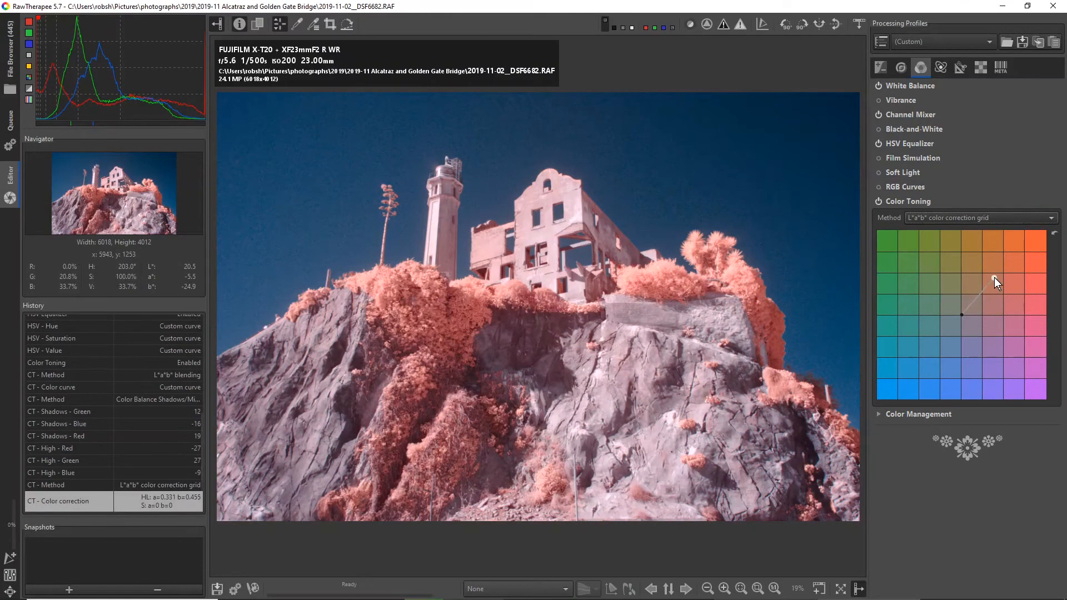
pyautogui.moveTo(994, 282); pyautogui.dragTo(1034, 250)
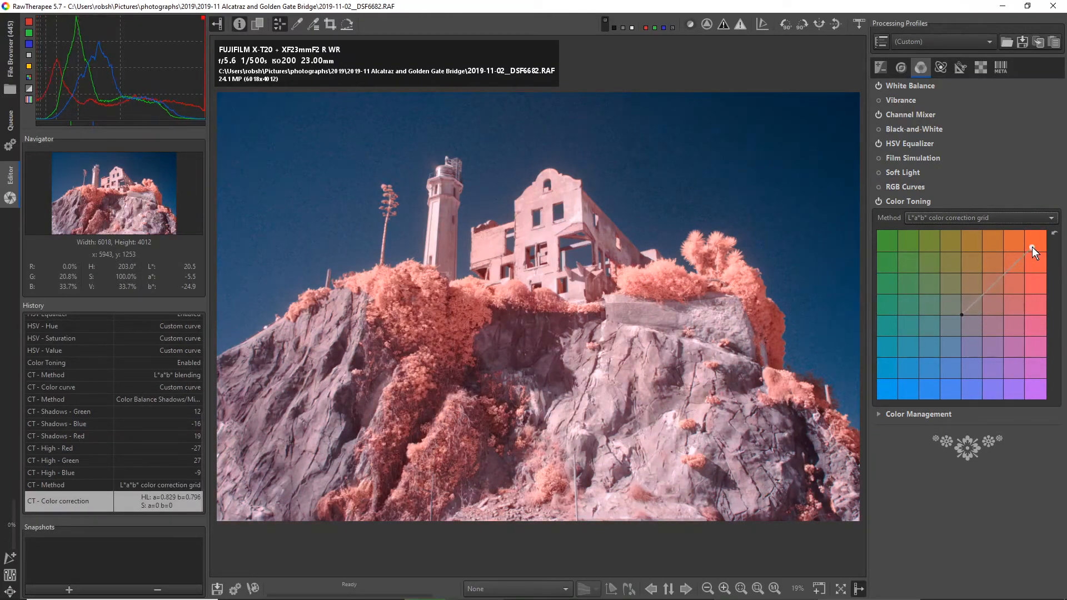
pyautogui.moveTo(1031, 249); pyautogui.dragTo(912, 388)
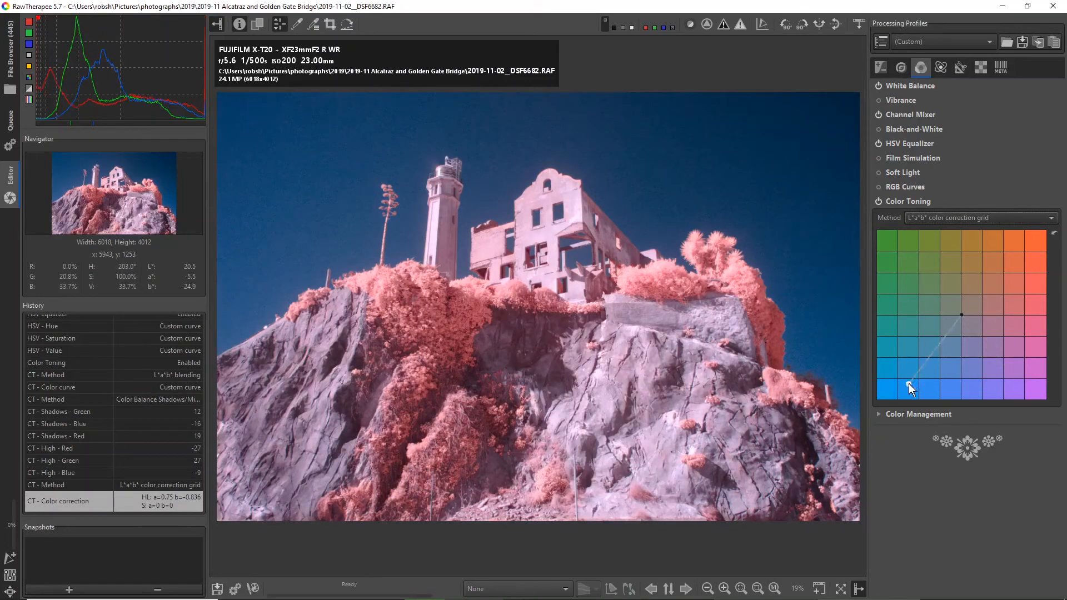
pyautogui.moveTo(913, 390); pyautogui.dragTo(889, 395)
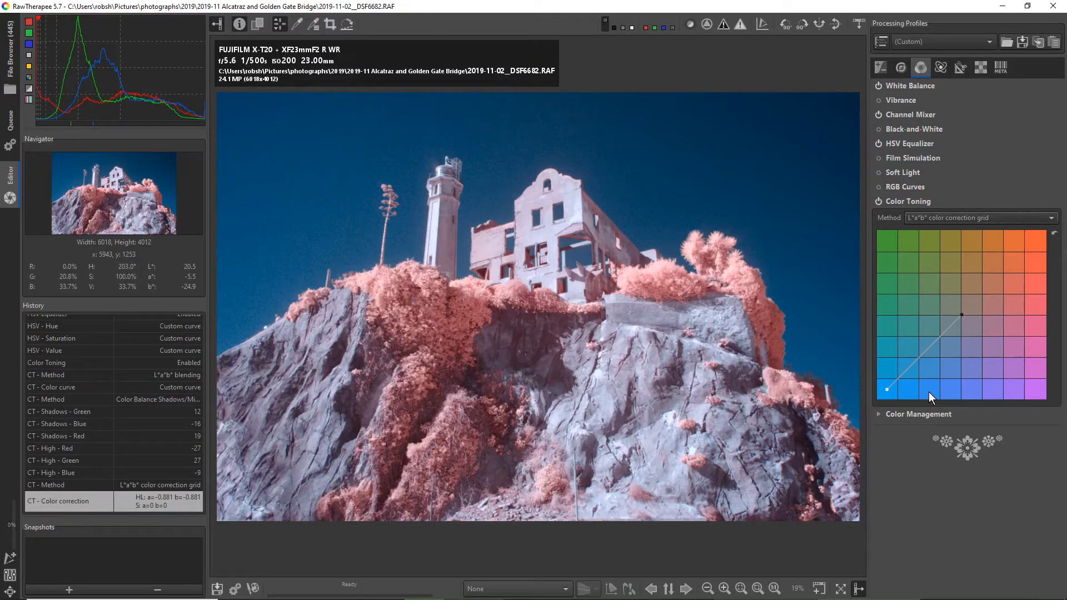
pyautogui.moveTo(951, 337)
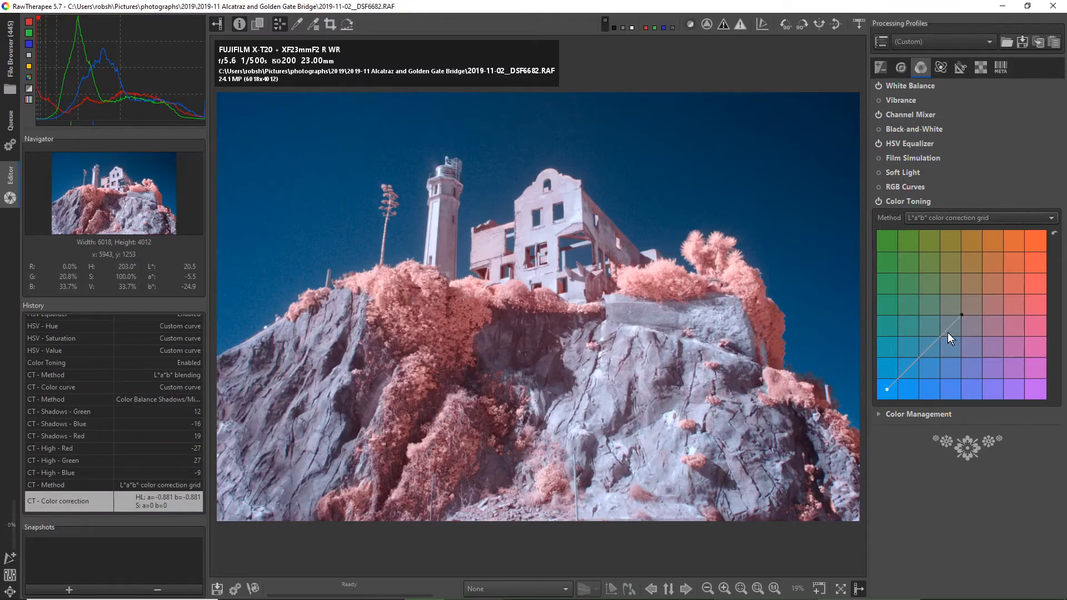
pyautogui.moveTo(1042, 283)
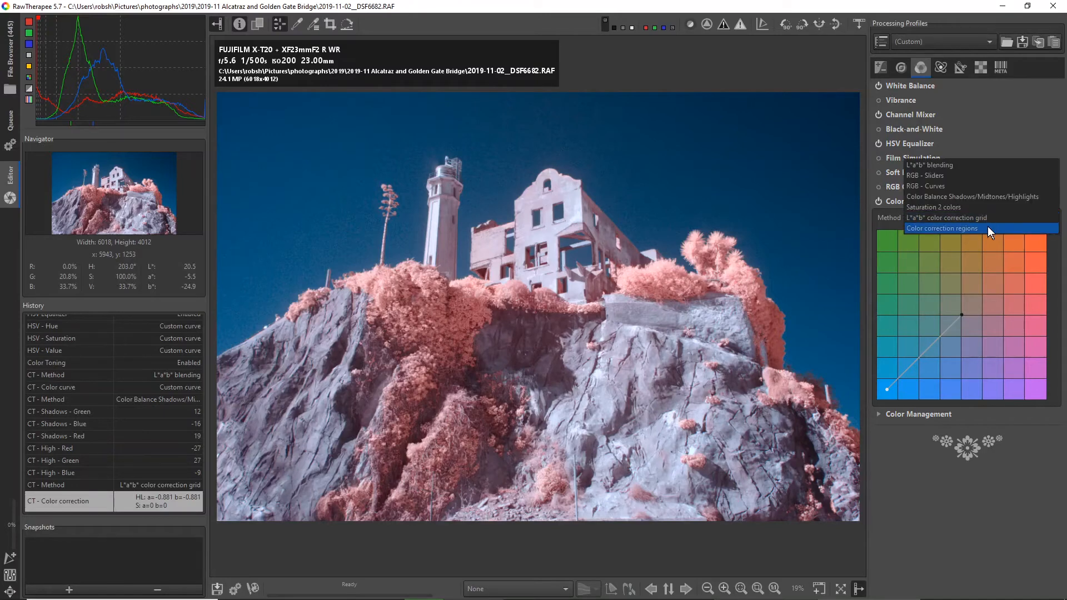
# - Switch to Color correction regions and drag a region's grid point toward blue
pyautogui.click(942, 227)
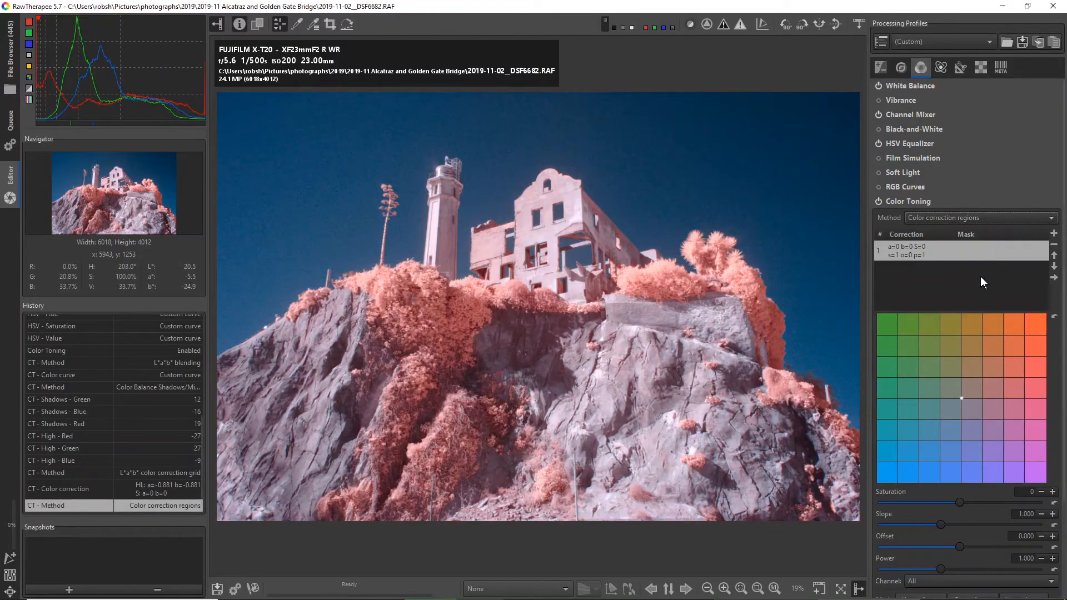
pyautogui.moveTo(978, 412)
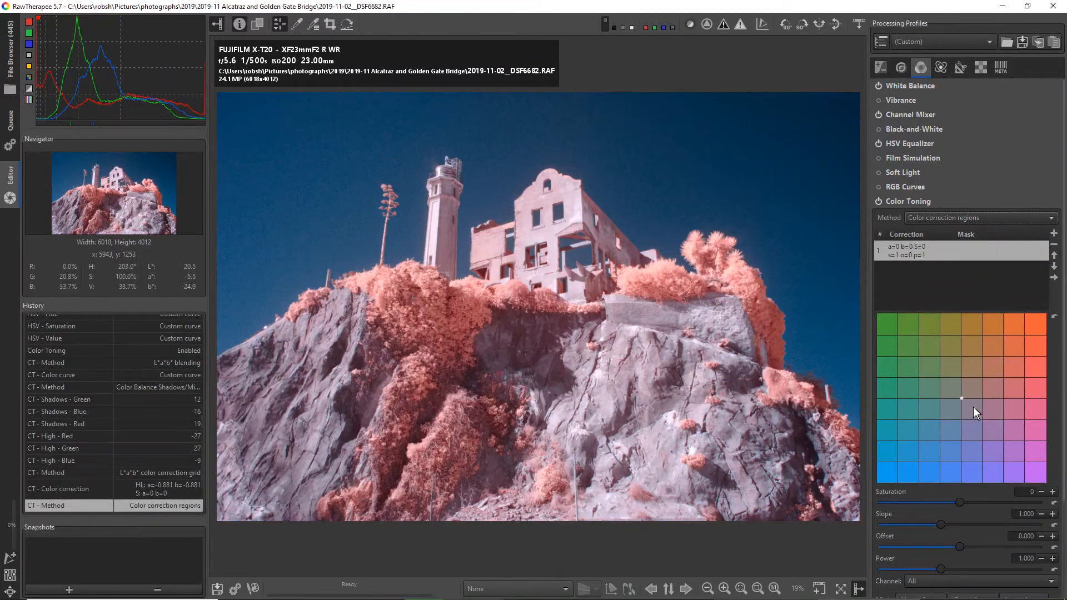
pyautogui.moveTo(961, 398); pyautogui.dragTo(887, 478)
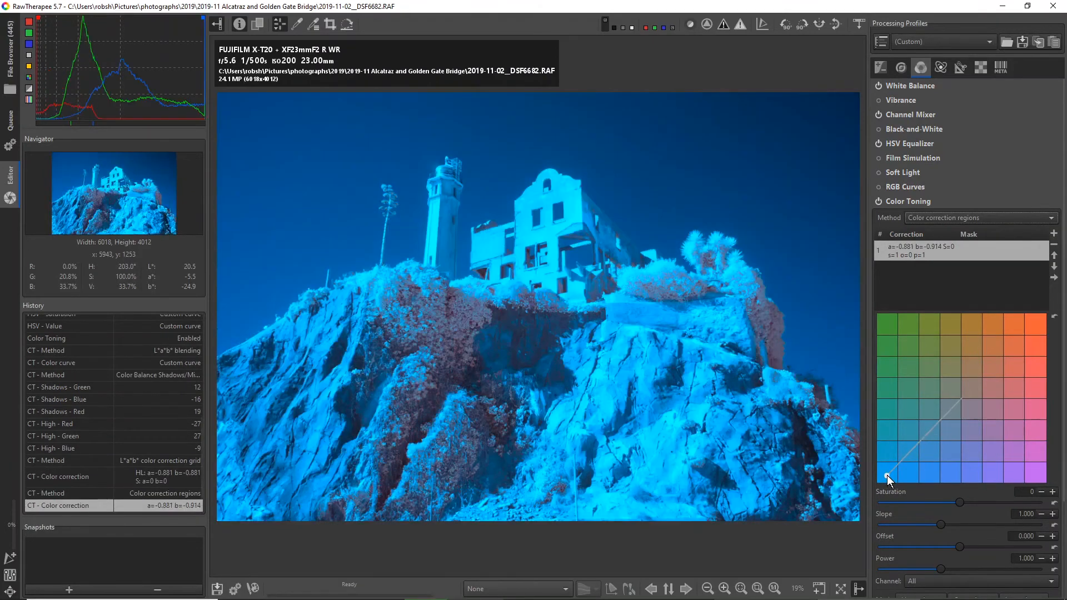
pyautogui.moveTo(887, 478); pyautogui.dragTo(933, 436)
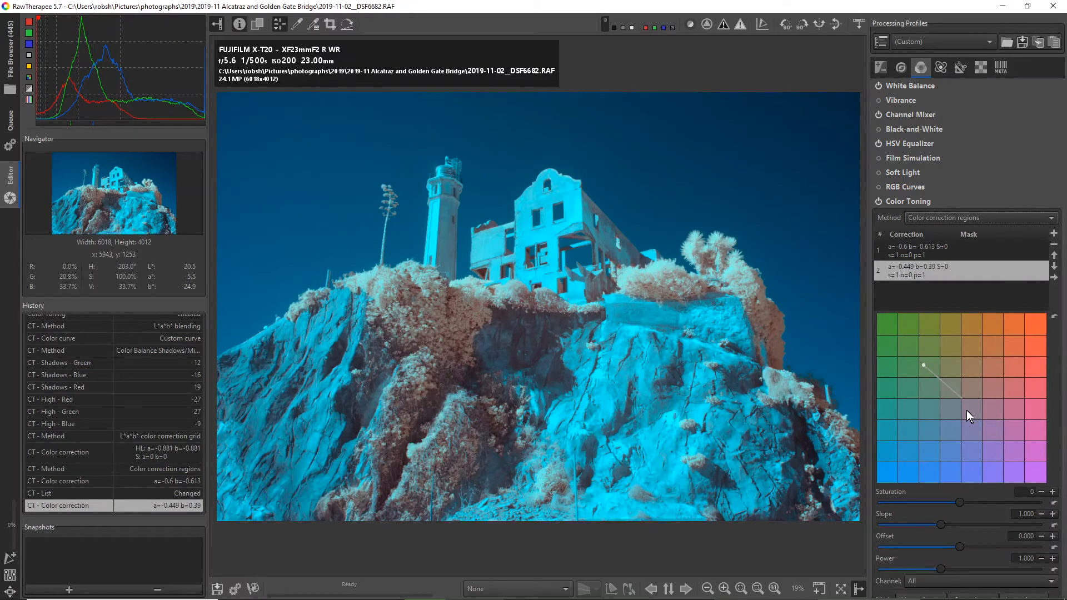
pyautogui.moveTo(881, 206)
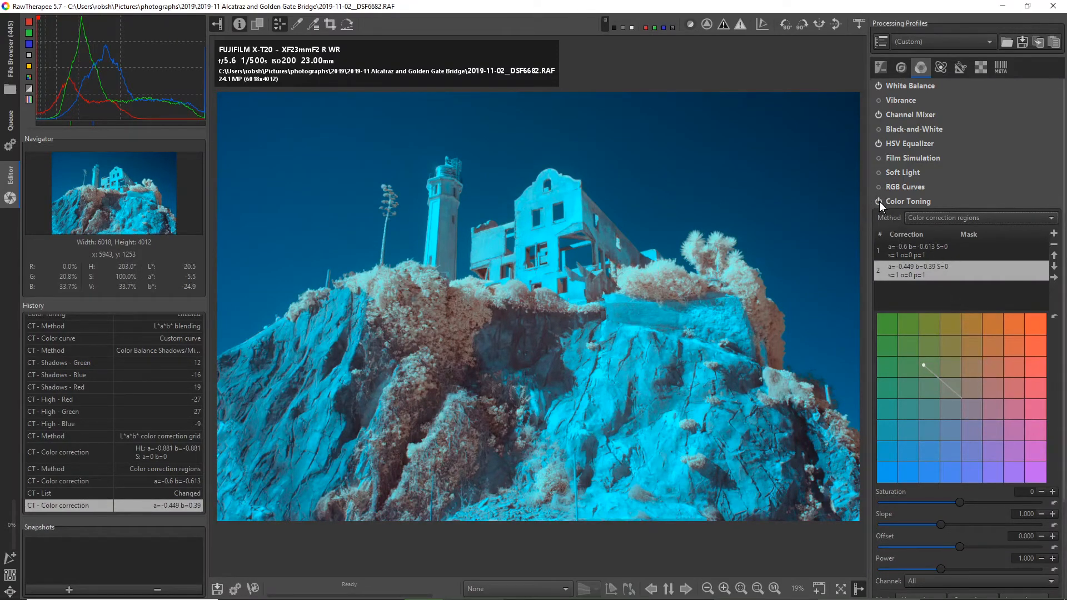
# - Disable Color Toning and enable RGB Curves
pyautogui.click(877, 201)
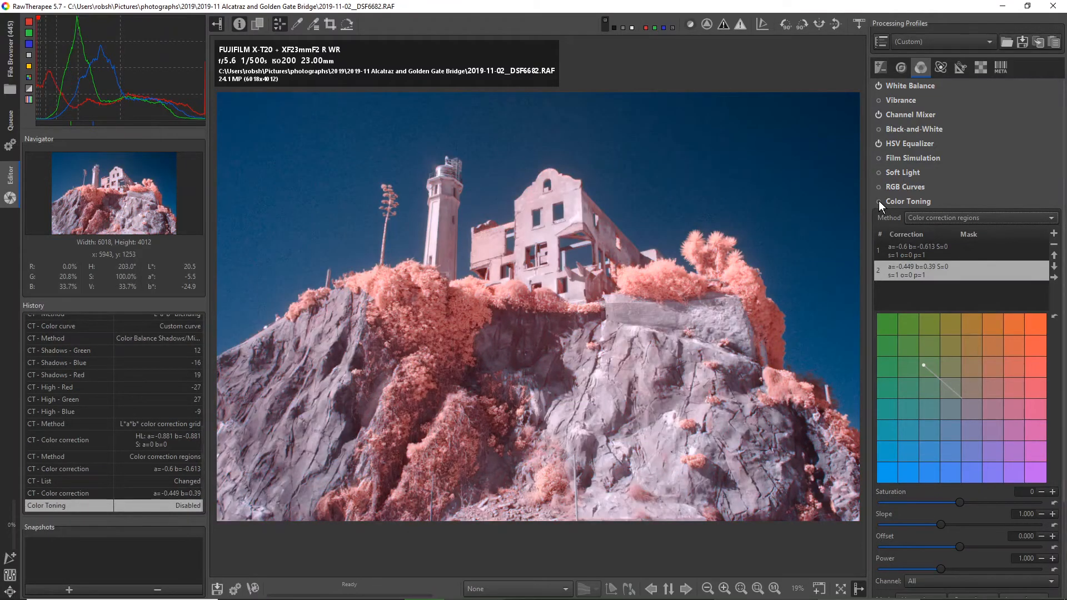
pyautogui.click(905, 187)
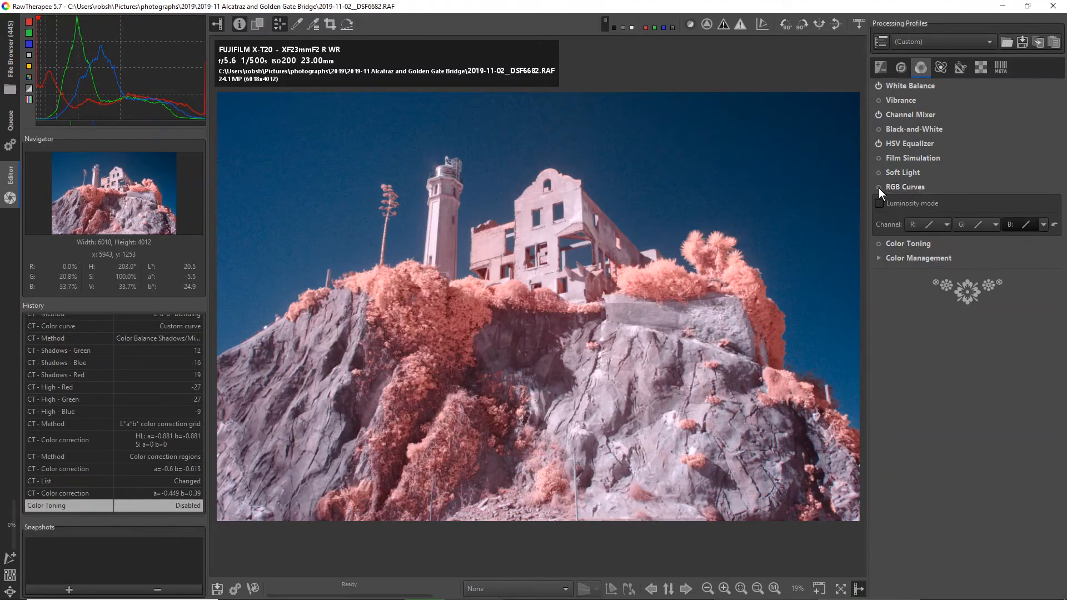
pyautogui.click(878, 187)
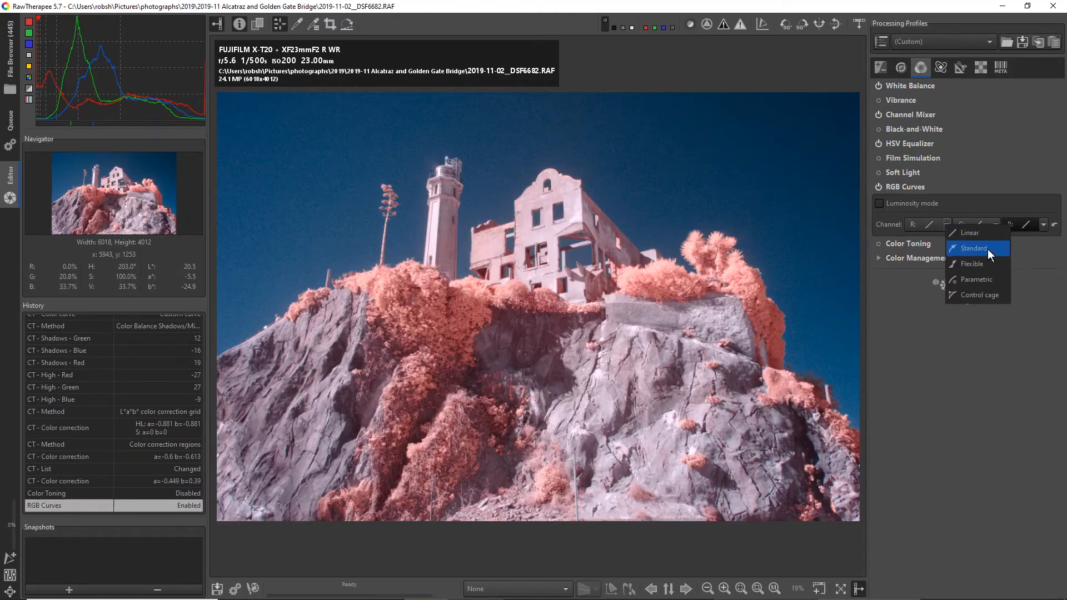
# - Shape the red channel curve, then set its type to Parametric
pyautogui.click(973, 248)
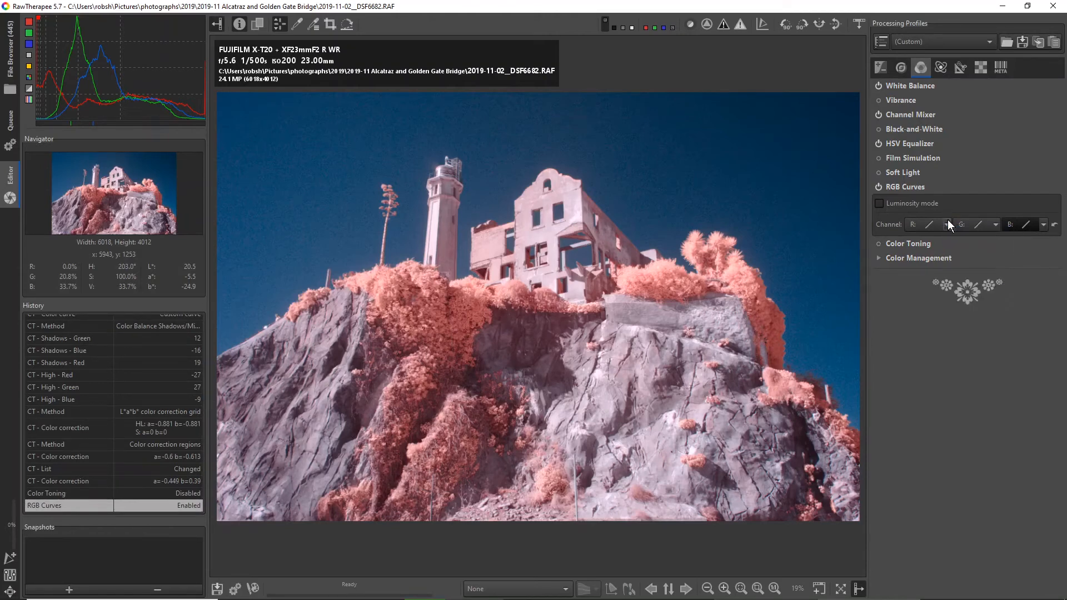
pyautogui.click(946, 225)
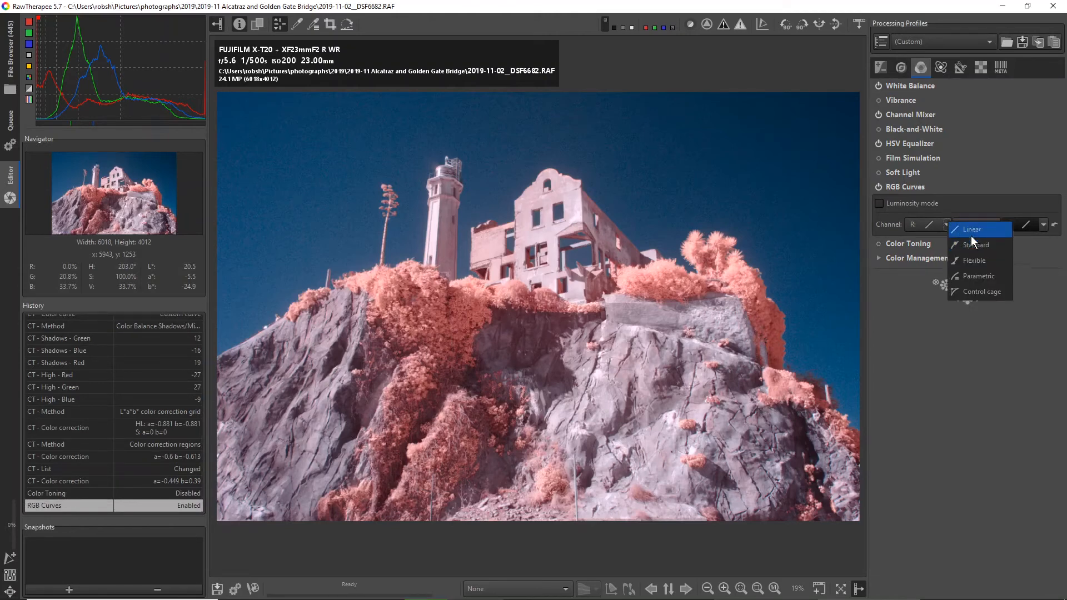
pyautogui.click(976, 245)
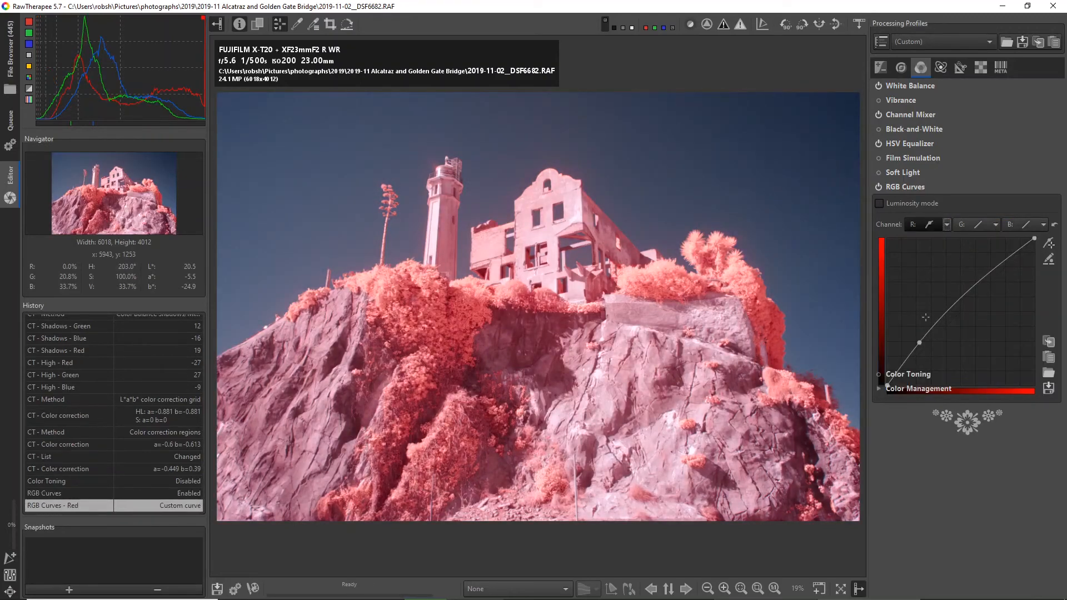
pyautogui.click(929, 225)
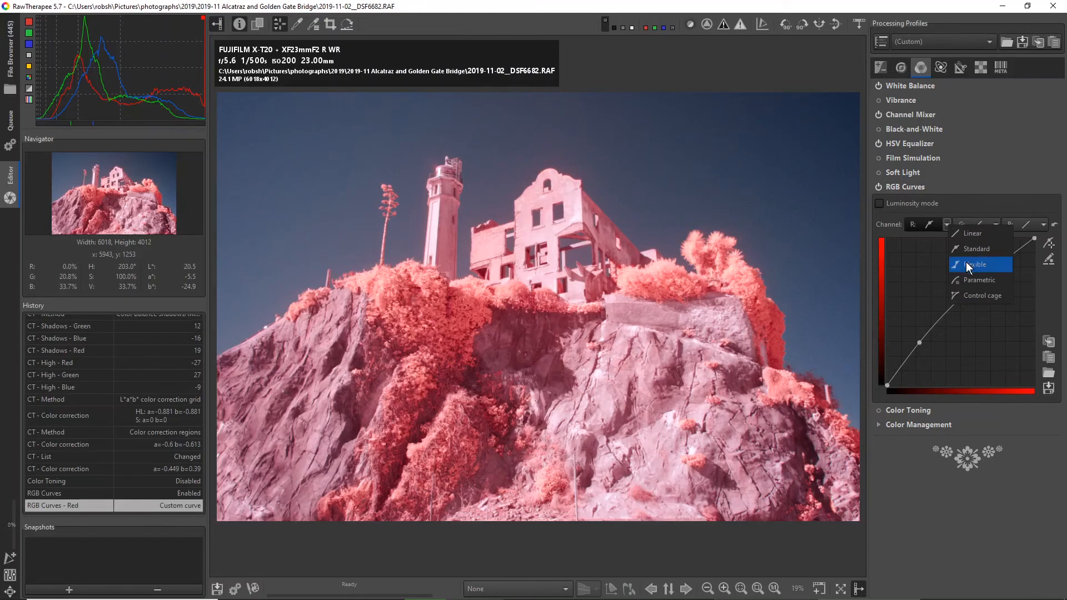
pyautogui.click(976, 264)
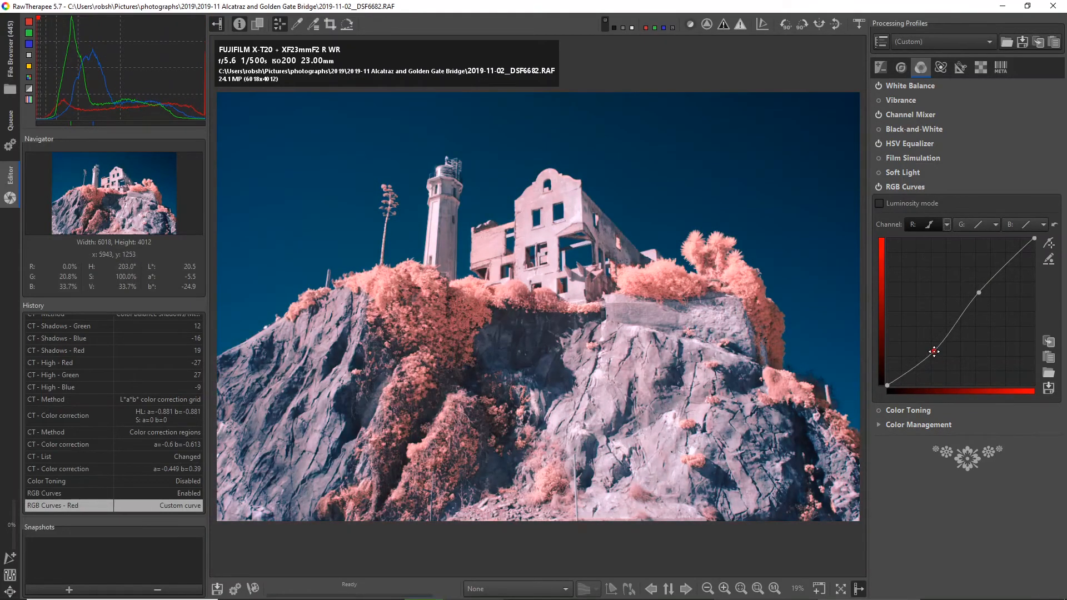
pyautogui.click(945, 224)
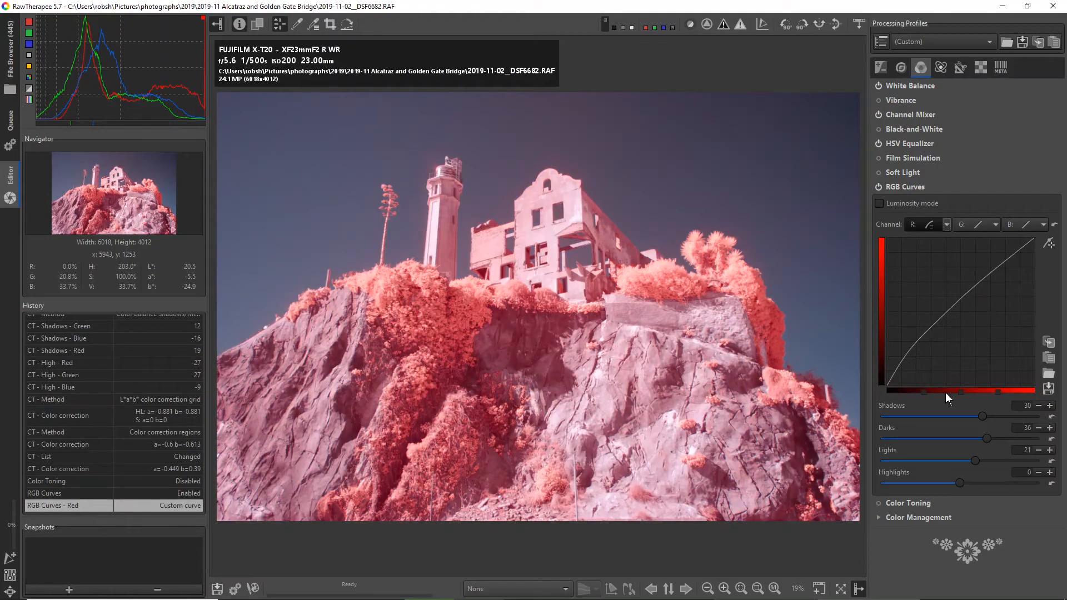
# - Rebalance the red parametric sliders, then raise the blue channel curve with a custom point
pyautogui.moveTo(982, 416); pyautogui.dragTo(936, 416)
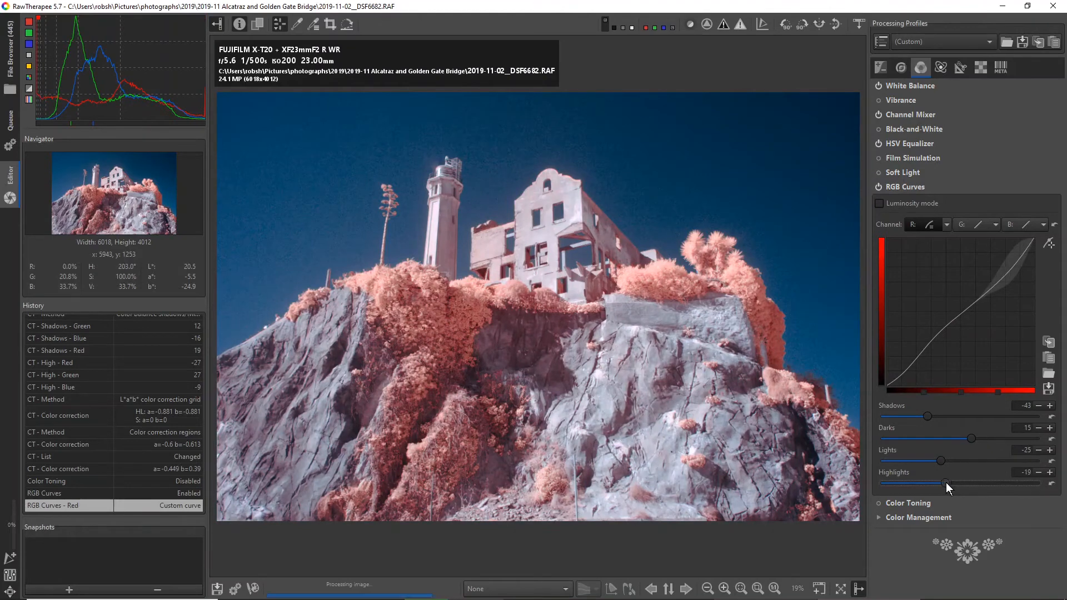
pyautogui.moveTo(941, 482); pyautogui.dragTo(975, 482)
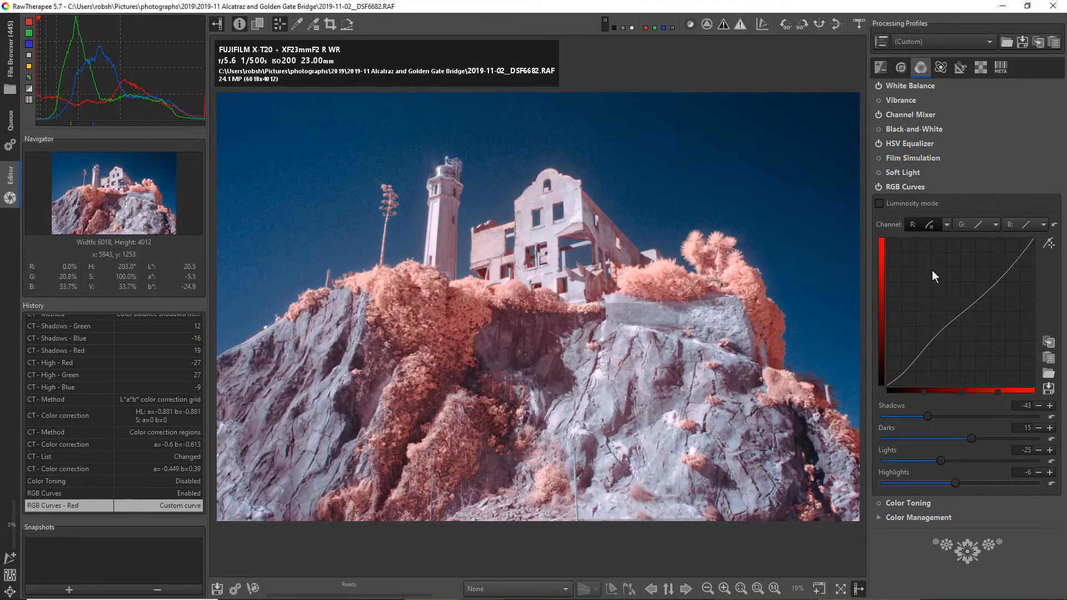
pyautogui.click(947, 225)
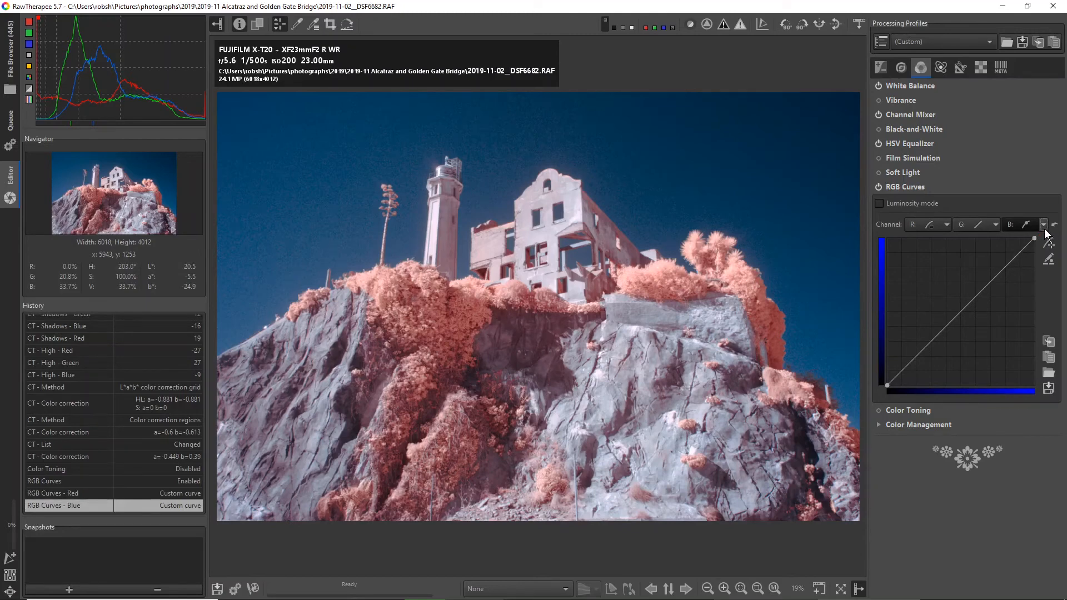
pyautogui.click(1043, 224)
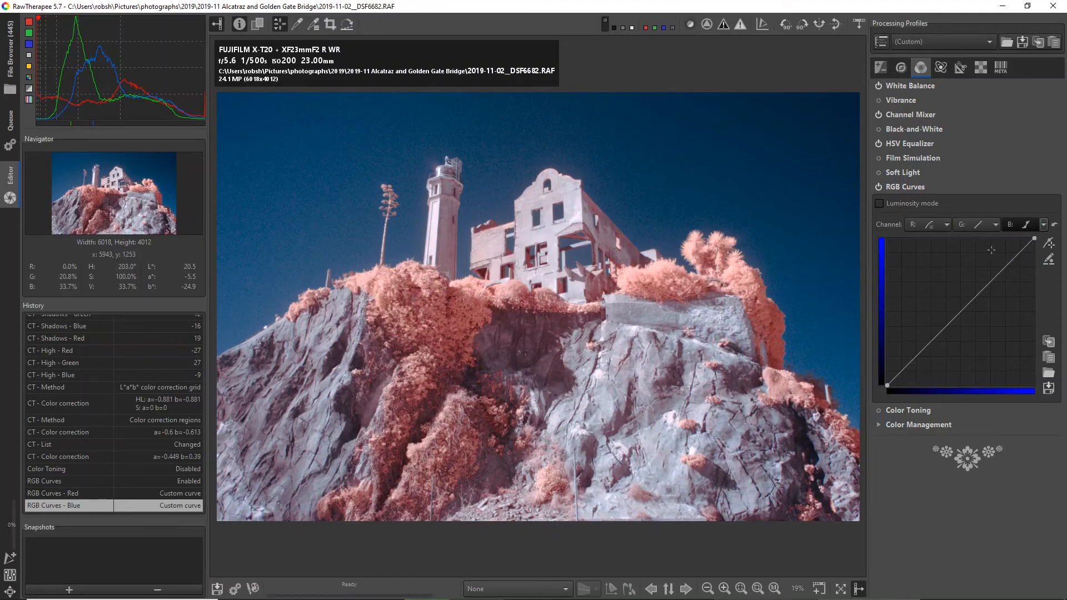
pyautogui.click(938, 337)
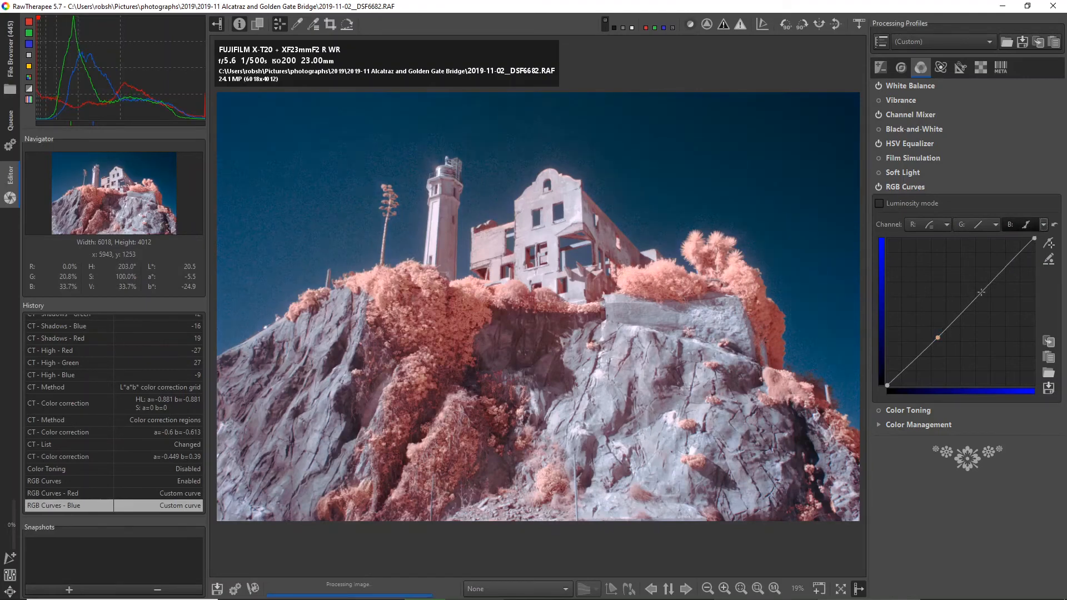
pyautogui.moveTo(982, 291); pyautogui.dragTo(937, 339)
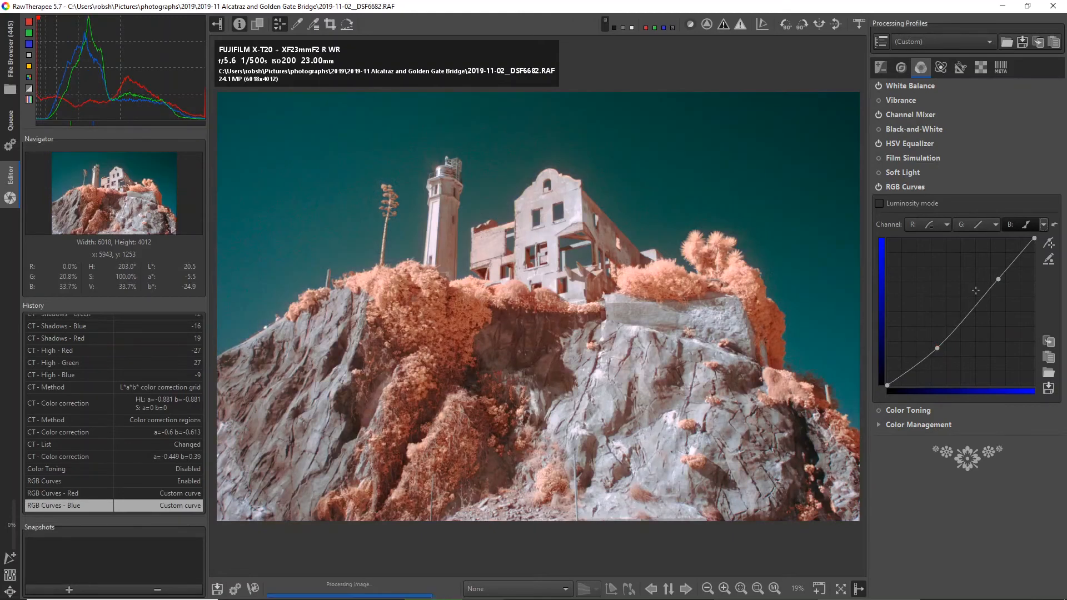
pyautogui.click(1042, 224)
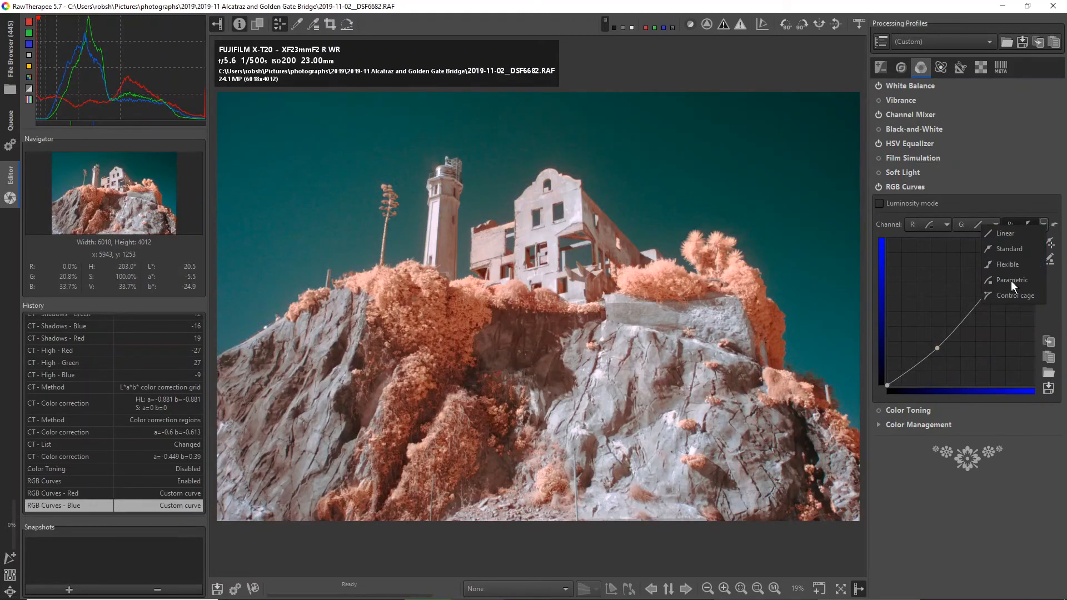
pyautogui.click(1013, 280)
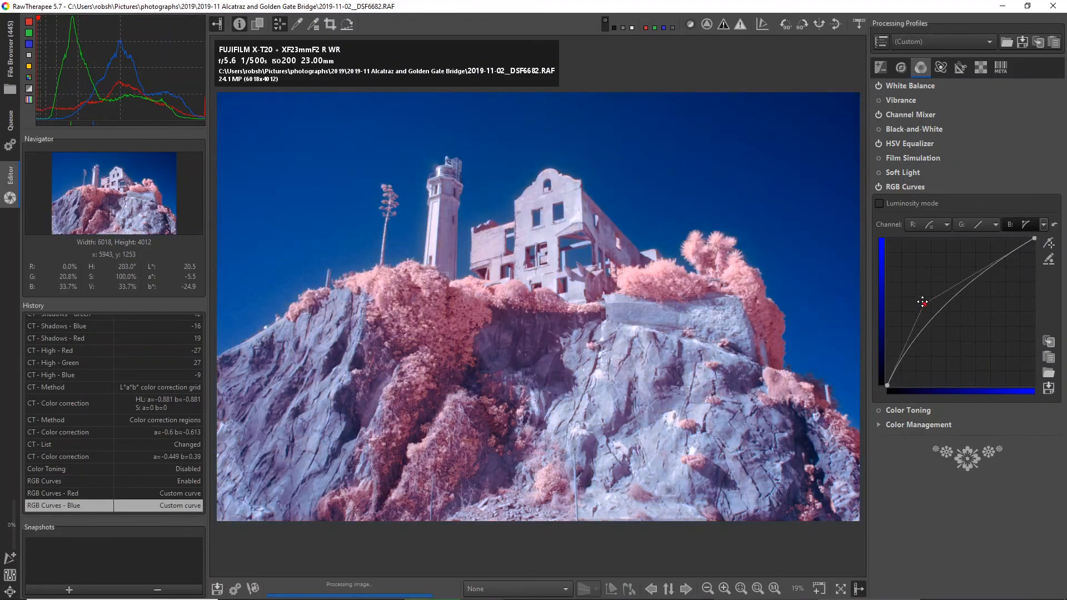
pyautogui.moveTo(922, 302); pyautogui.dragTo(929, 308)
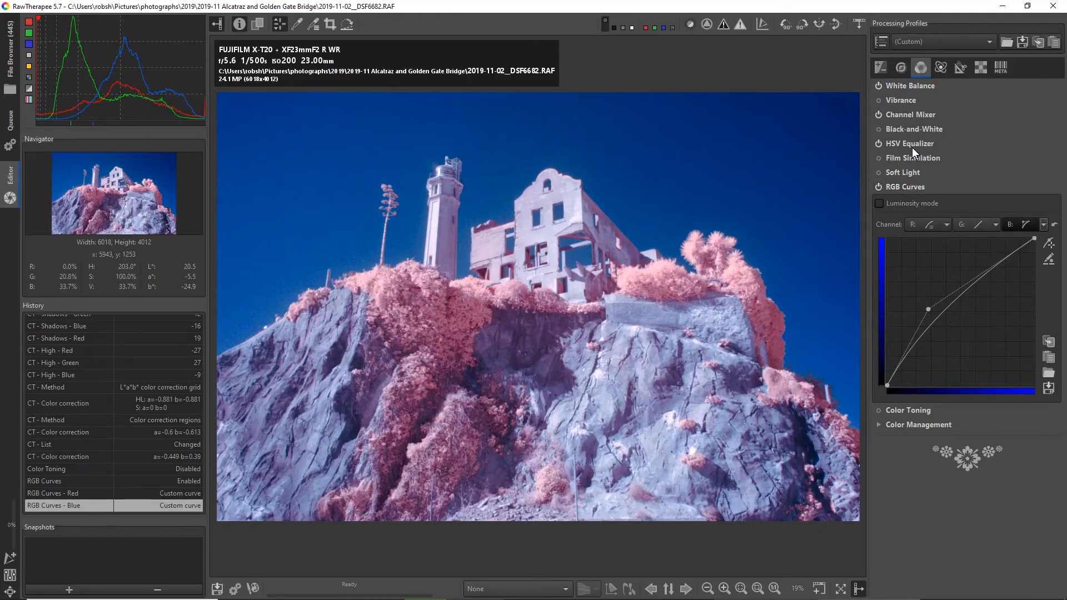
pyautogui.moveTo(881, 66)
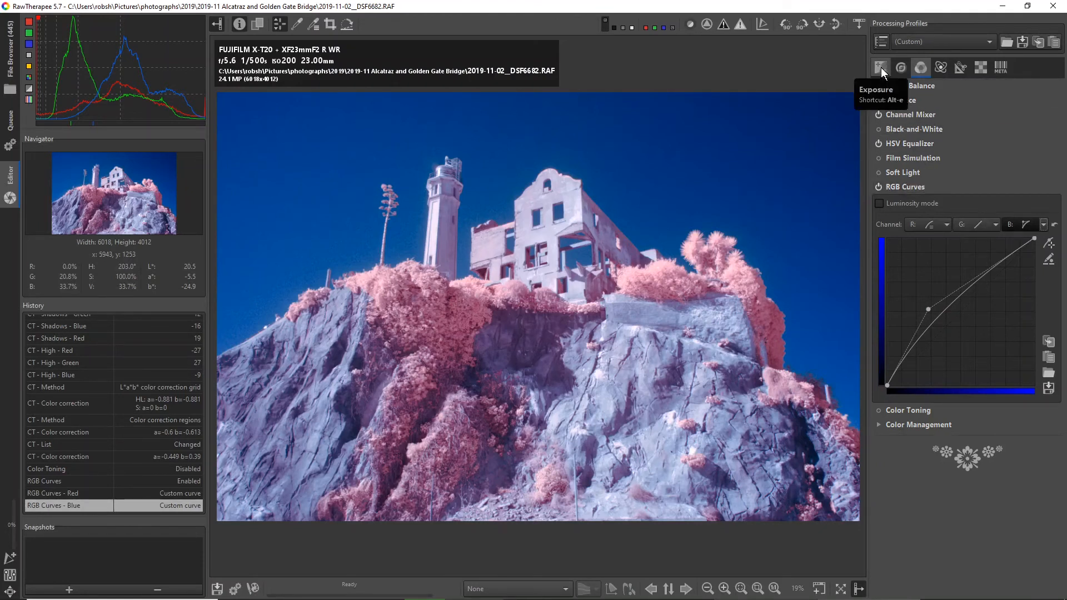
# - Turn on Dynamic Range Compression under Exposure, testing amounts before settling on 9
pyautogui.click(881, 66)
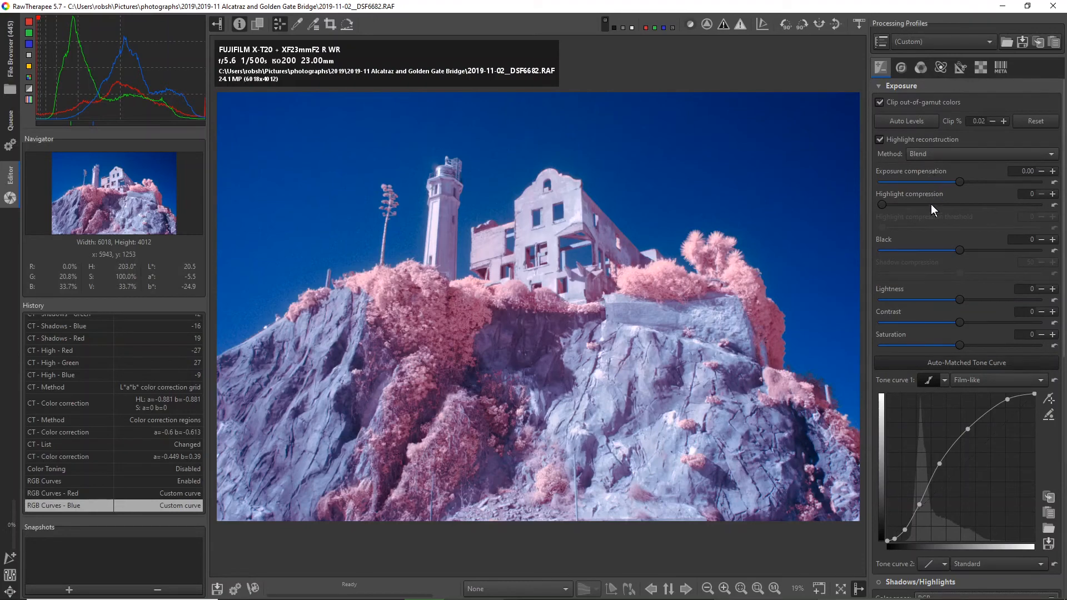
pyautogui.moveTo(979, 245)
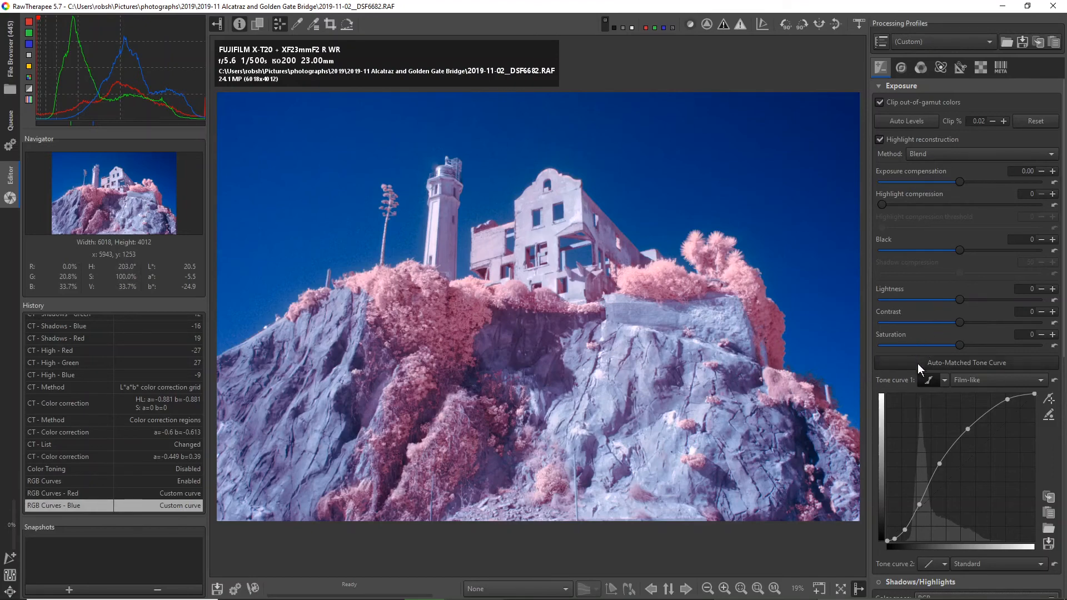
pyautogui.moveTo(956, 485)
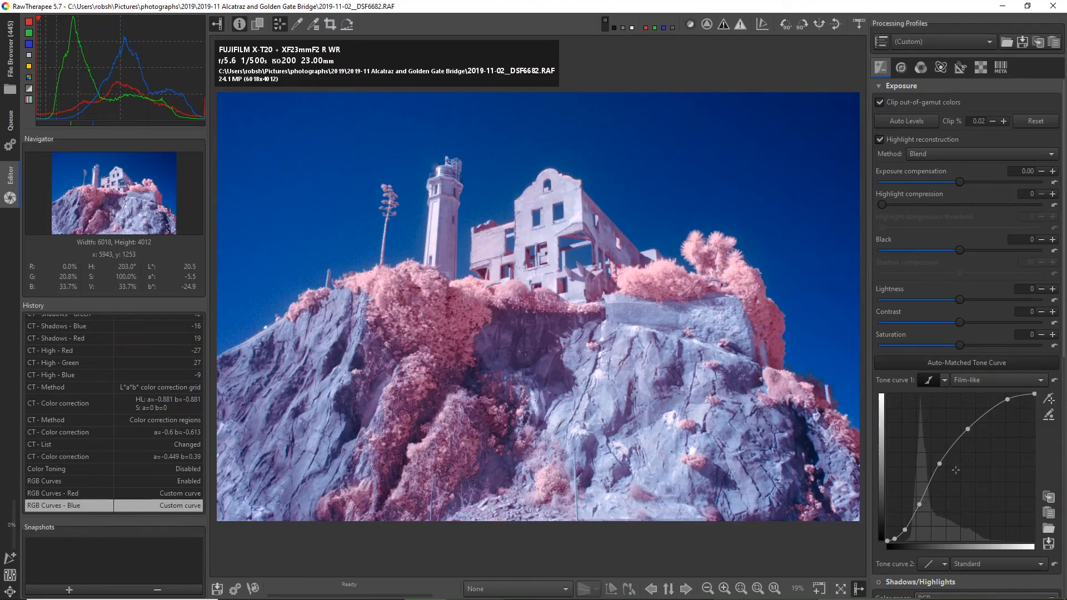
pyautogui.scroll(-3)
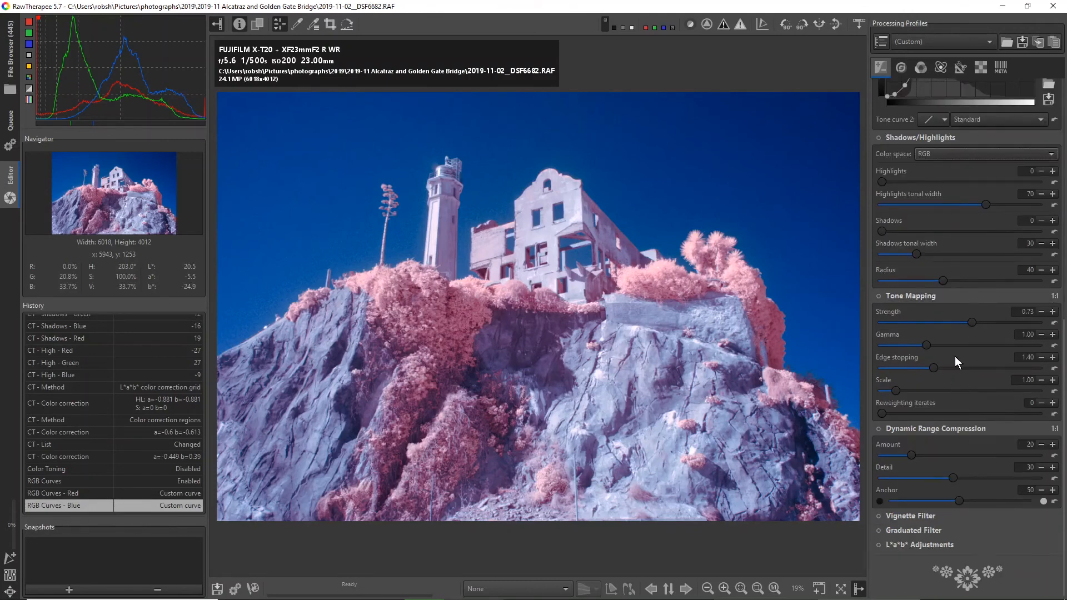
pyautogui.moveTo(911, 456)
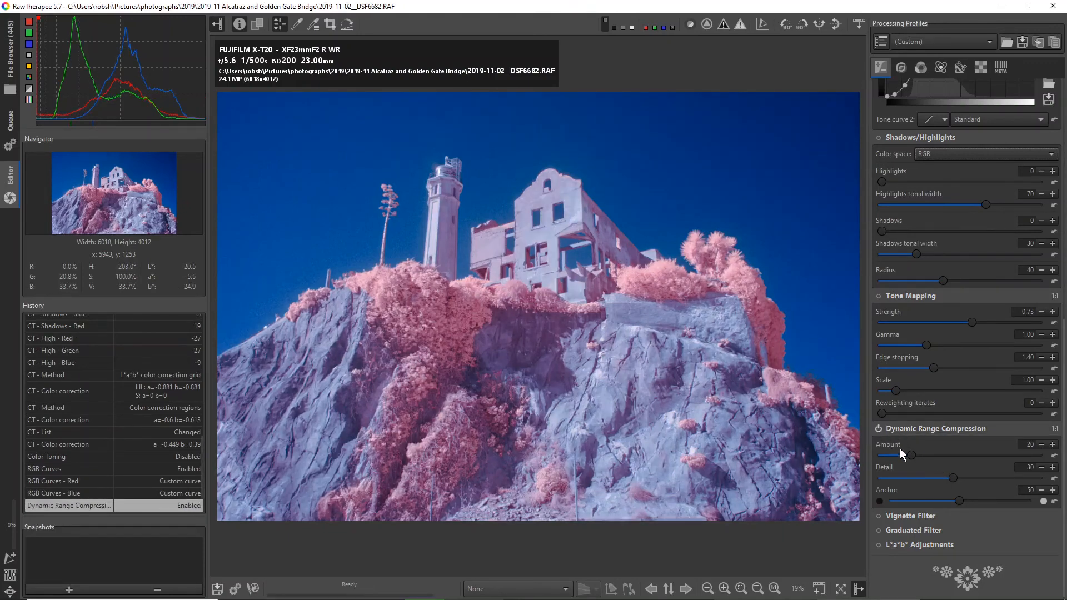
pyautogui.moveTo(913, 455); pyautogui.dragTo(902, 455)
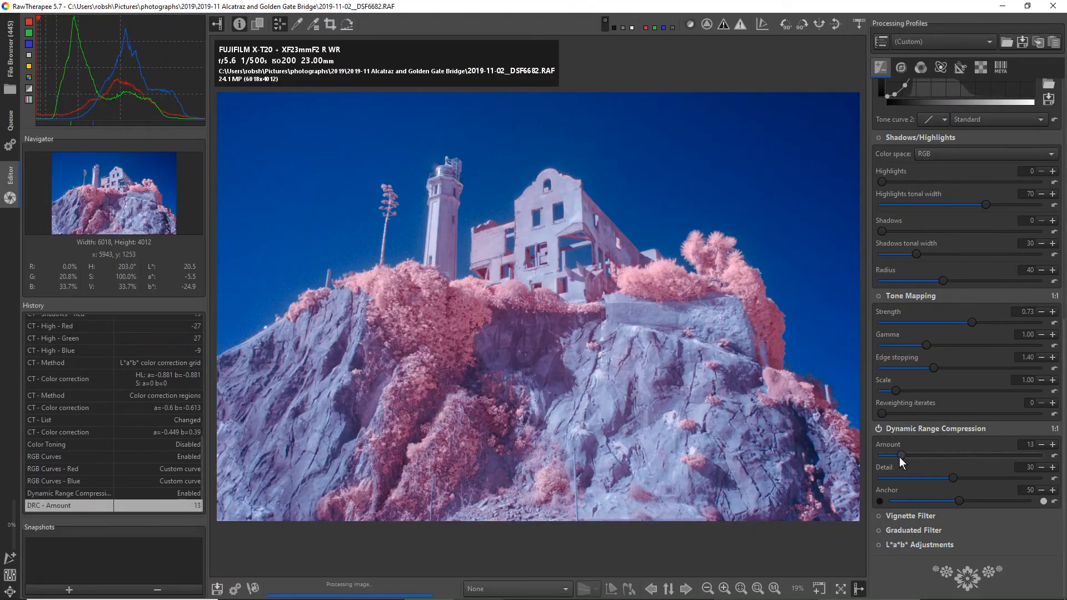
pyautogui.moveTo(902, 456); pyautogui.dragTo(922, 456)
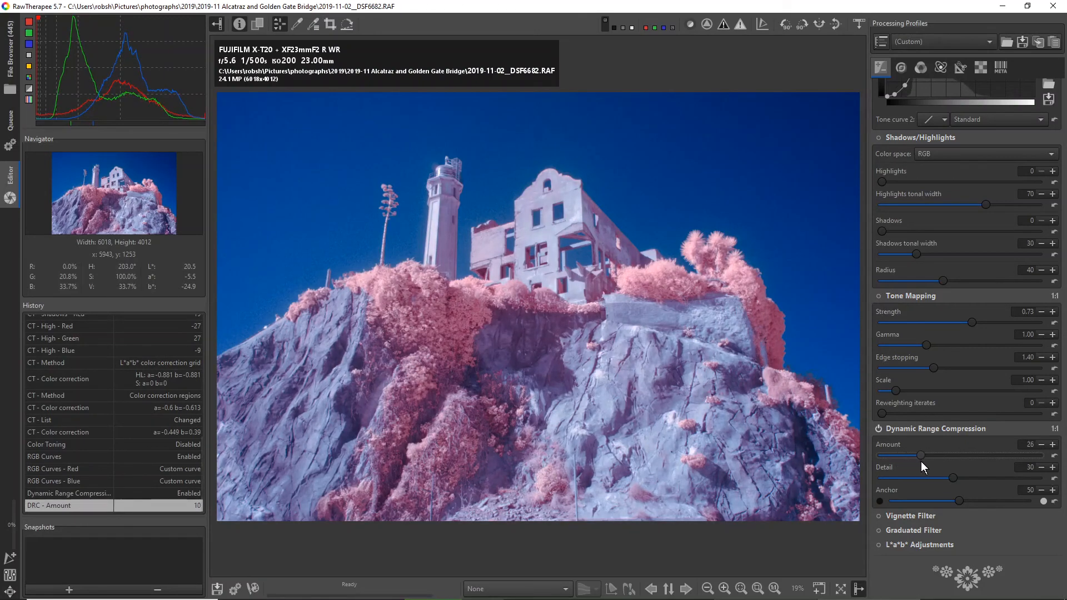
pyautogui.moveTo(922, 455); pyautogui.dragTo(960, 455)
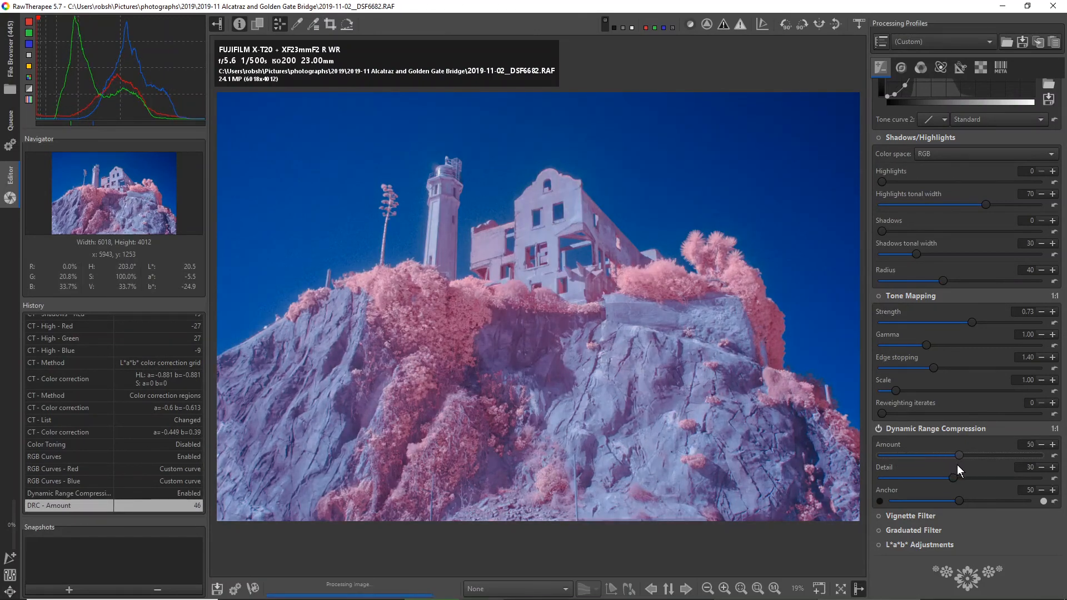
pyautogui.moveTo(967, 455); pyautogui.dragTo(956, 455)
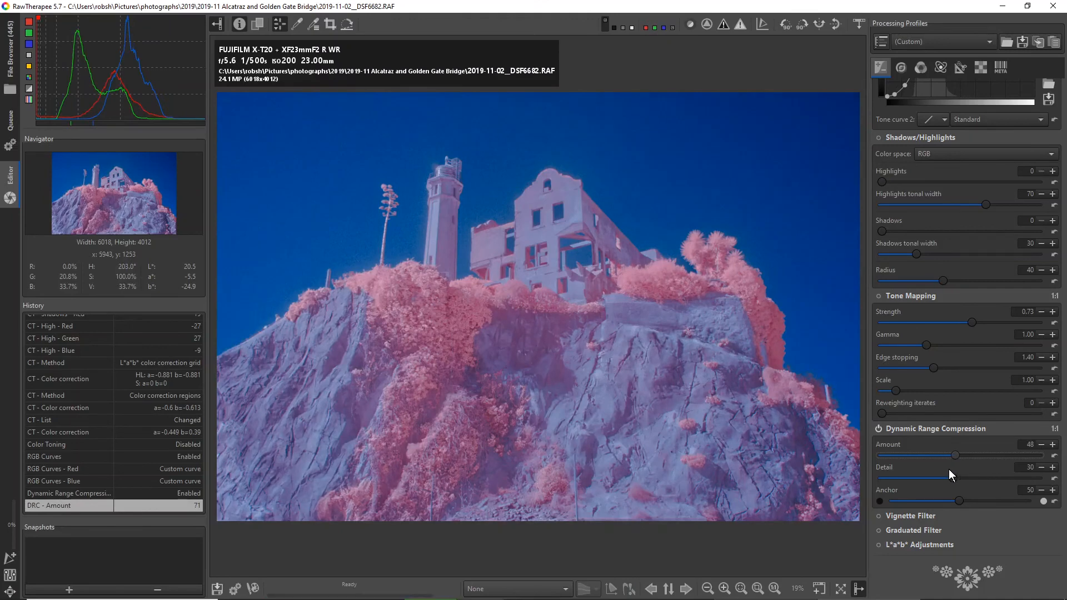
pyautogui.moveTo(956, 455); pyautogui.dragTo(891, 455)
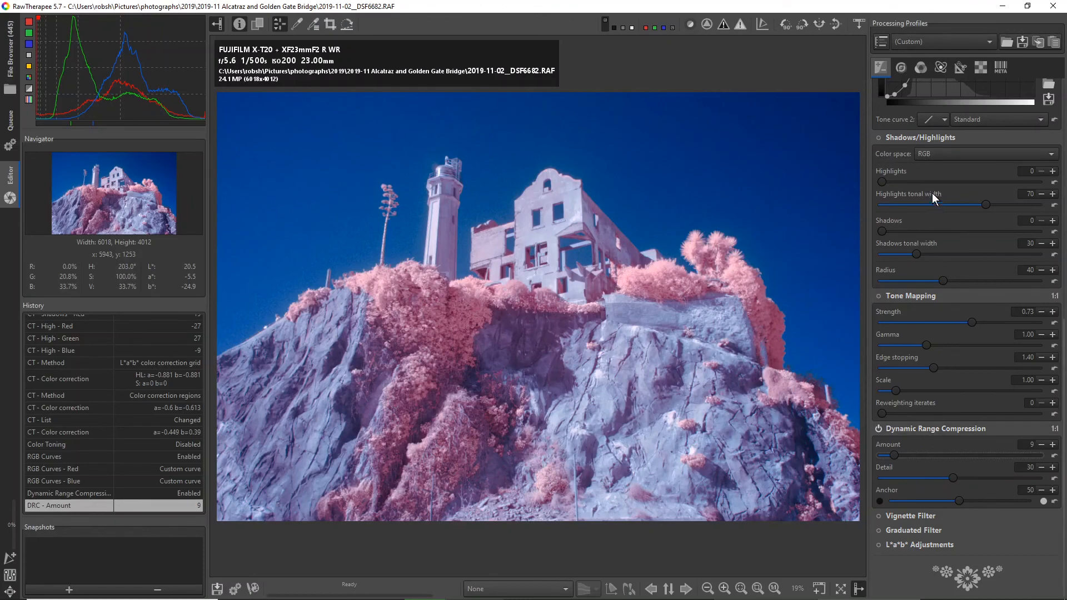
# - Show the Detail tools, briefly expanding and collapsing the Sharpening section
pyautogui.click(901, 67)
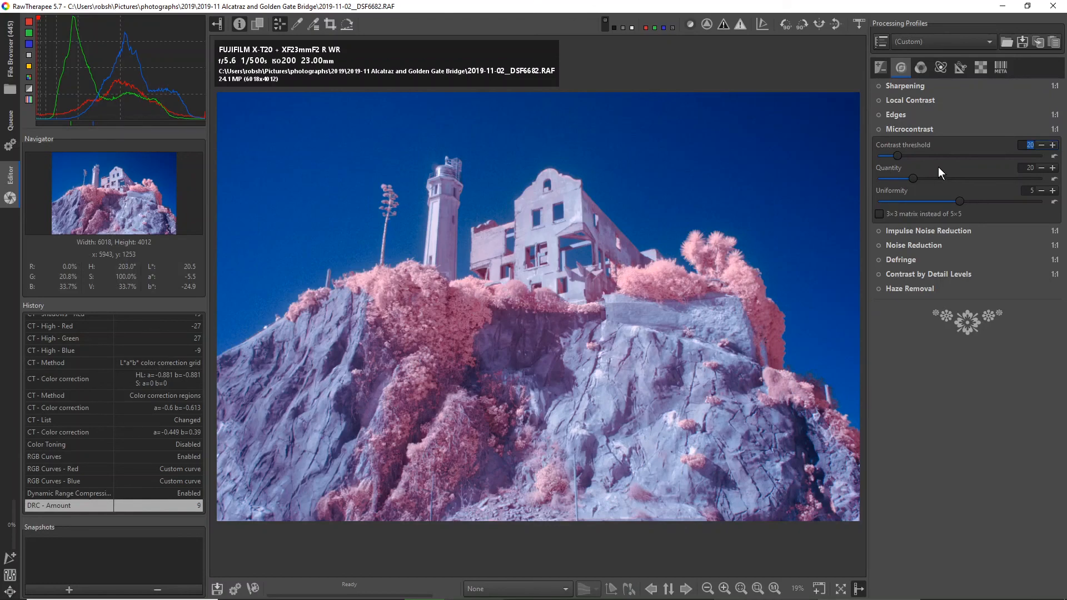
pyautogui.moveTo(916, 96)
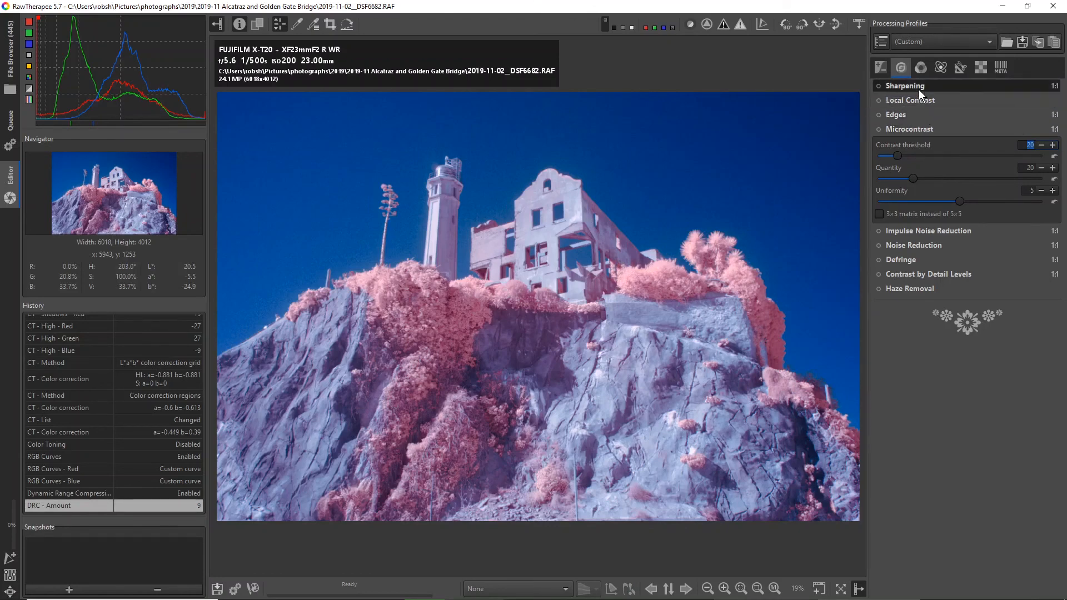
pyautogui.click(904, 85)
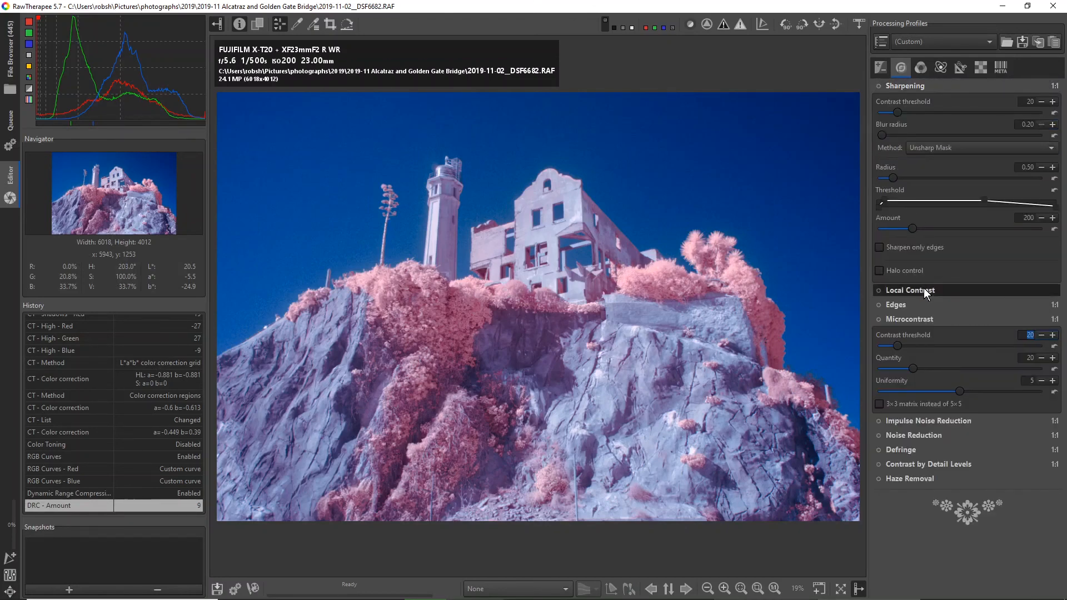
pyautogui.click(910, 291)
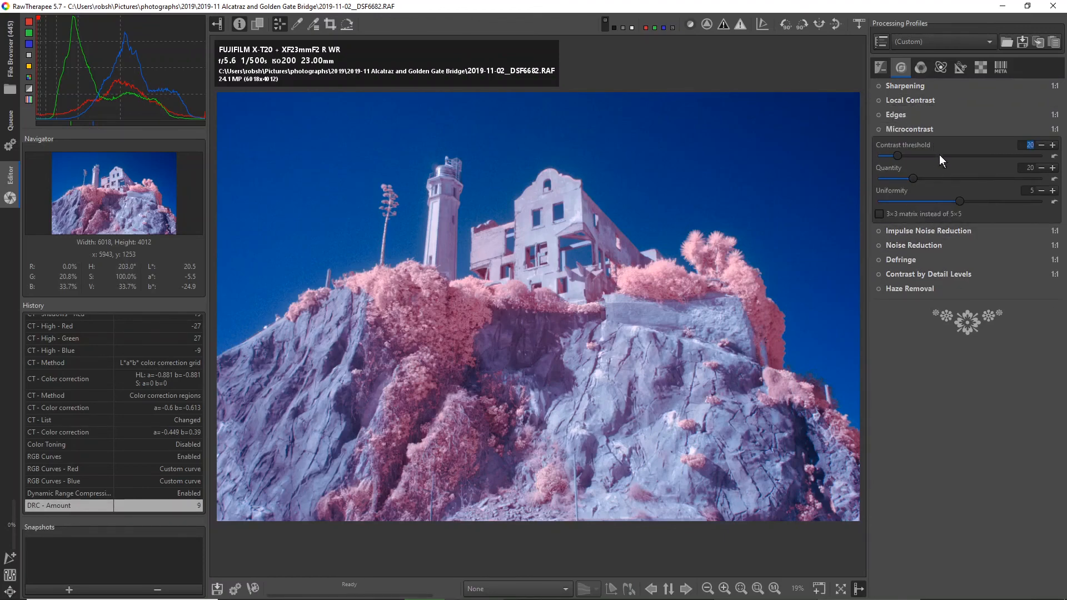
pyautogui.moveTo(937, 114)
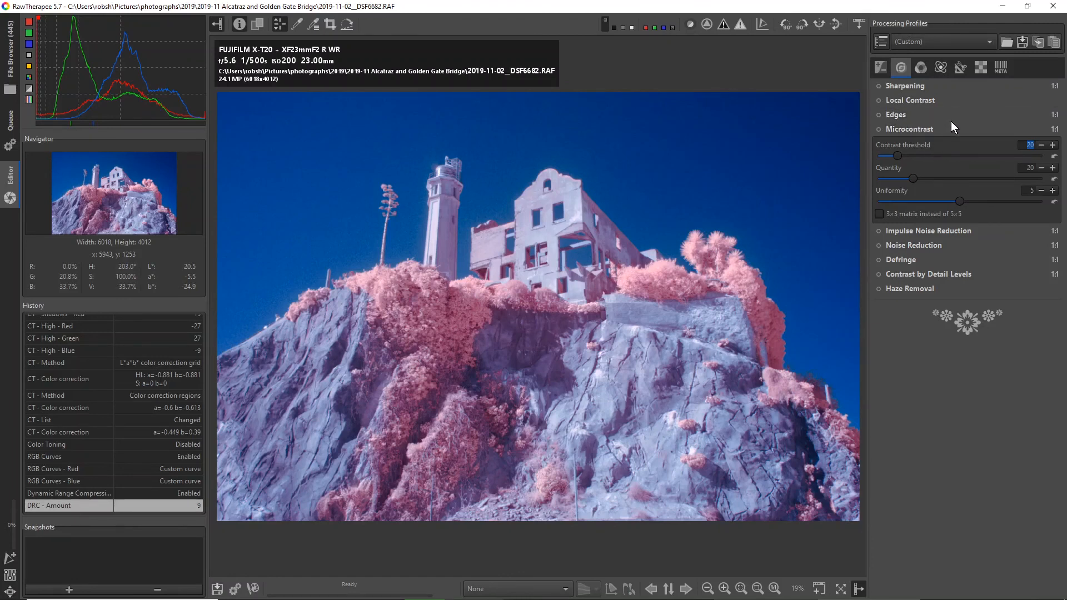
pyautogui.moveTo(958, 141)
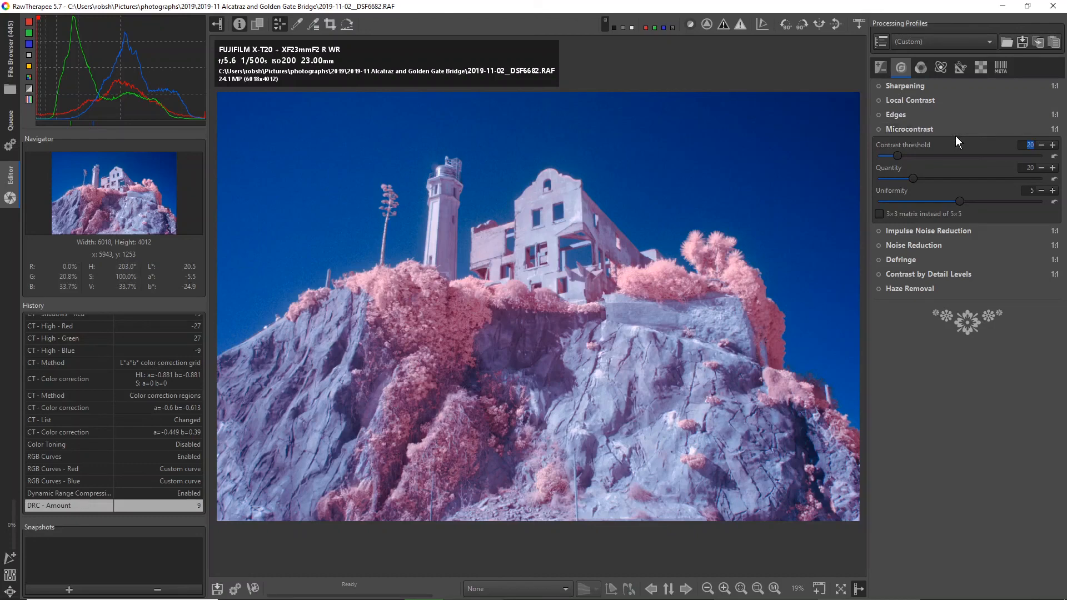
pyautogui.moveTo(957, 155)
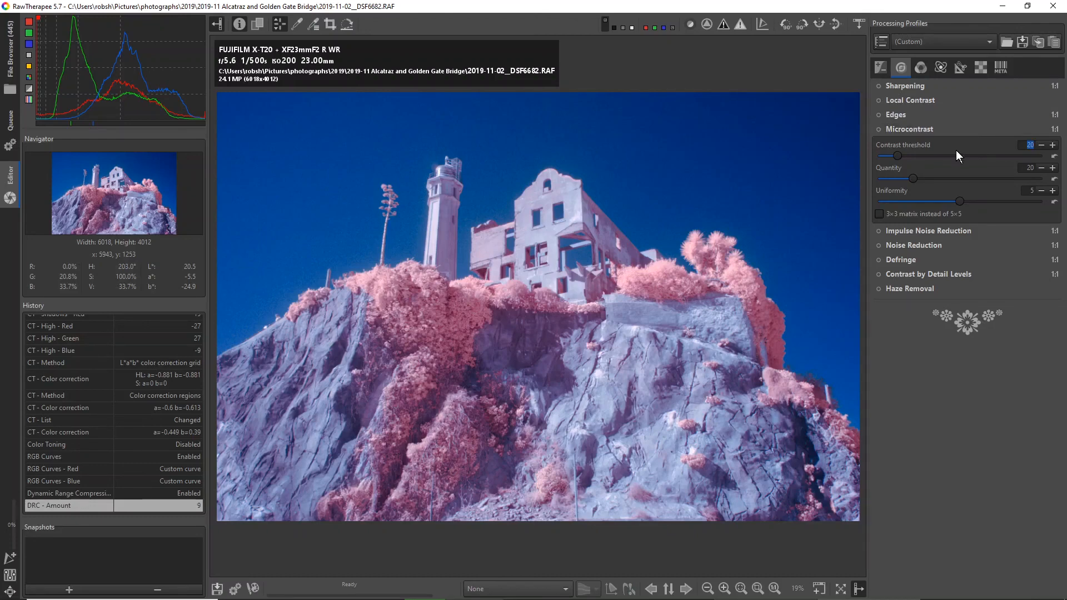